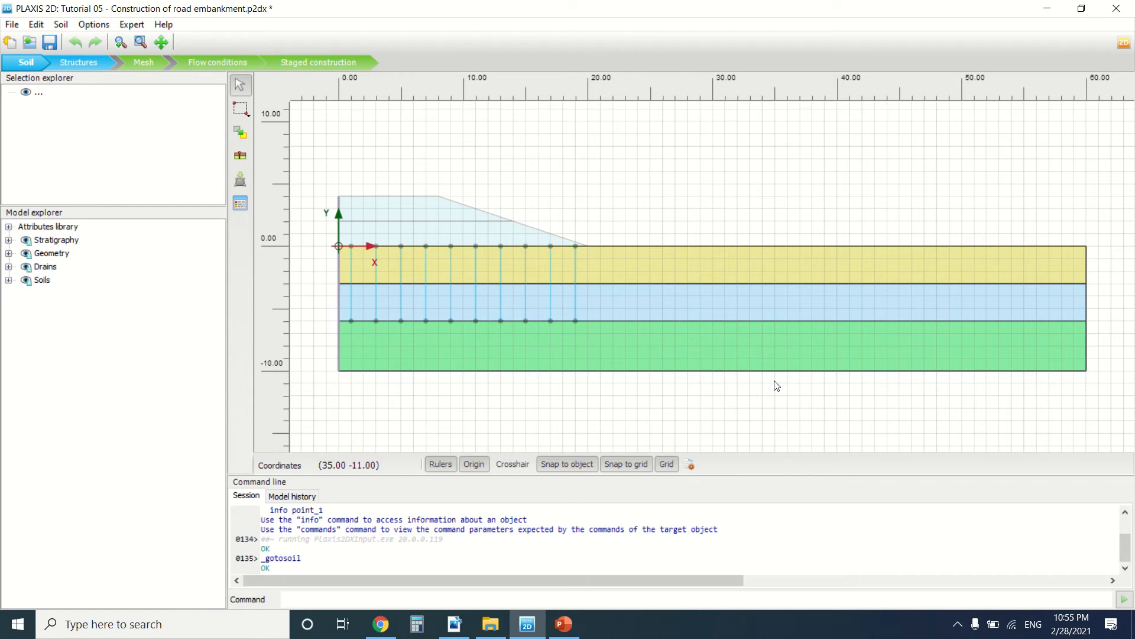
mouse_move(486, 517)
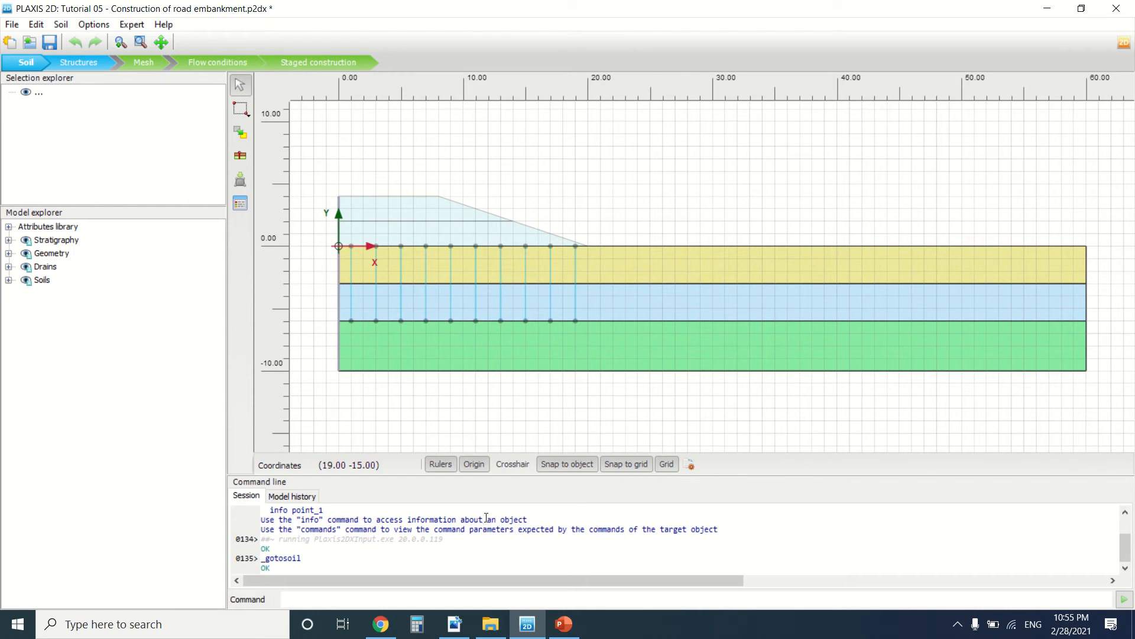
mouse_move(513, 489)
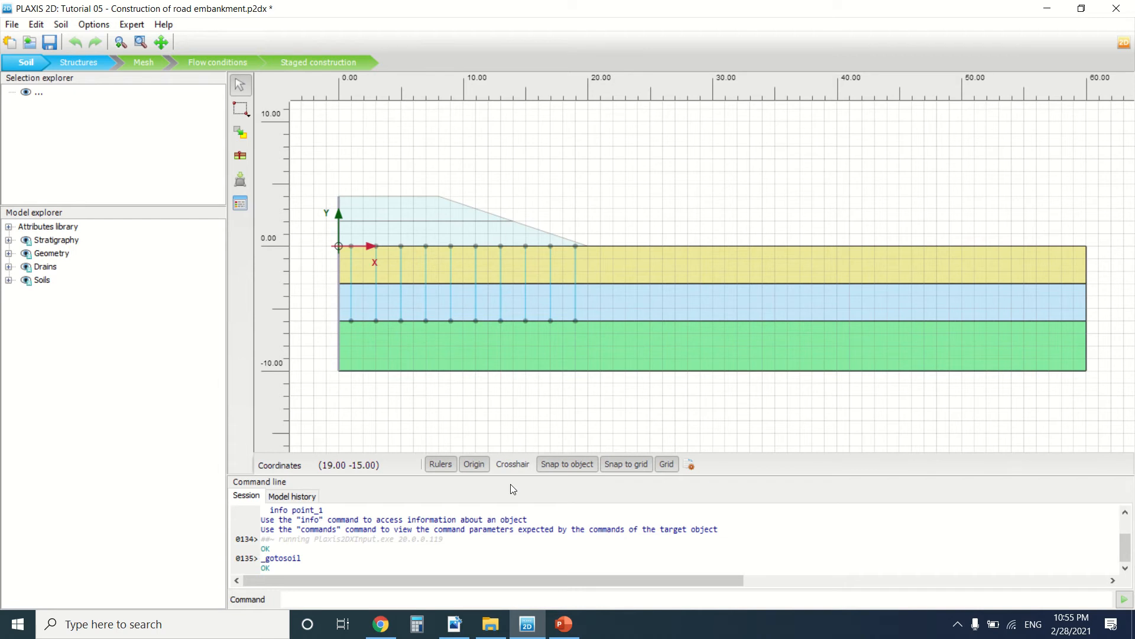
mouse_move(646, 449)
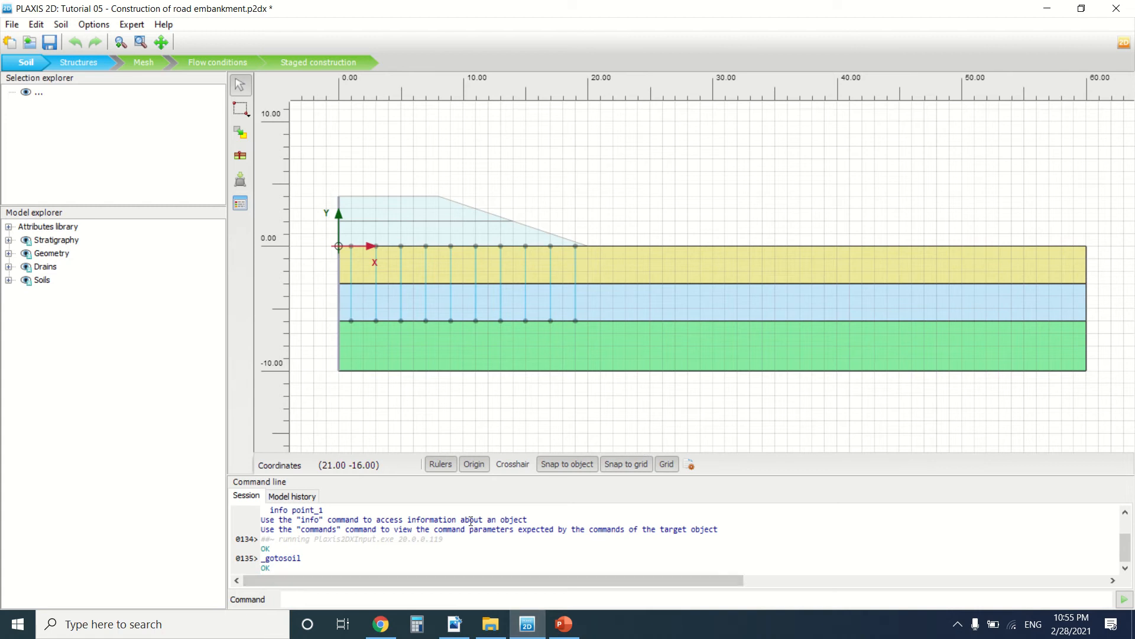
- Bring up 2D-1-Tutorial.pdf at page 62, showing the road embankment chapter and Figure 5.1
click(452, 623)
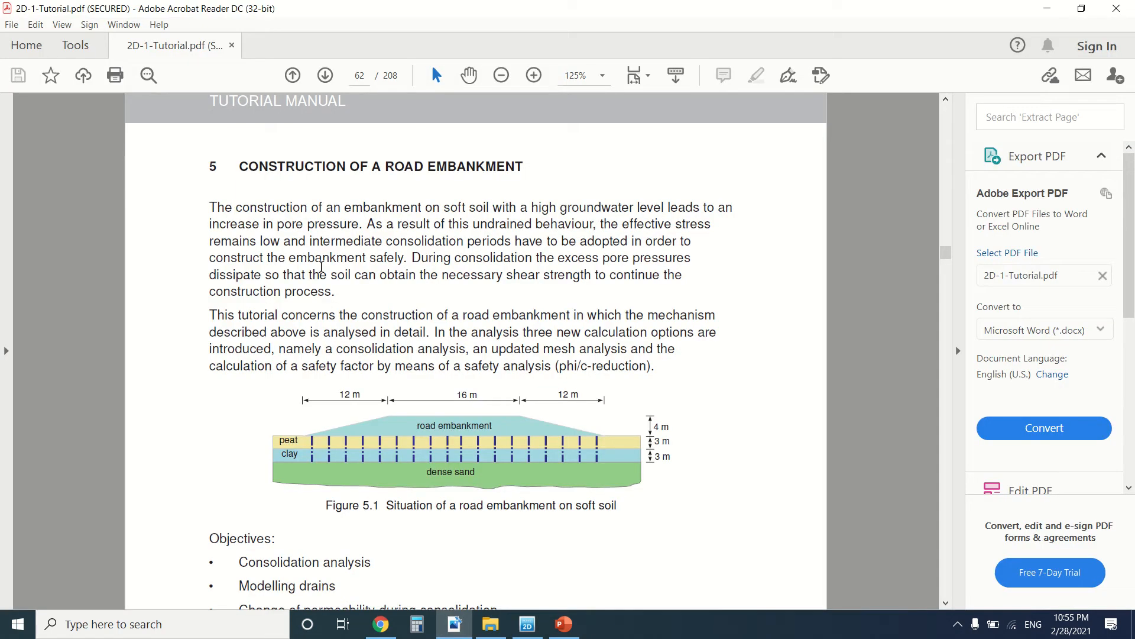
scroll(up, 3)
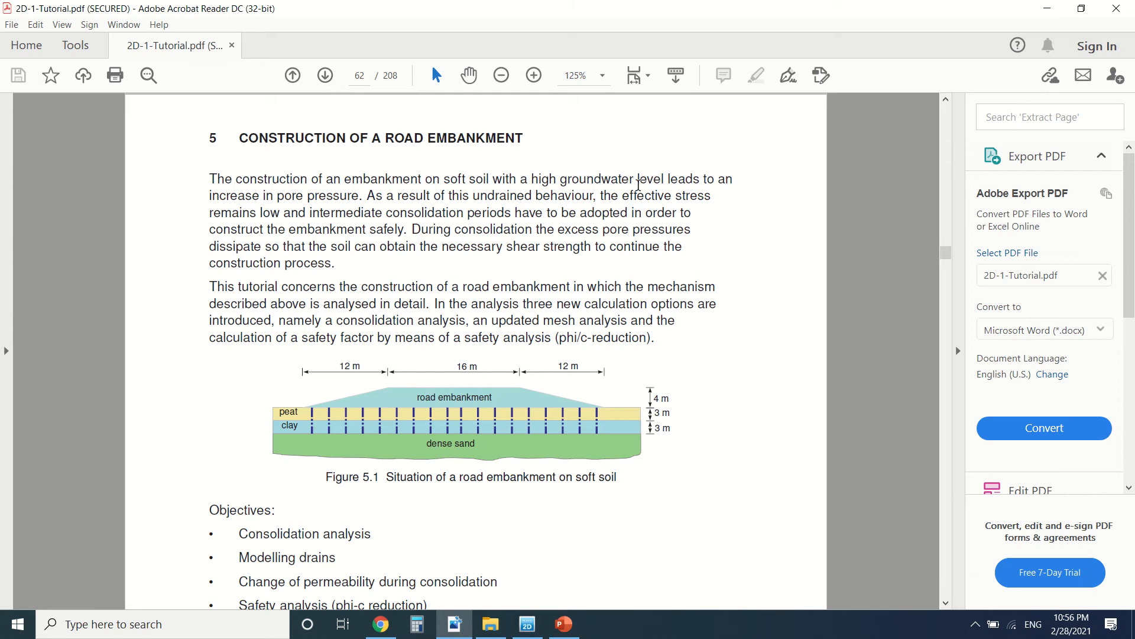
mouse_move(307, 217)
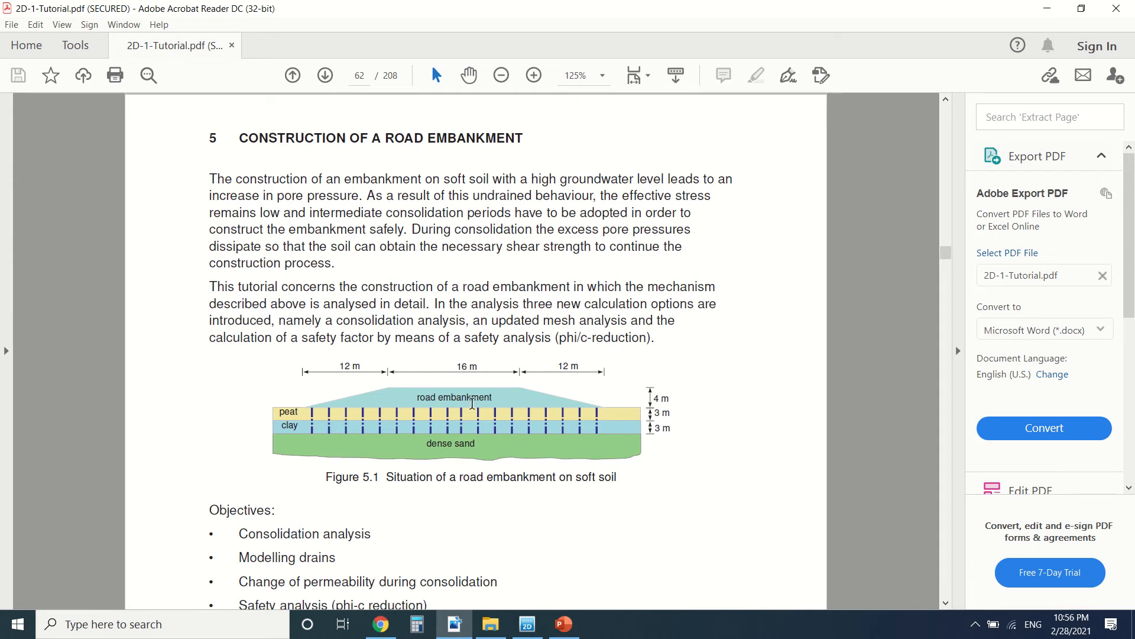
mouse_move(609, 407)
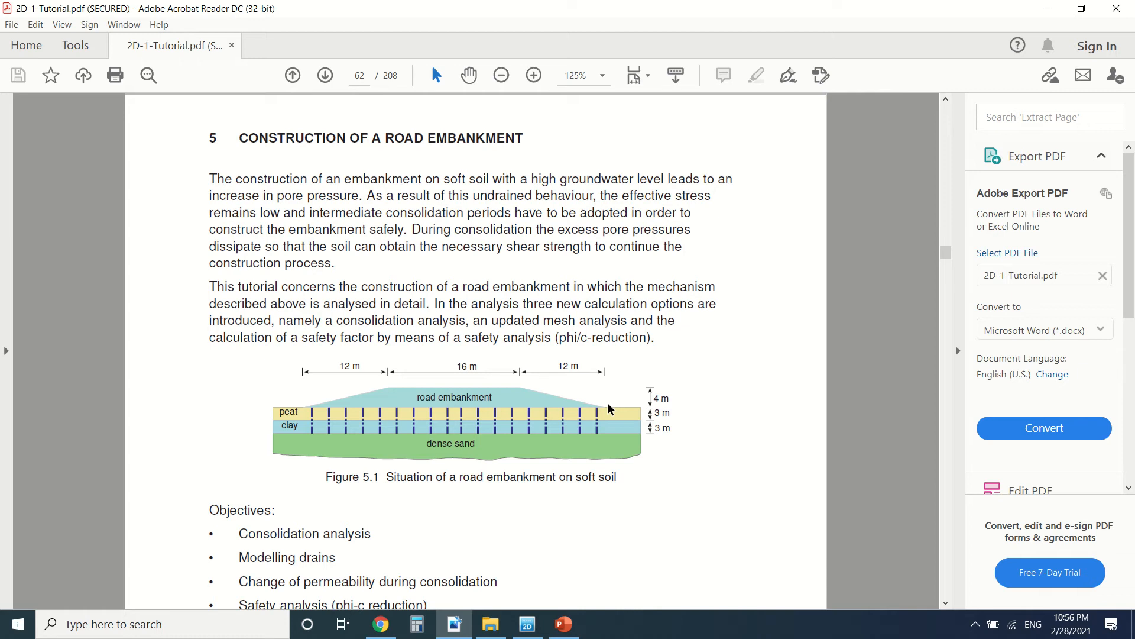
mouse_move(363, 415)
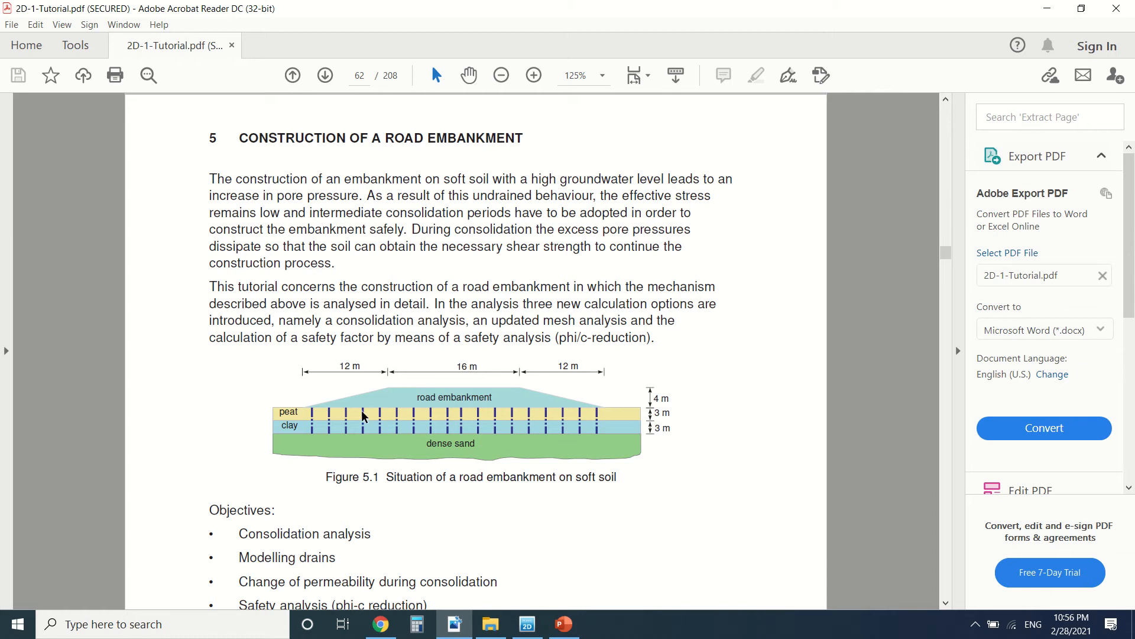
mouse_move(314, 431)
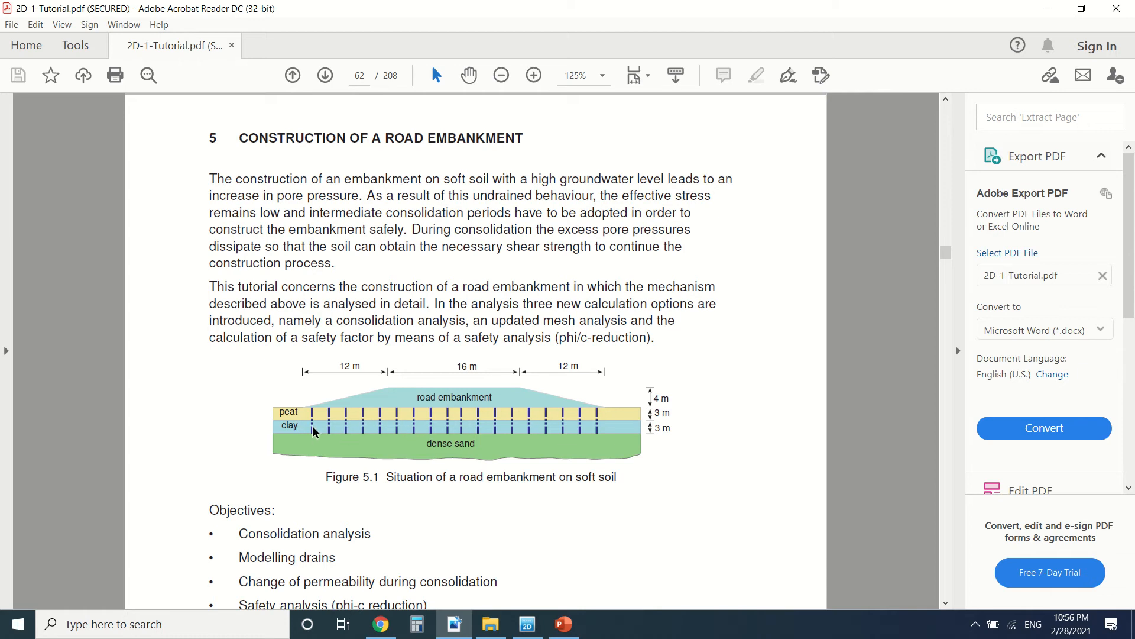
mouse_move(346, 424)
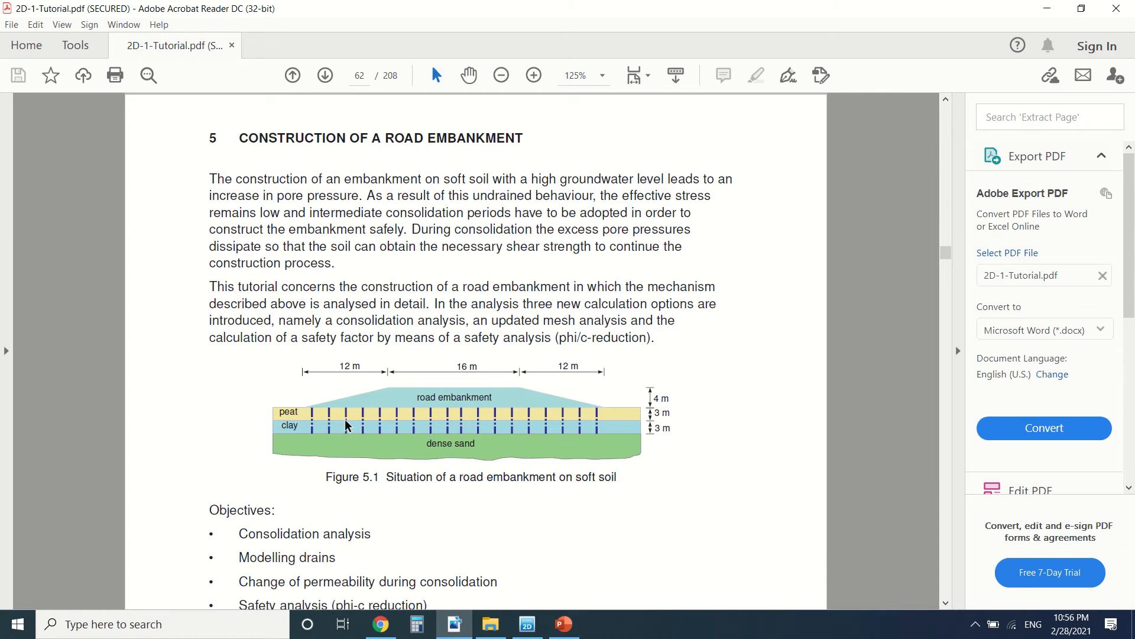
mouse_move(381, 422)
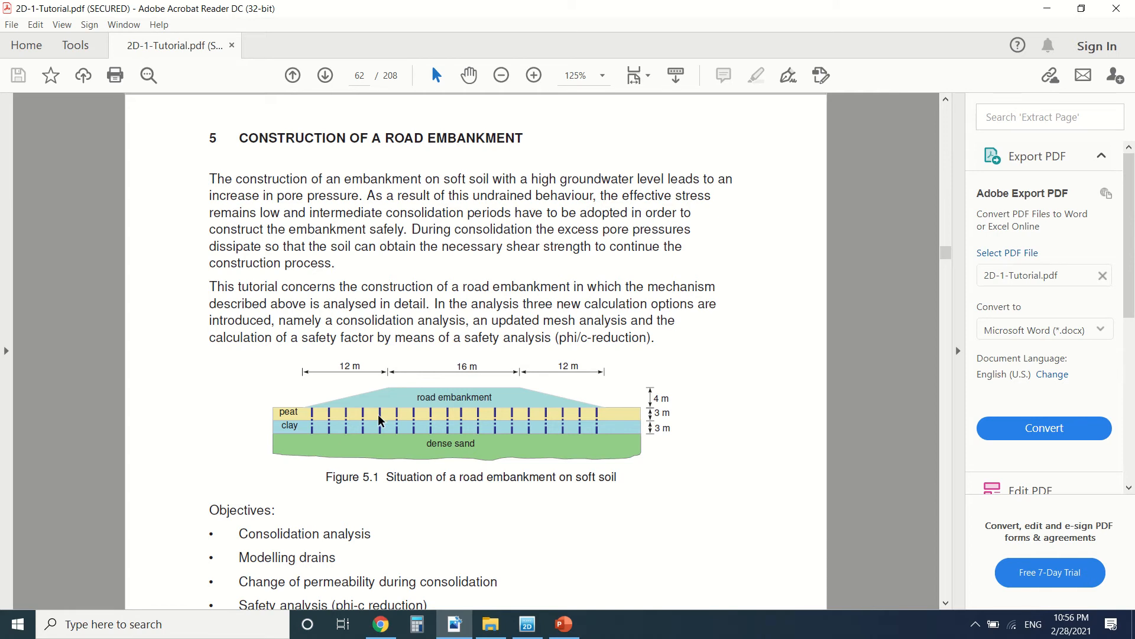
mouse_move(429, 424)
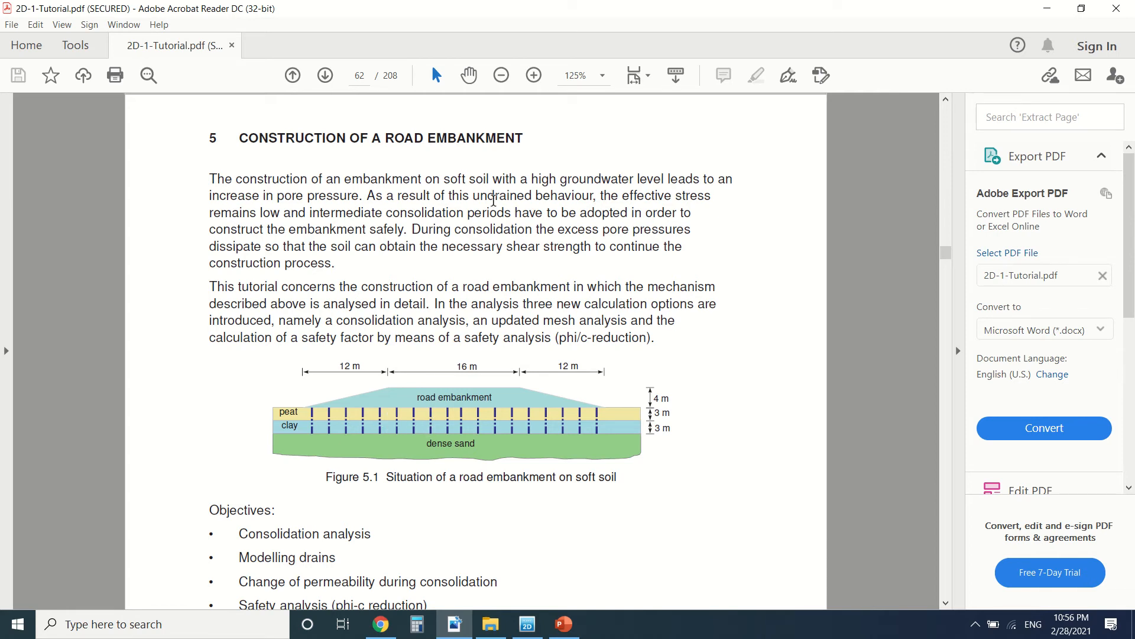
mouse_move(593, 208)
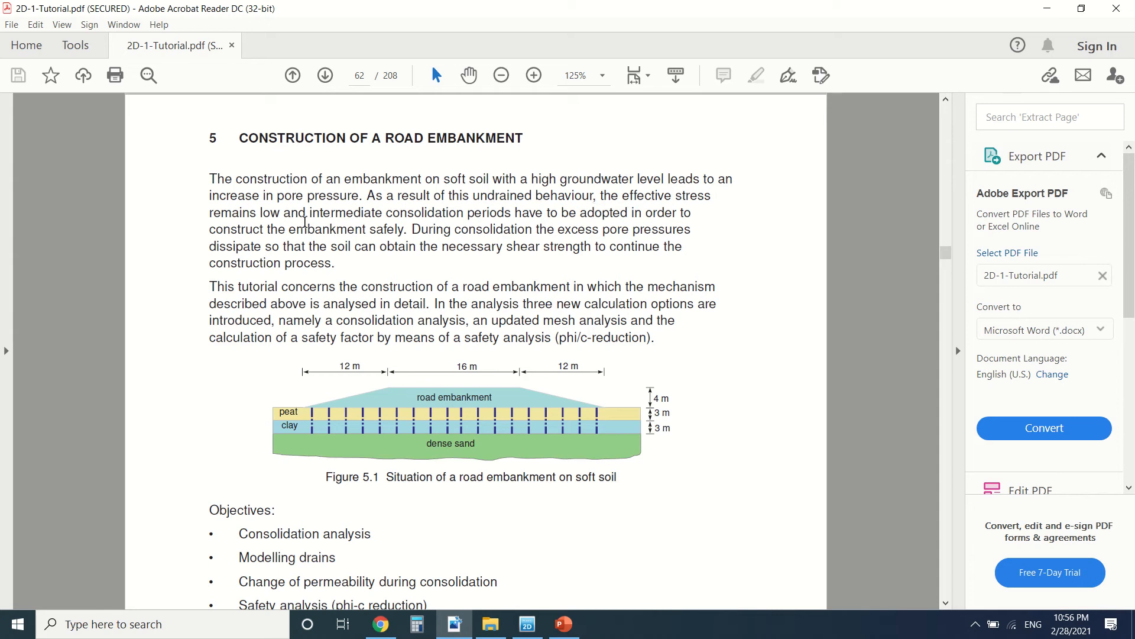
mouse_move(446, 234)
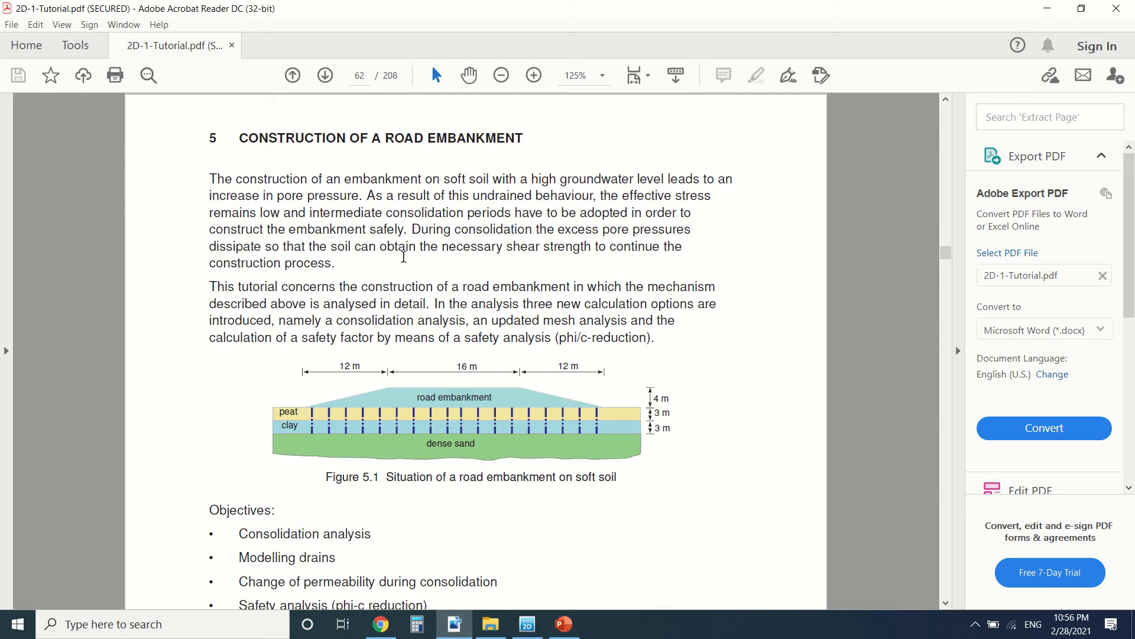
- Scroll page 62 down to section 5.1 Input and the General settings steps
scroll(down, 3)
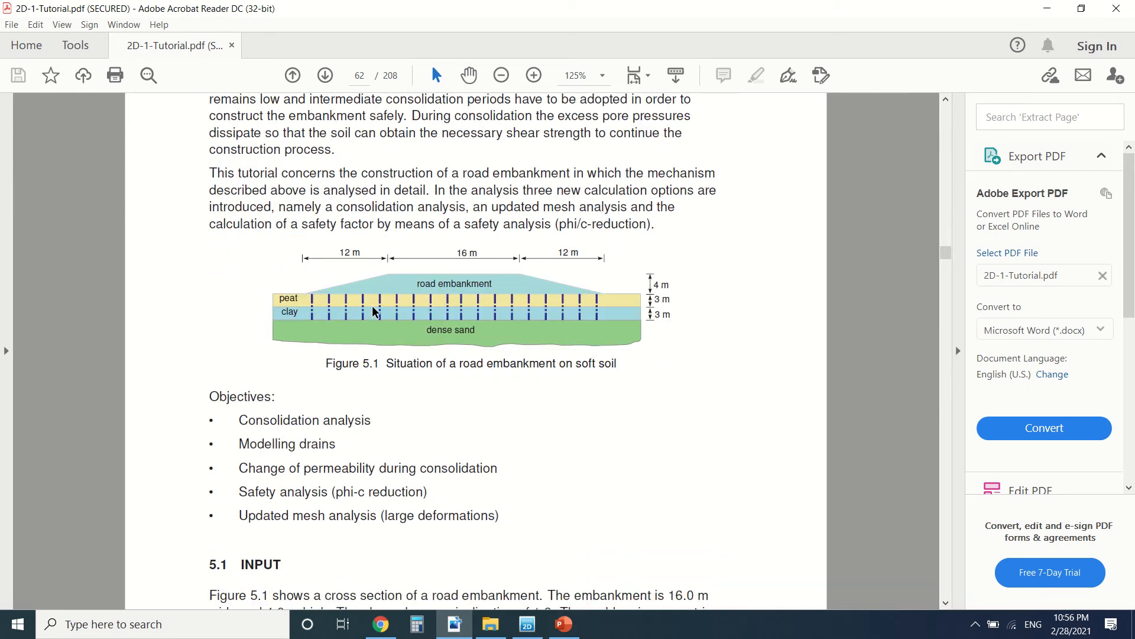
mouse_move(509, 283)
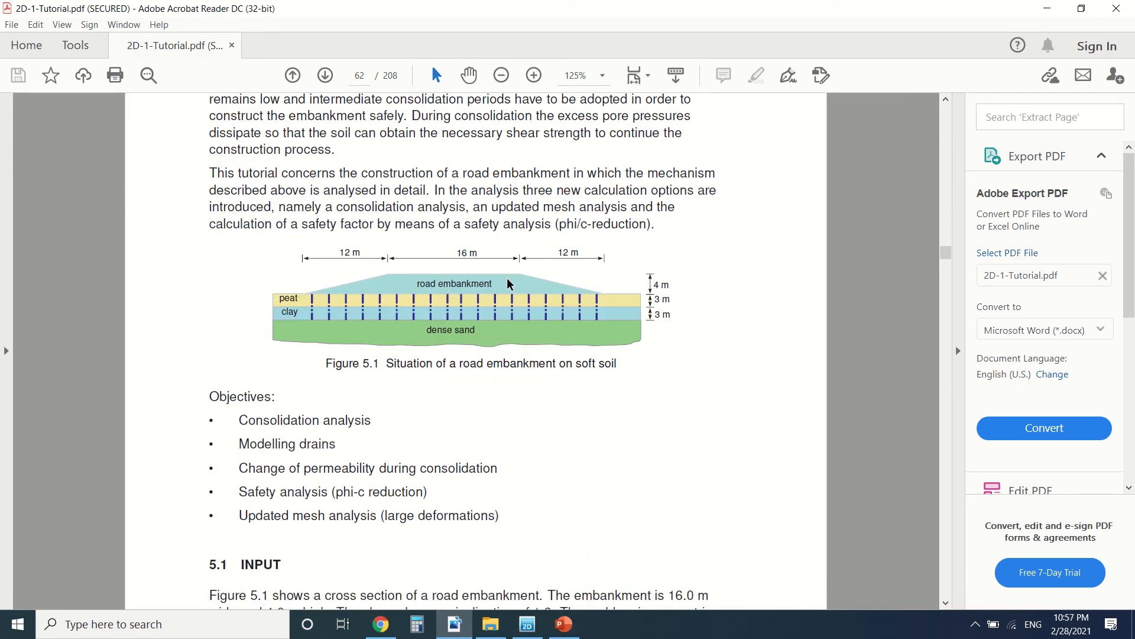
mouse_move(502, 234)
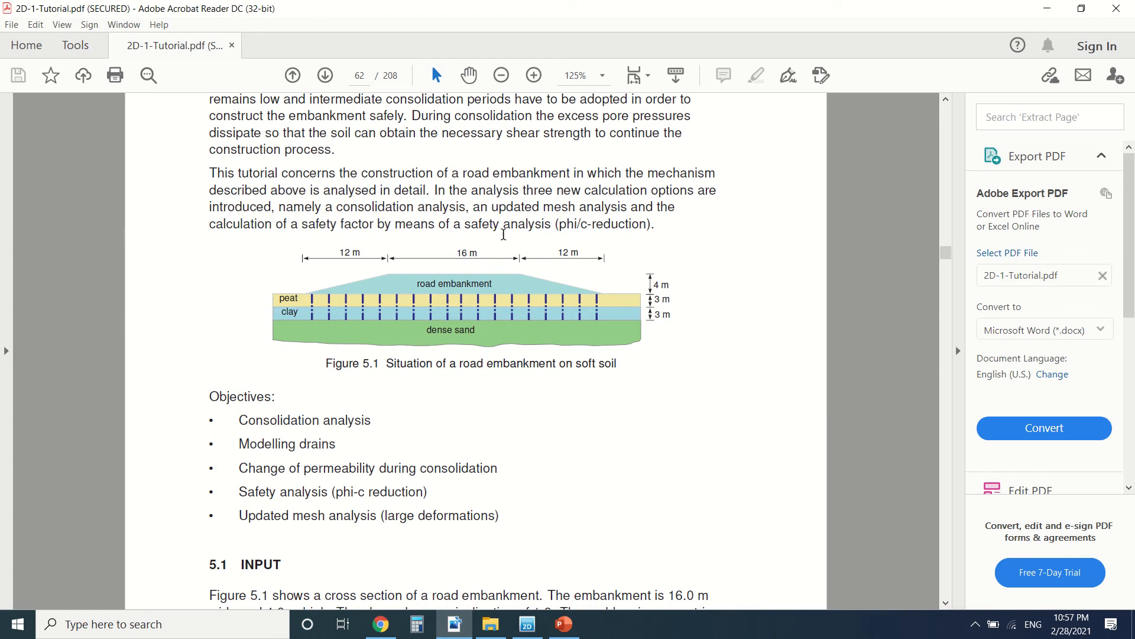
scroll(down, 3)
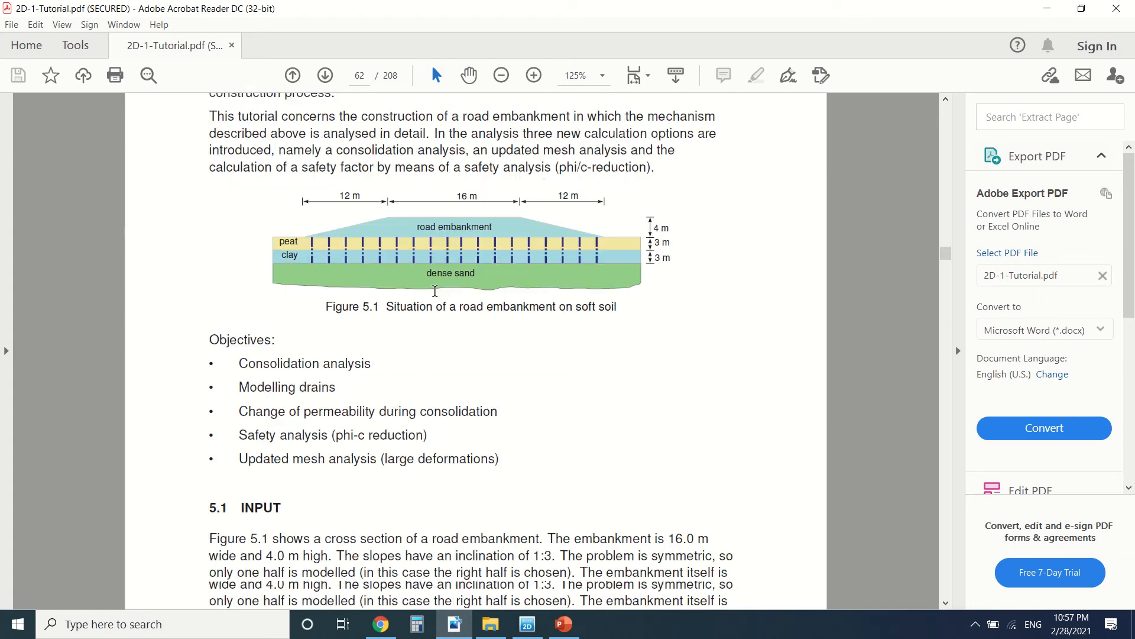
scroll(down, 3)
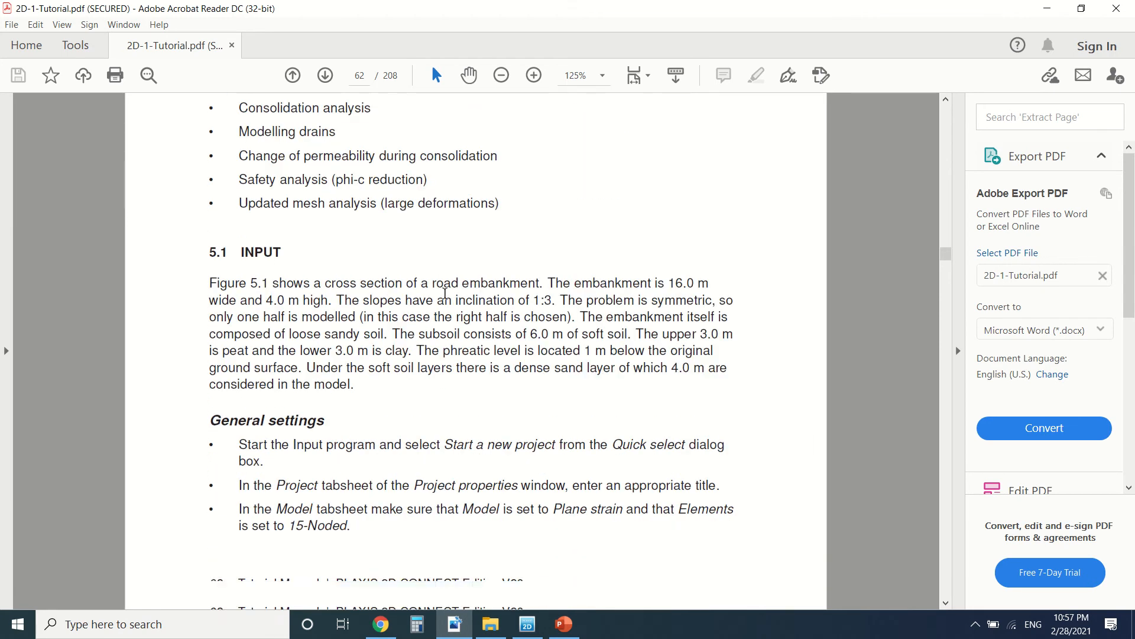
scroll(down, 3)
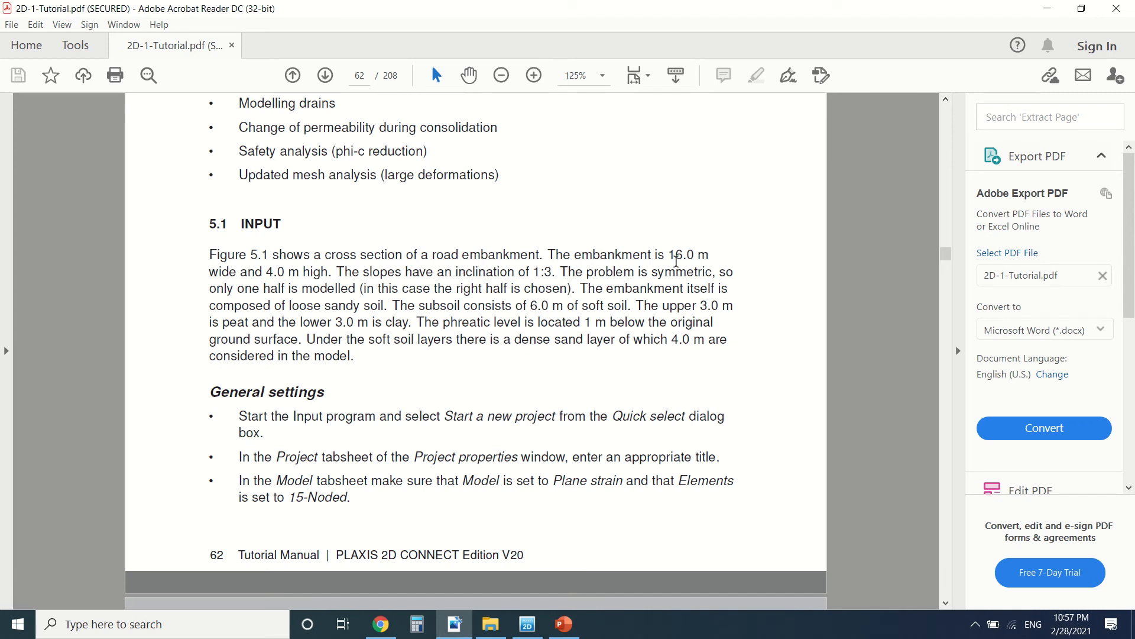
mouse_move(296, 281)
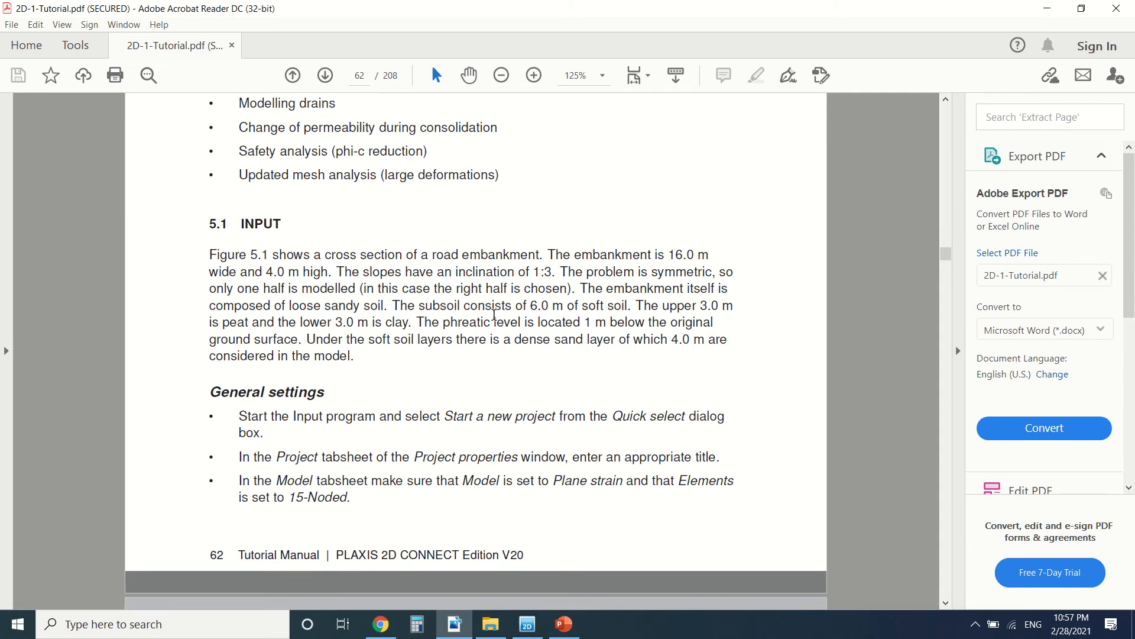
mouse_move(515, 267)
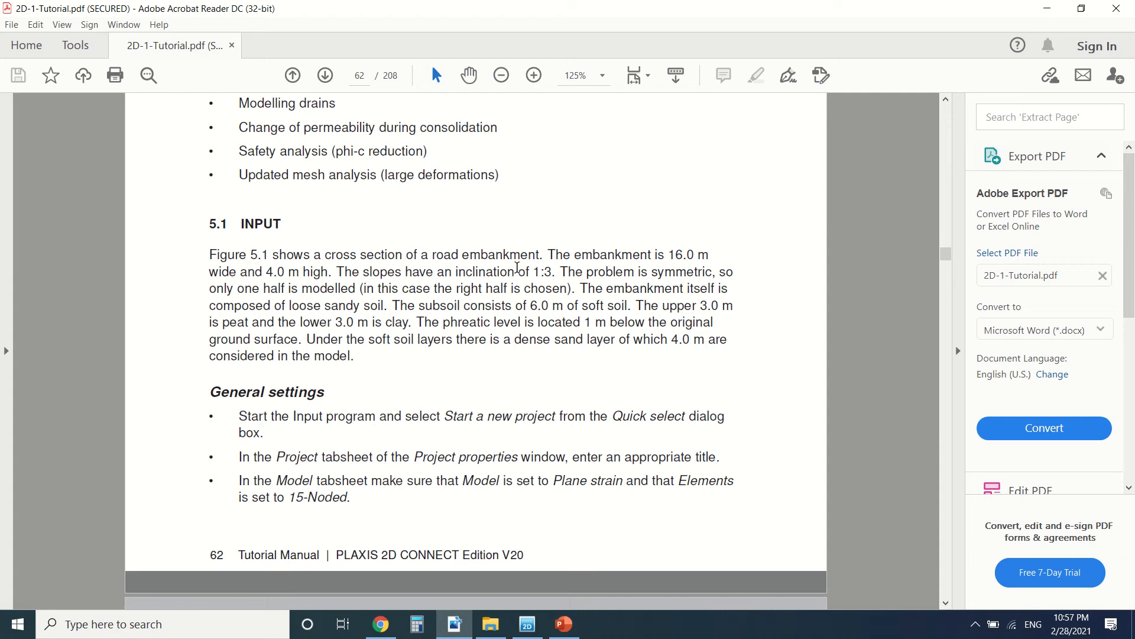
mouse_move(509, 288)
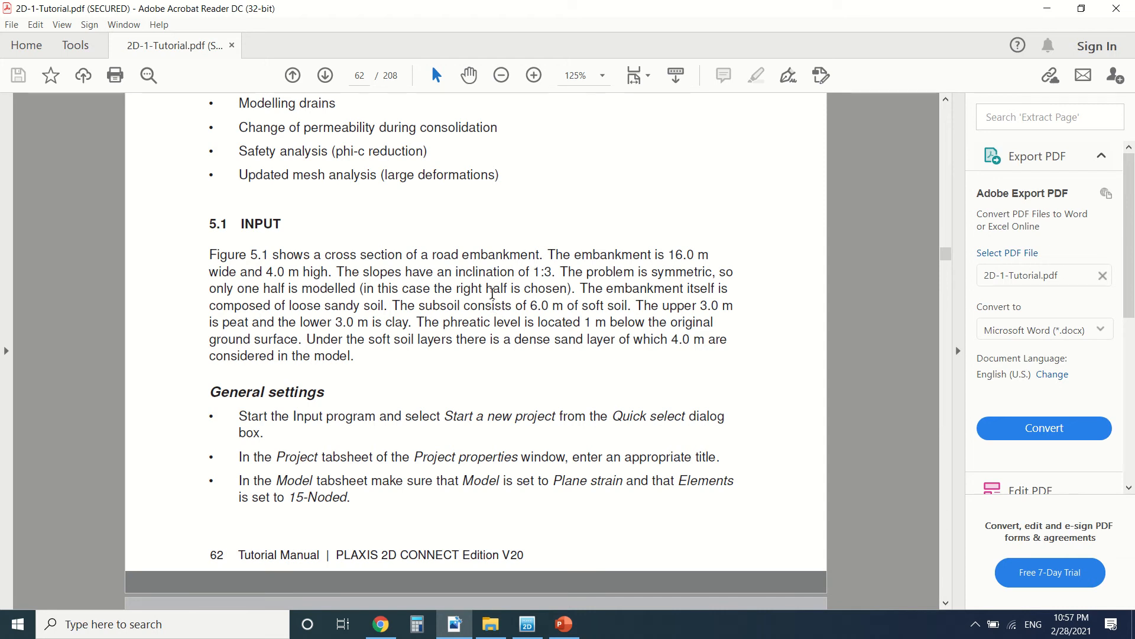
- Scroll past Figure 5.2 and section 5.1.1 until Table 5.1's material properties appear
scroll(down, 3)
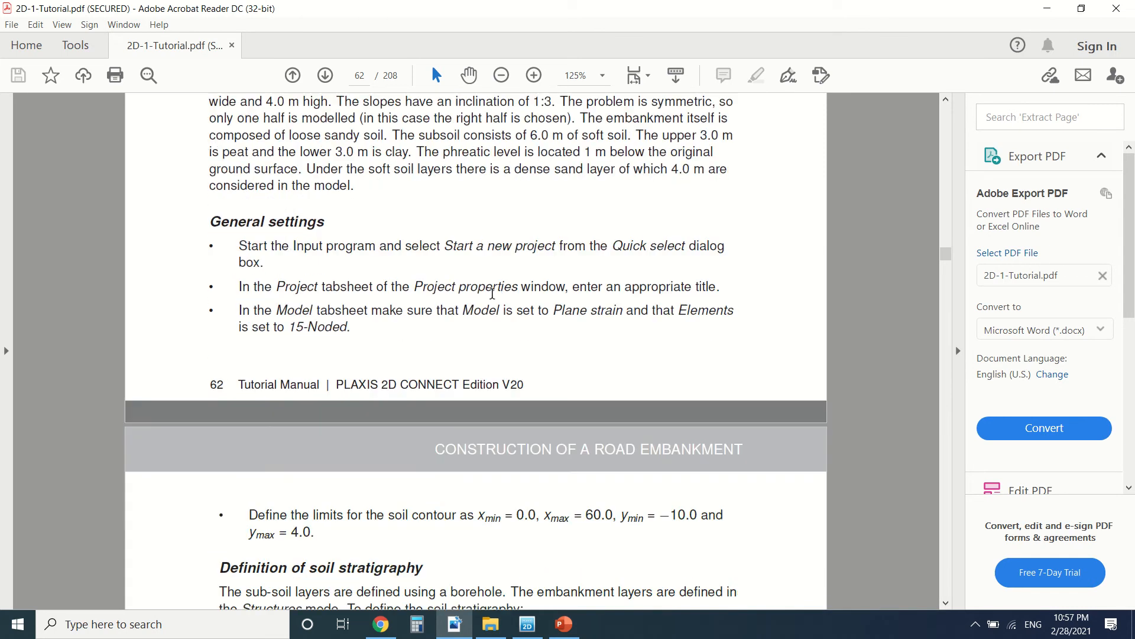
scroll(down, 3)
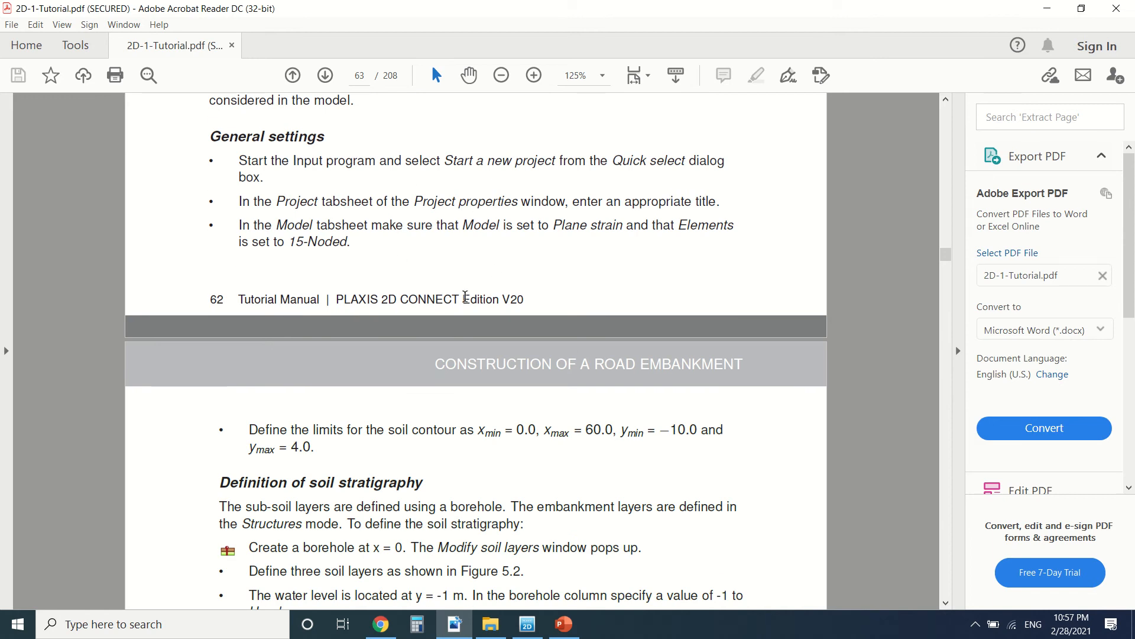
mouse_move(385, 266)
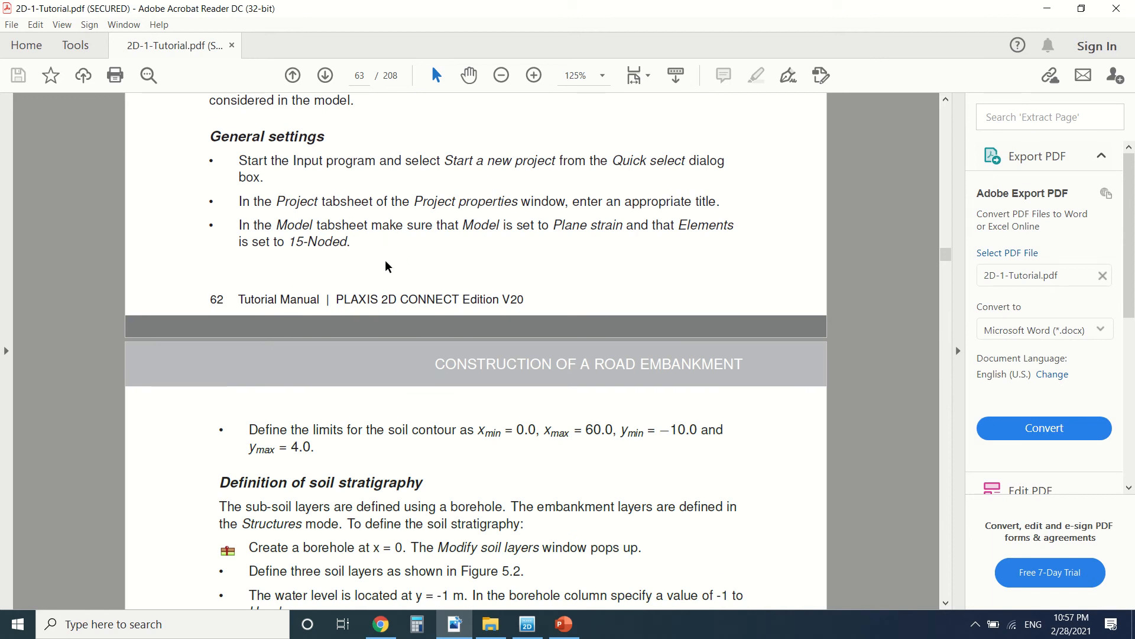
scroll(down, 3)
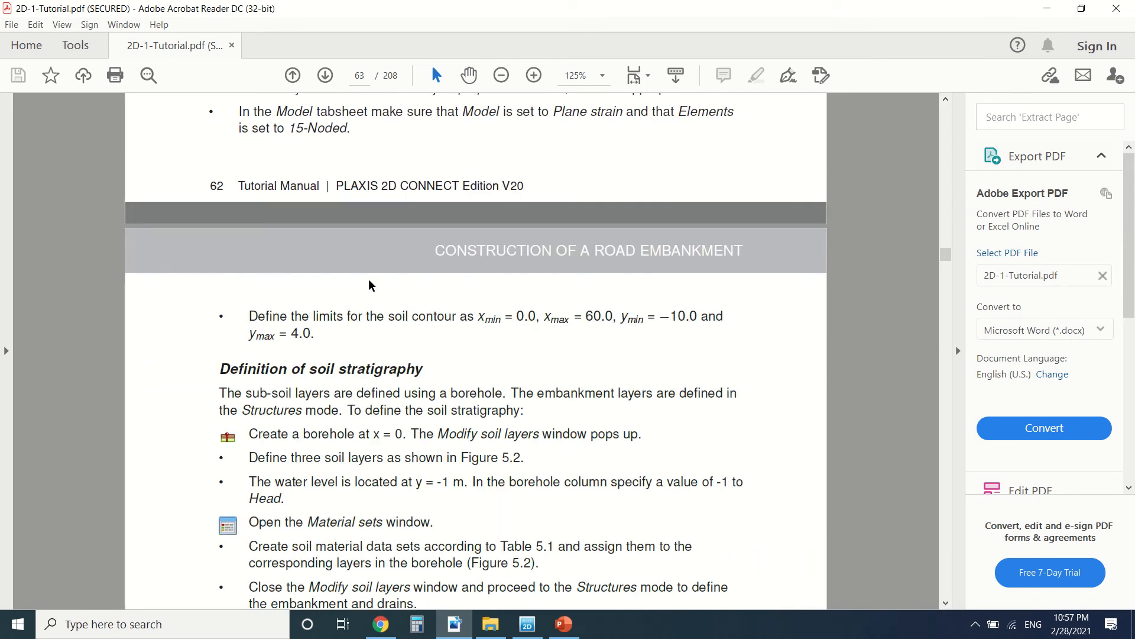
scroll(down, 3)
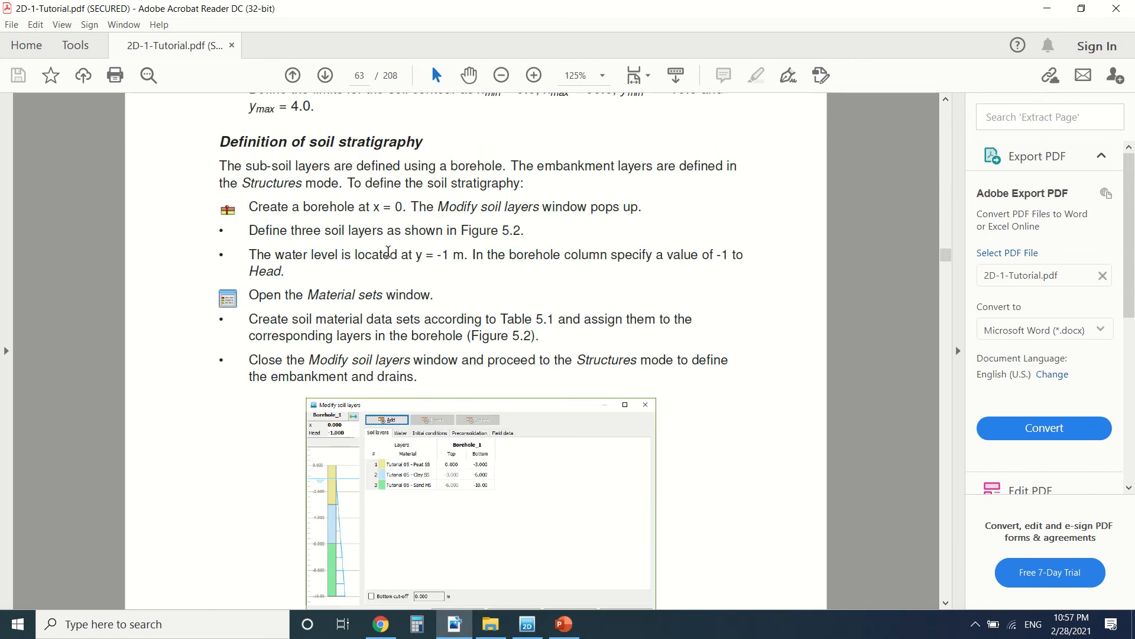
scroll(down, 3)
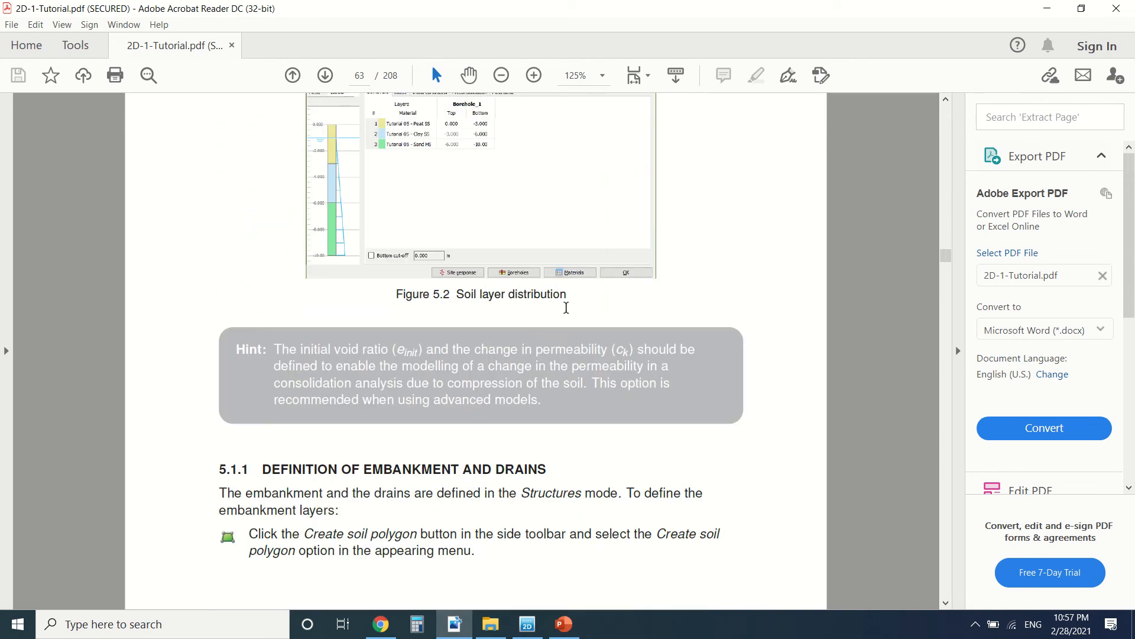
scroll(down, 3)
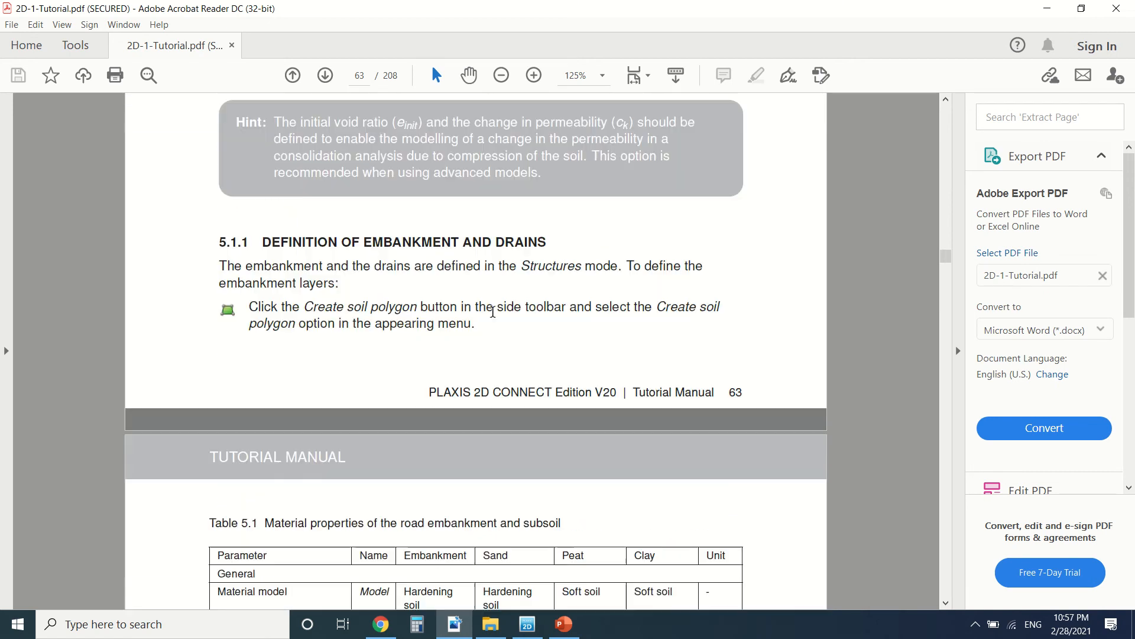
scroll(down, 3)
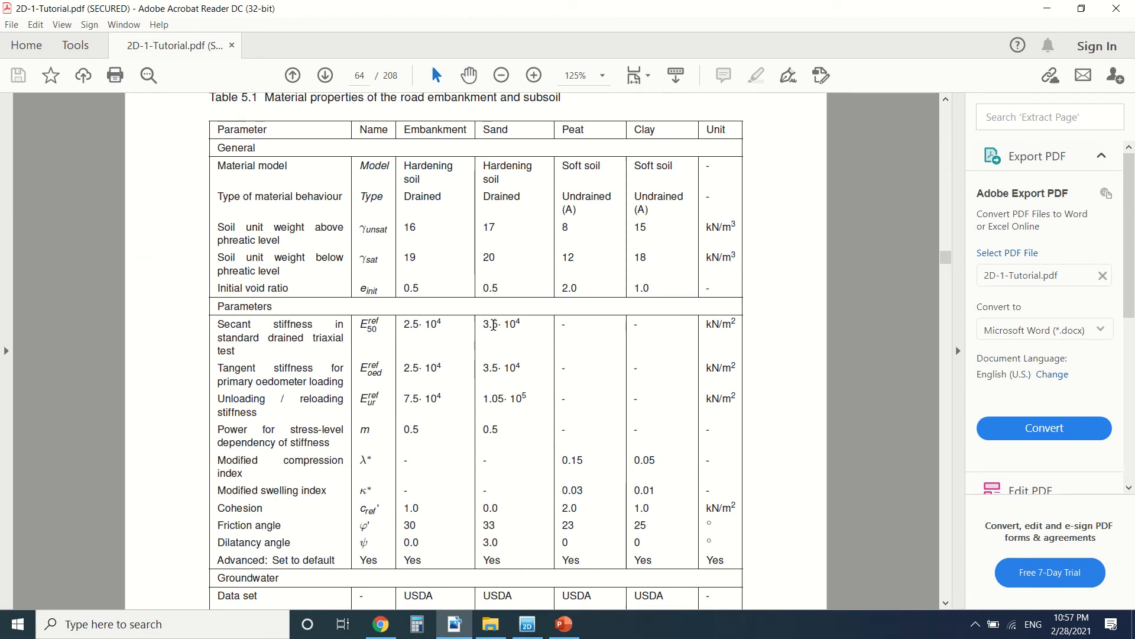
- Read through Table 5.1 to Figure 5.3 on page 65, then return to PLAXIS 2D
scroll(down, 3)
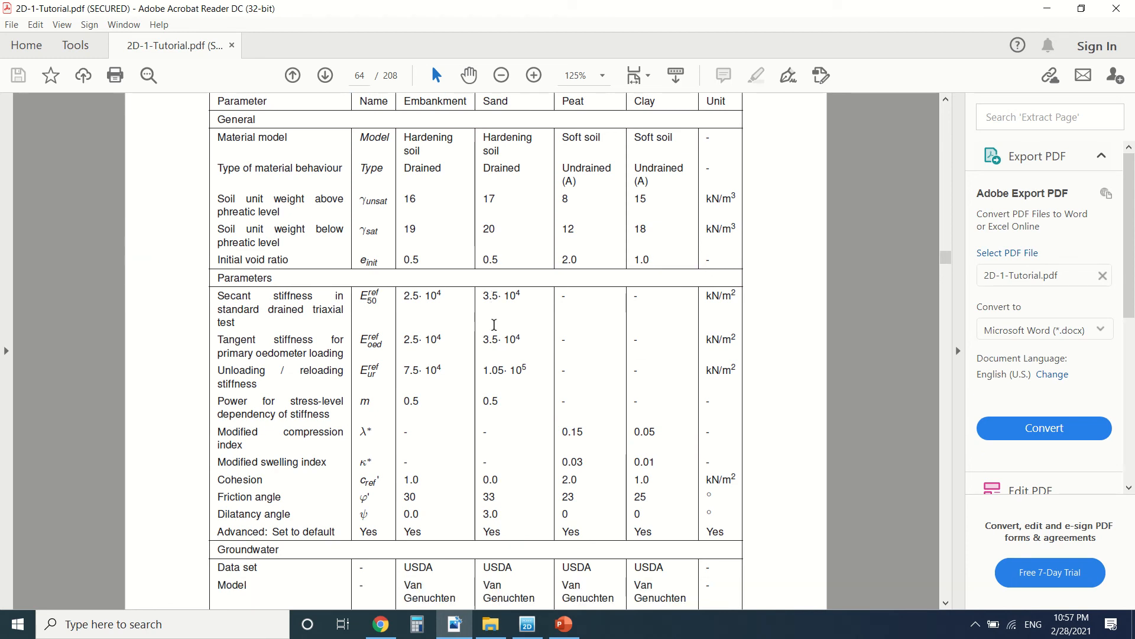
scroll(down, 3)
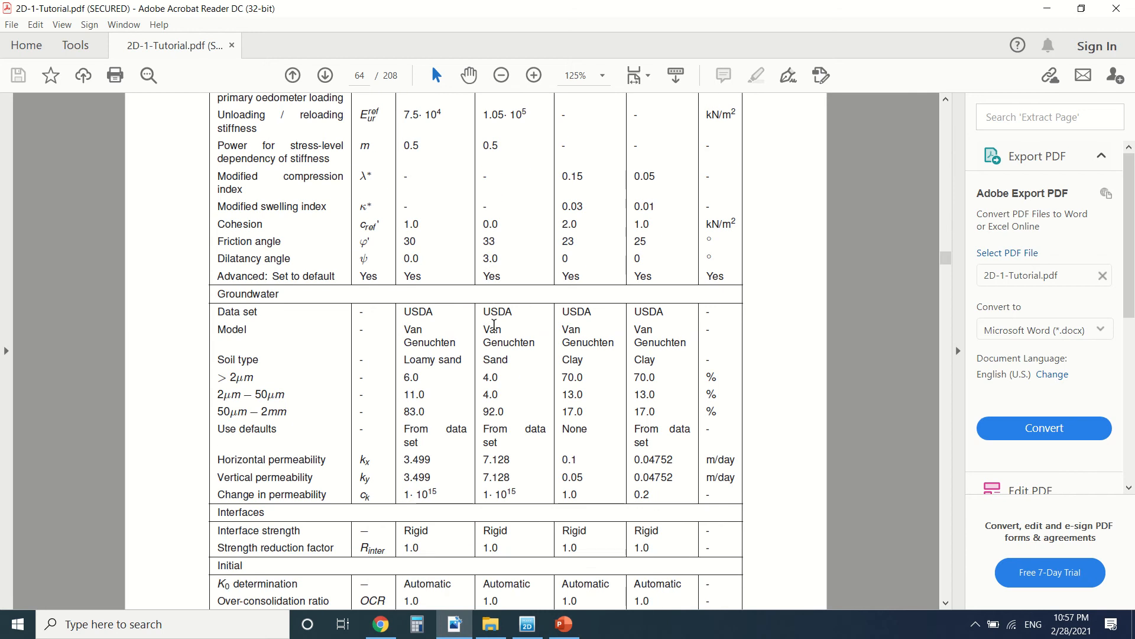
scroll(down, 3)
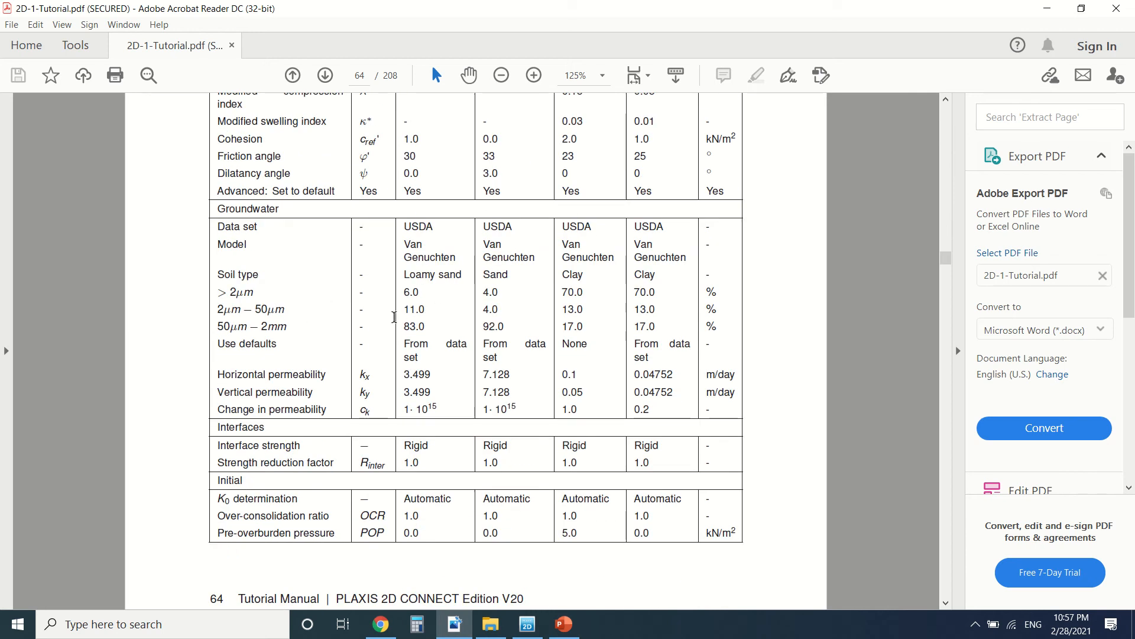
mouse_move(688, 394)
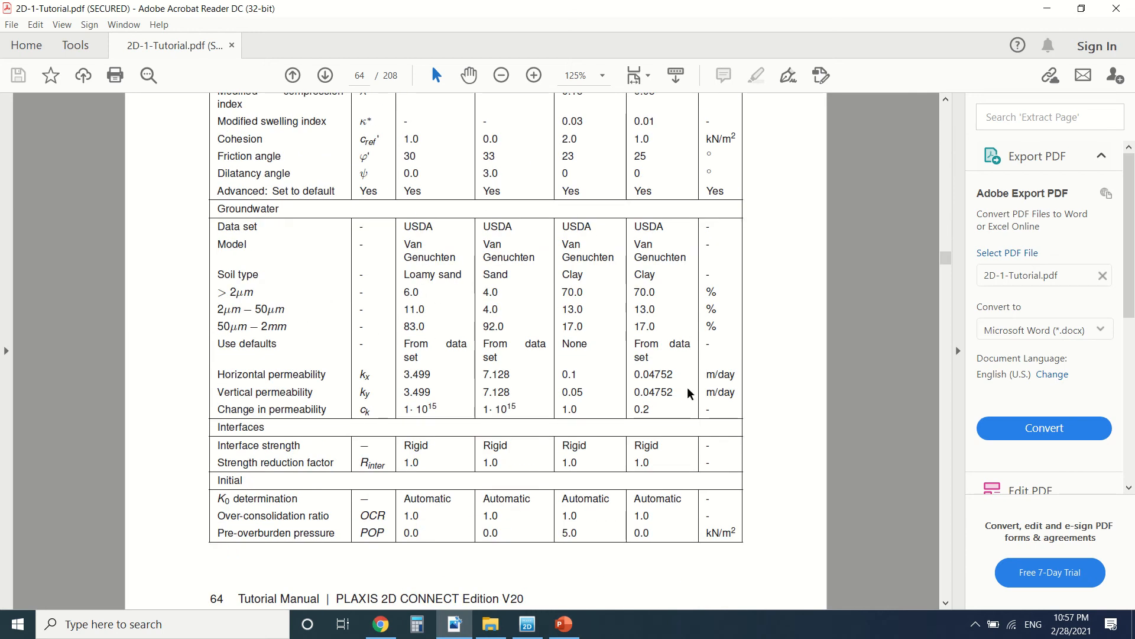
scroll(down, 3)
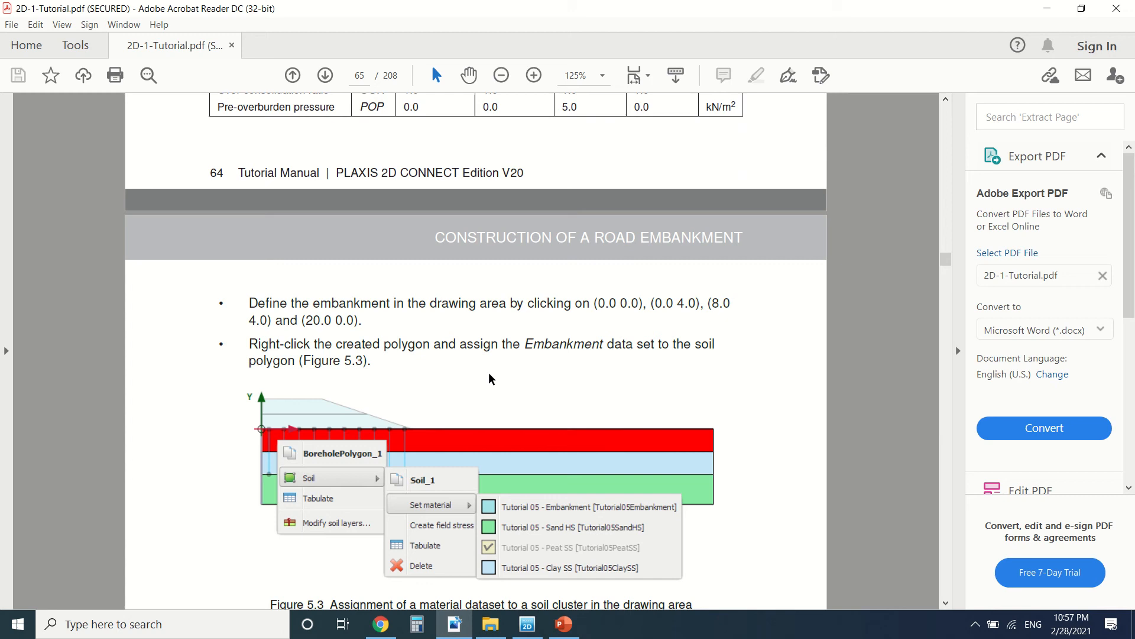
scroll(down, 3)
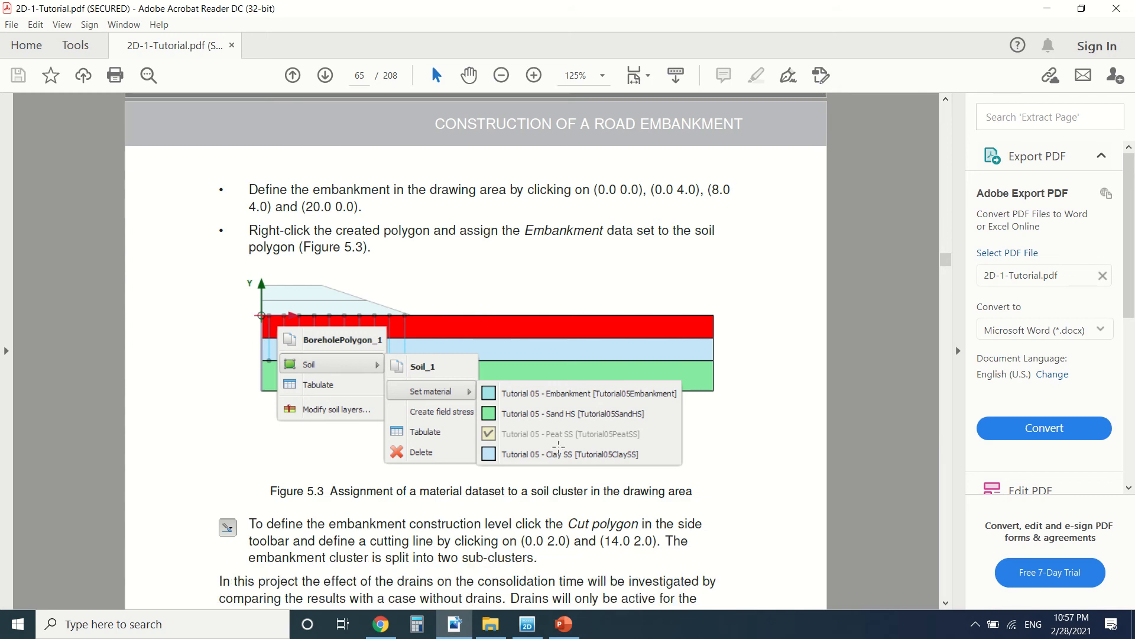
click(526, 623)
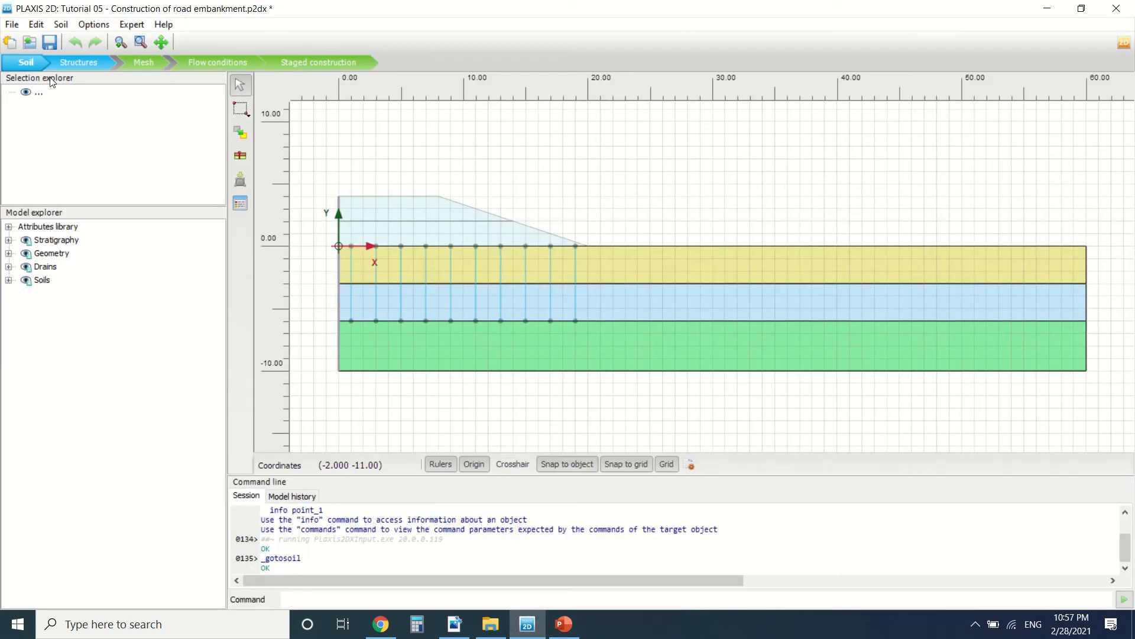
- Review the borehole's Peat, Clay and Sand layer depths, then switch to Structures mode
right_click(55, 239)
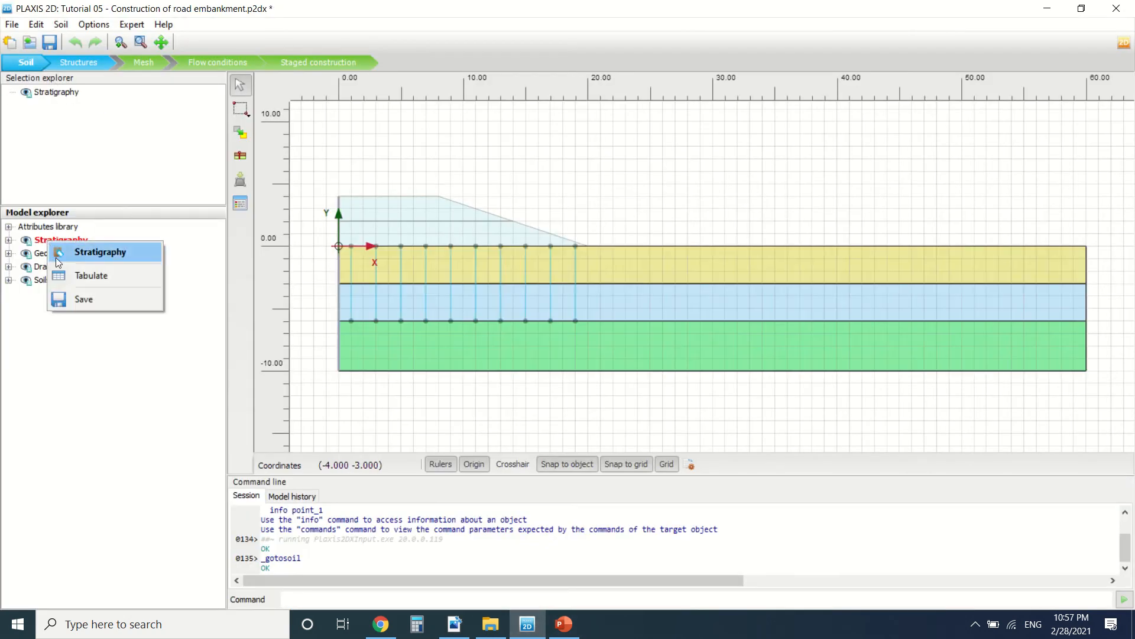
right_click(69, 266)
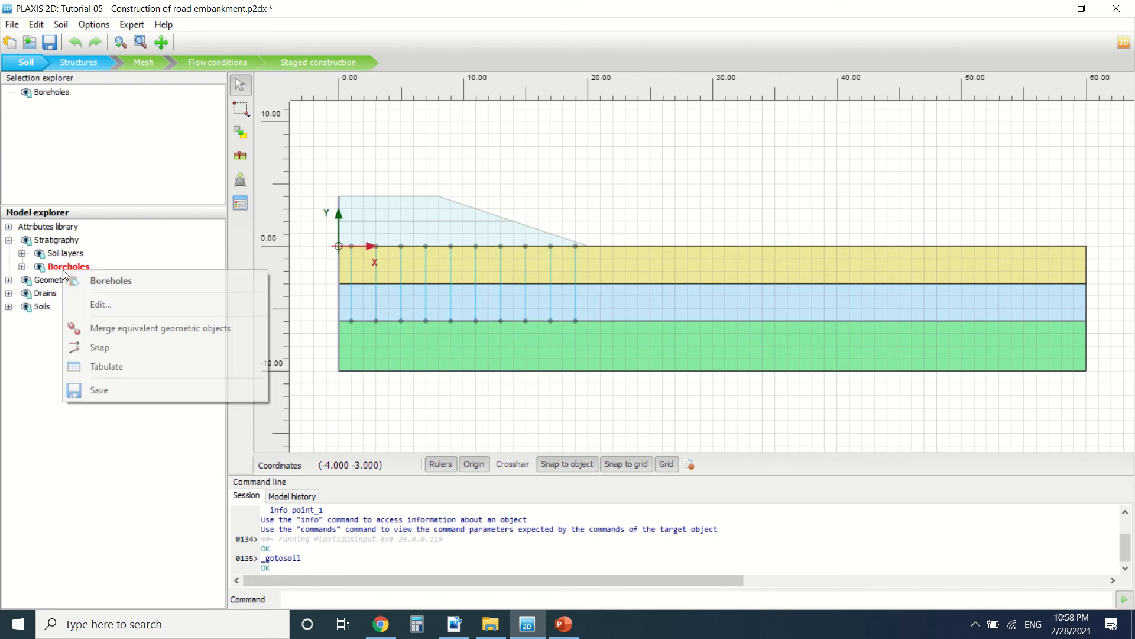
click(100, 303)
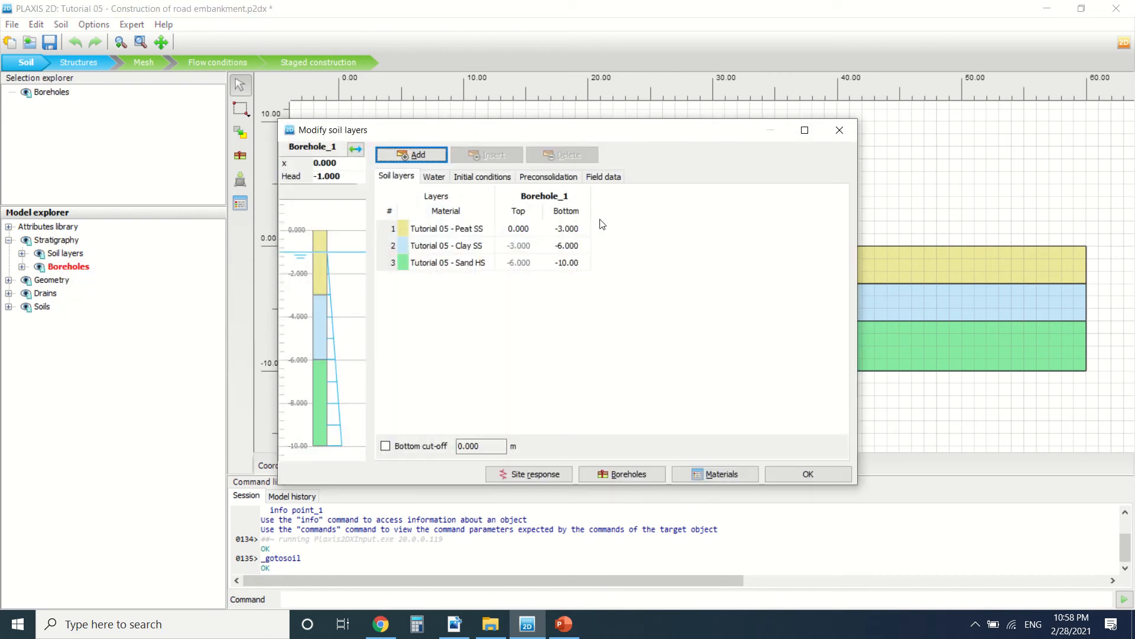
click(806, 474)
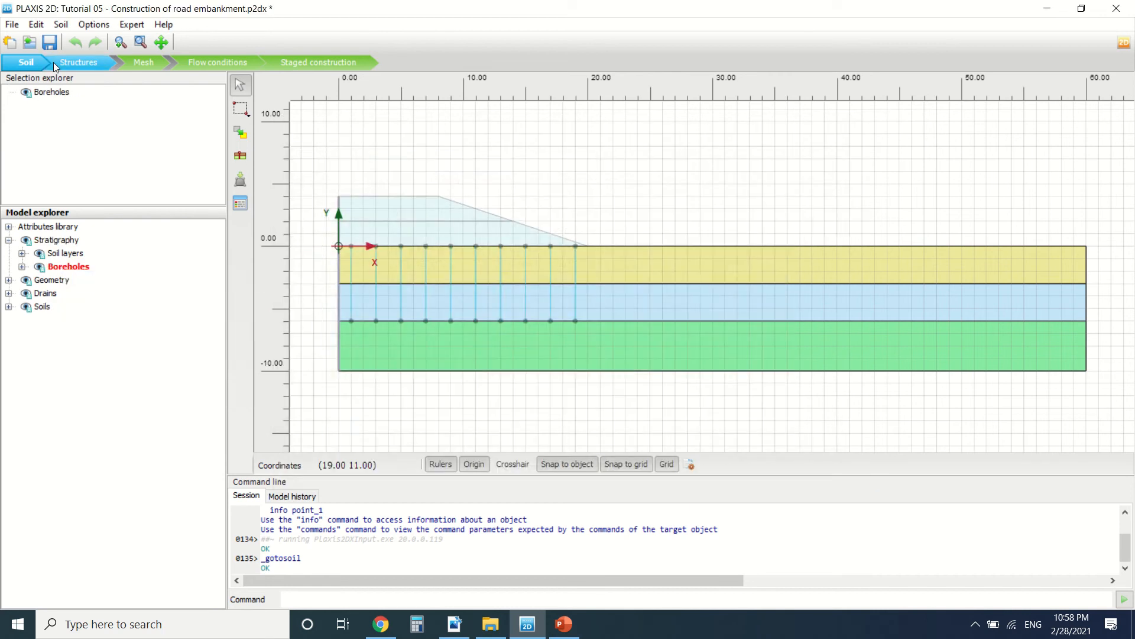
click(78, 62)
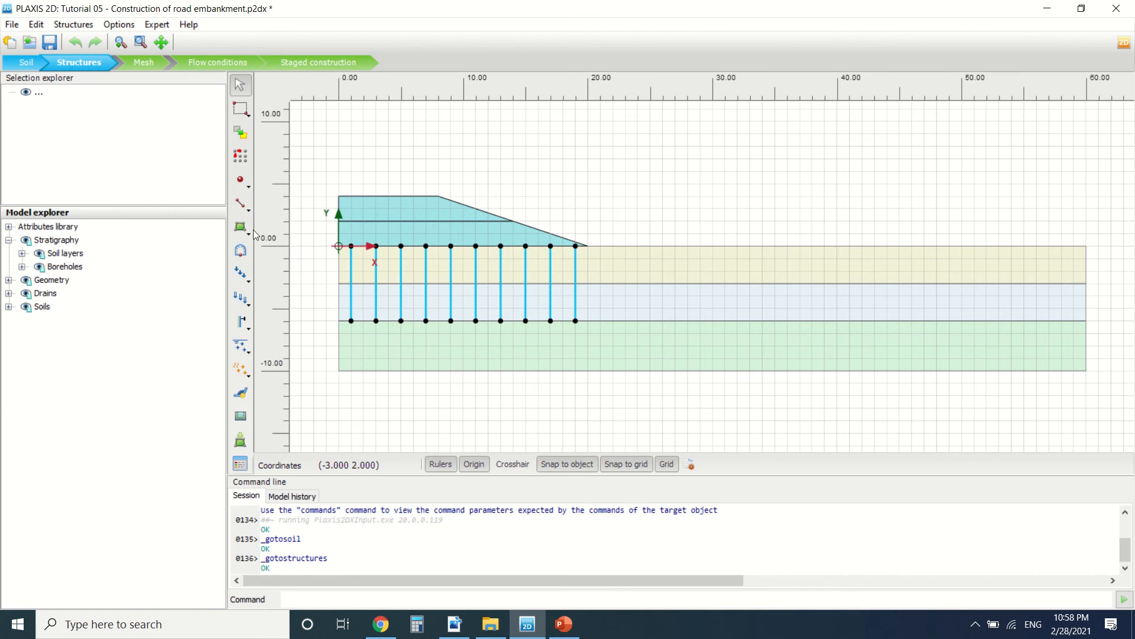
mouse_move(341, 255)
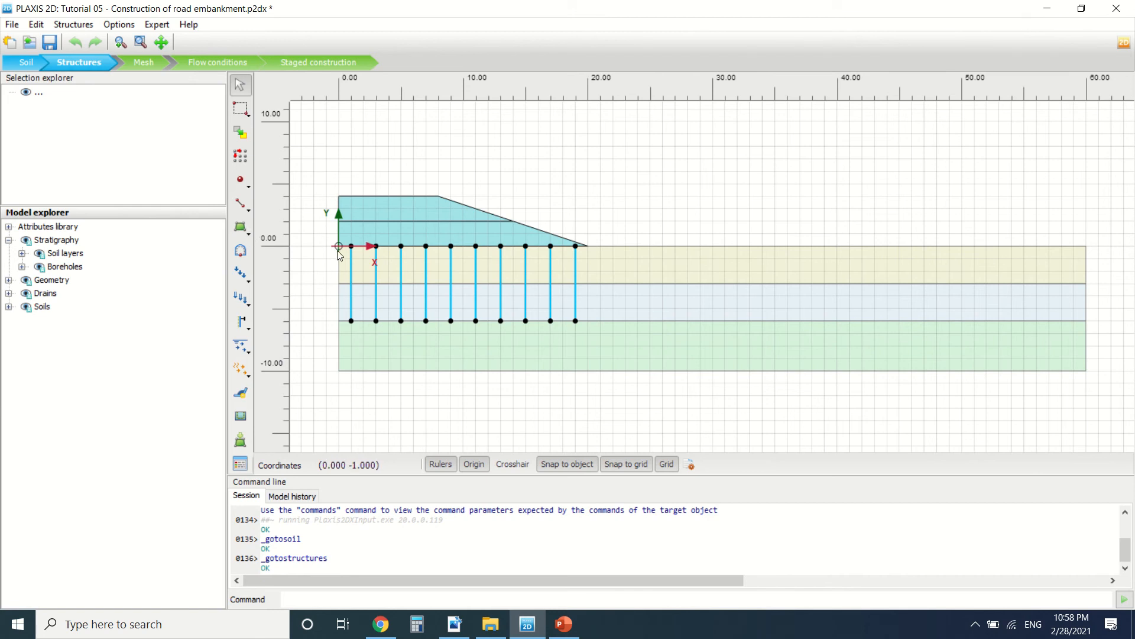
mouse_move(283, 335)
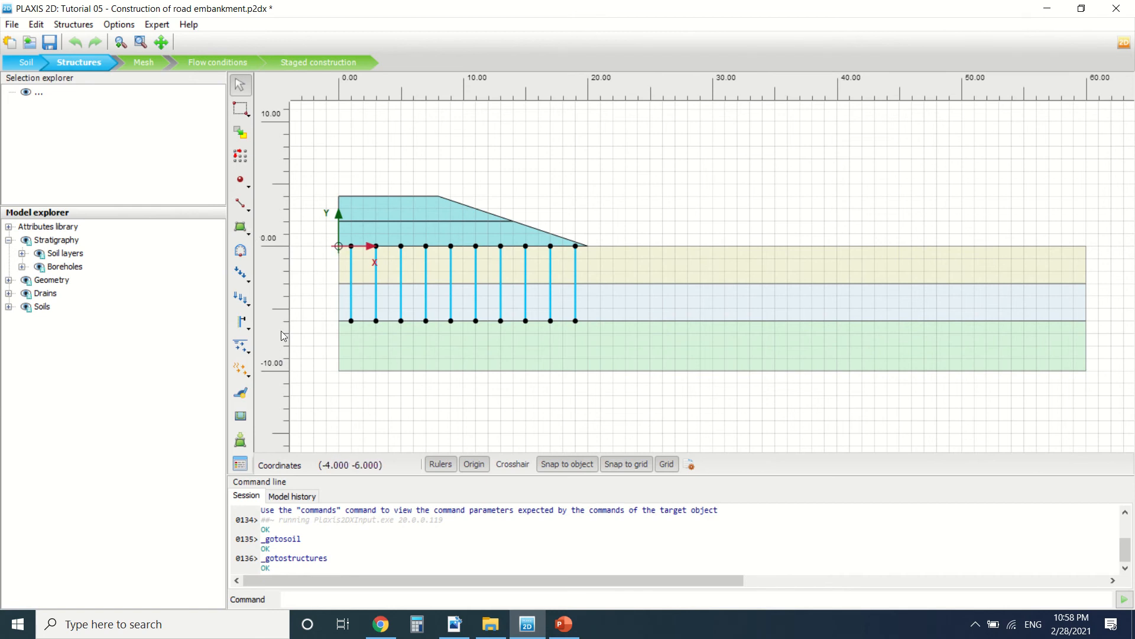
mouse_move(256, 234)
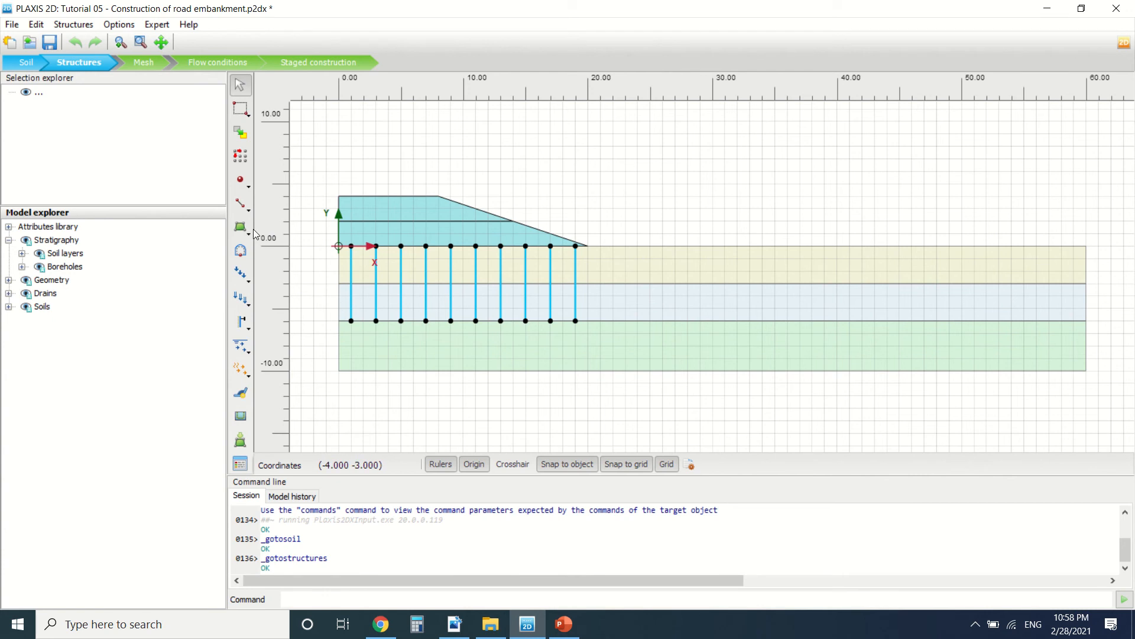
mouse_move(284, 351)
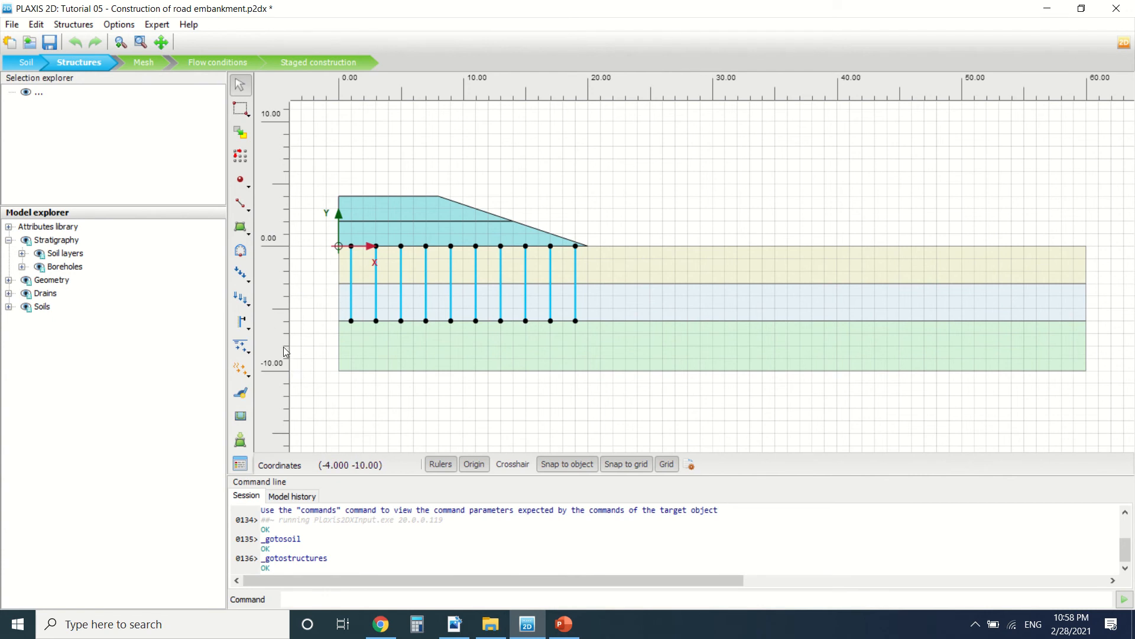
mouse_move(346, 369)
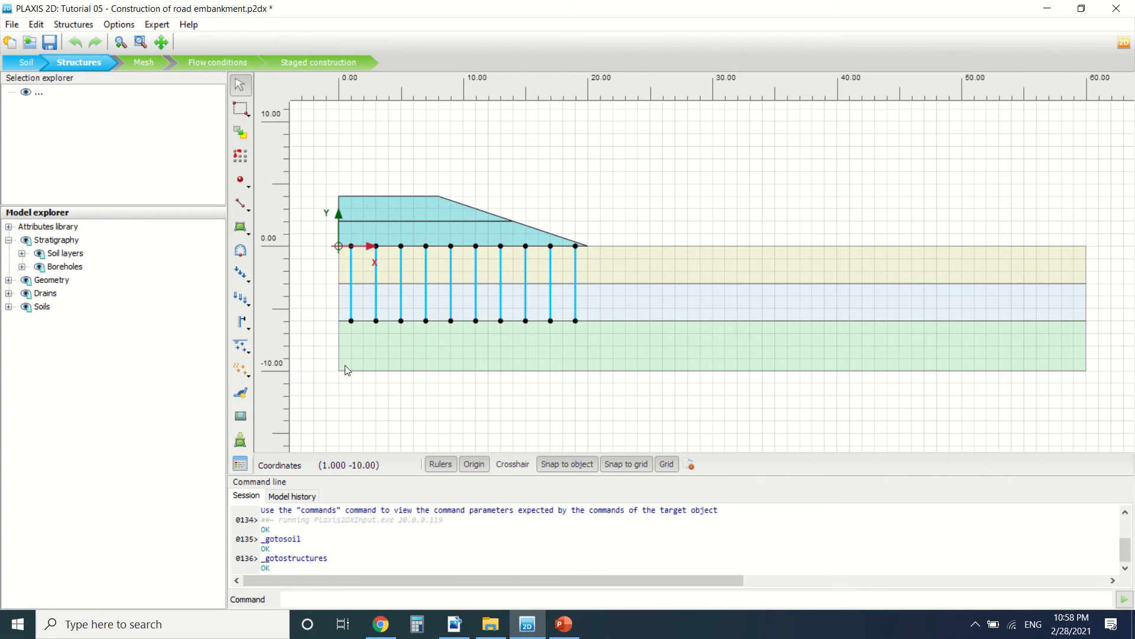
- Expand the Drains node in the Model explorer to list Drain_1 through Drain_10
click(8, 293)
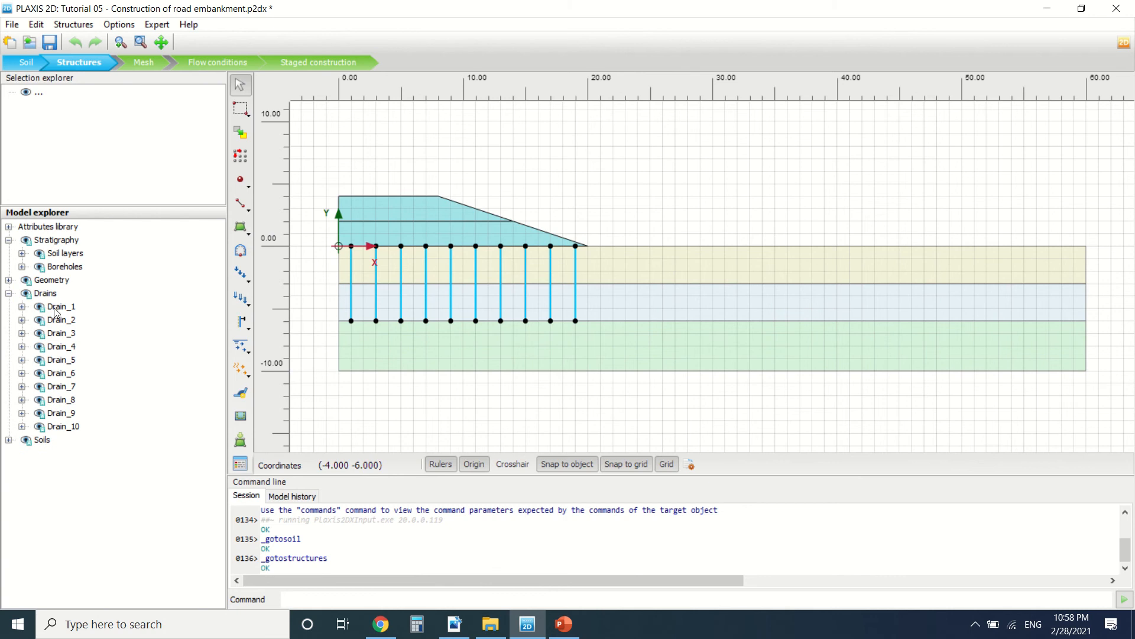
mouse_move(384, 229)
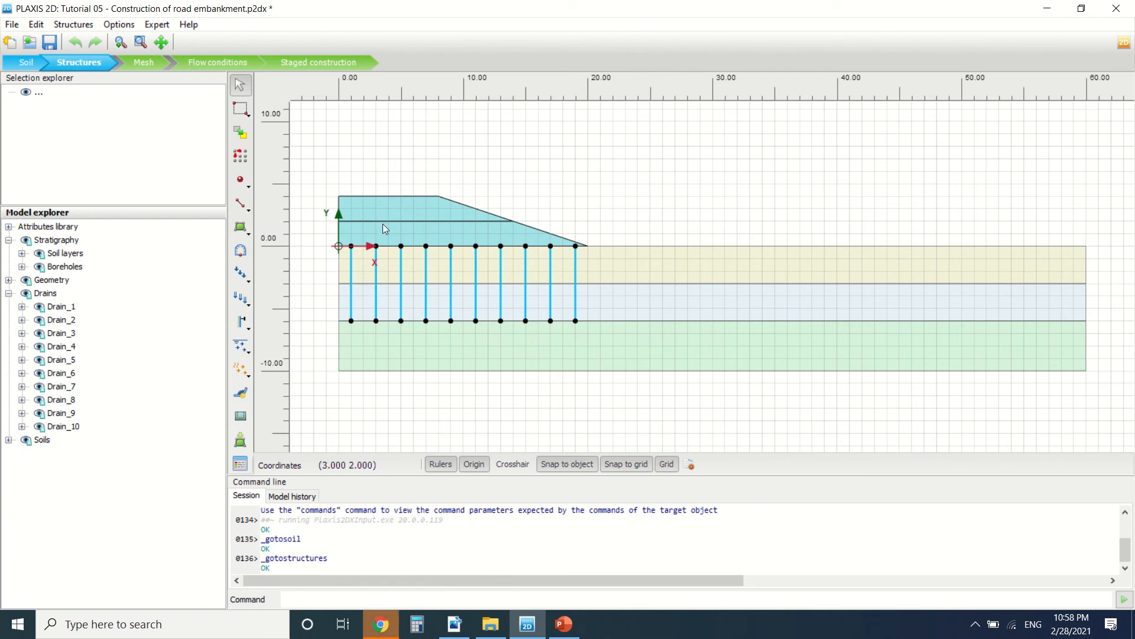
click(391, 217)
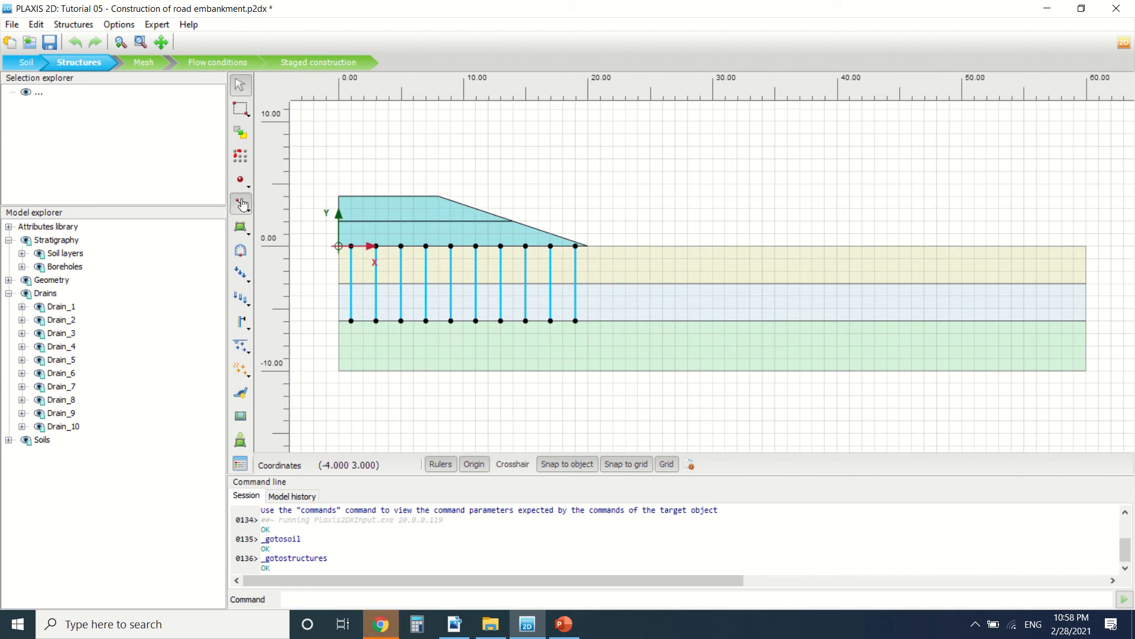
mouse_move(241, 204)
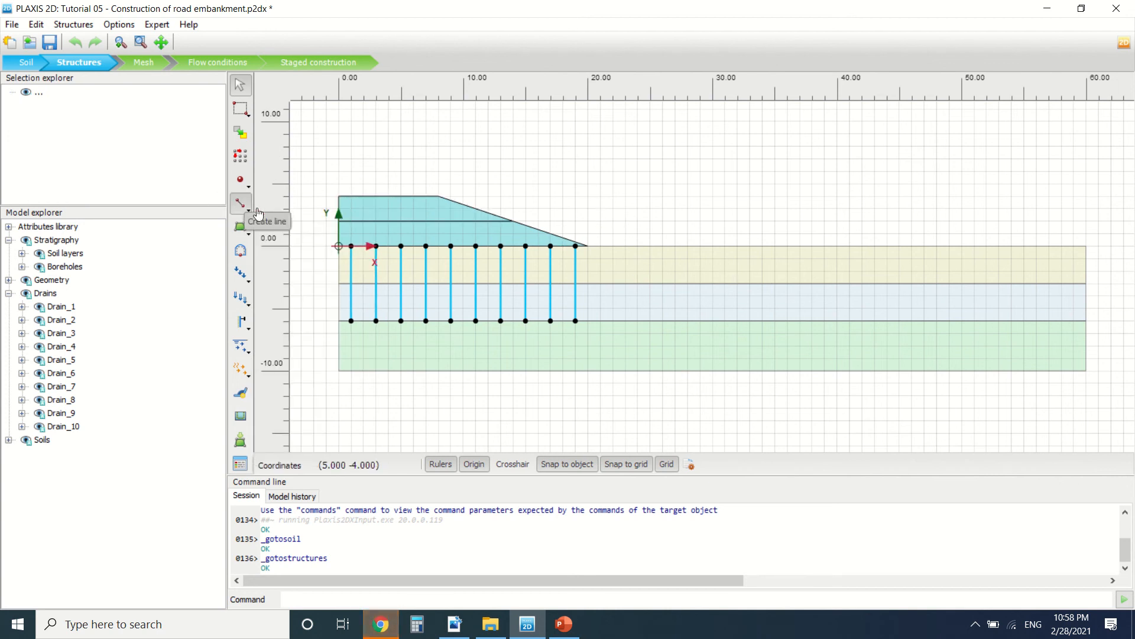
- Draw a trial line at x = 24, check its context menu, then return to the manual
click(240, 204)
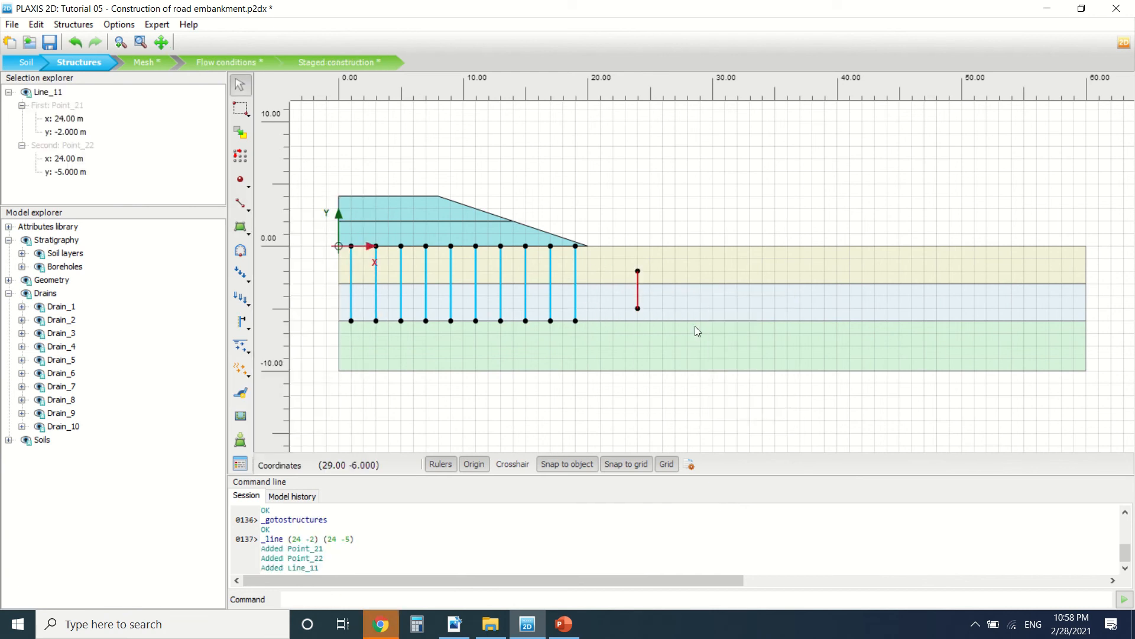
right_click(637, 274)
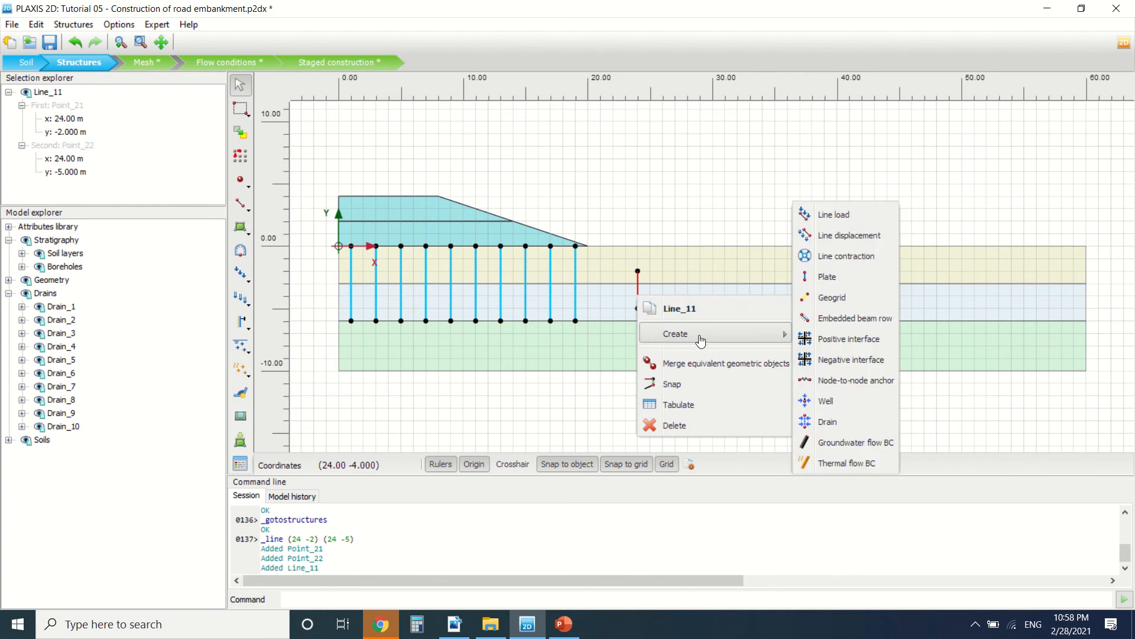
mouse_move(637, 288)
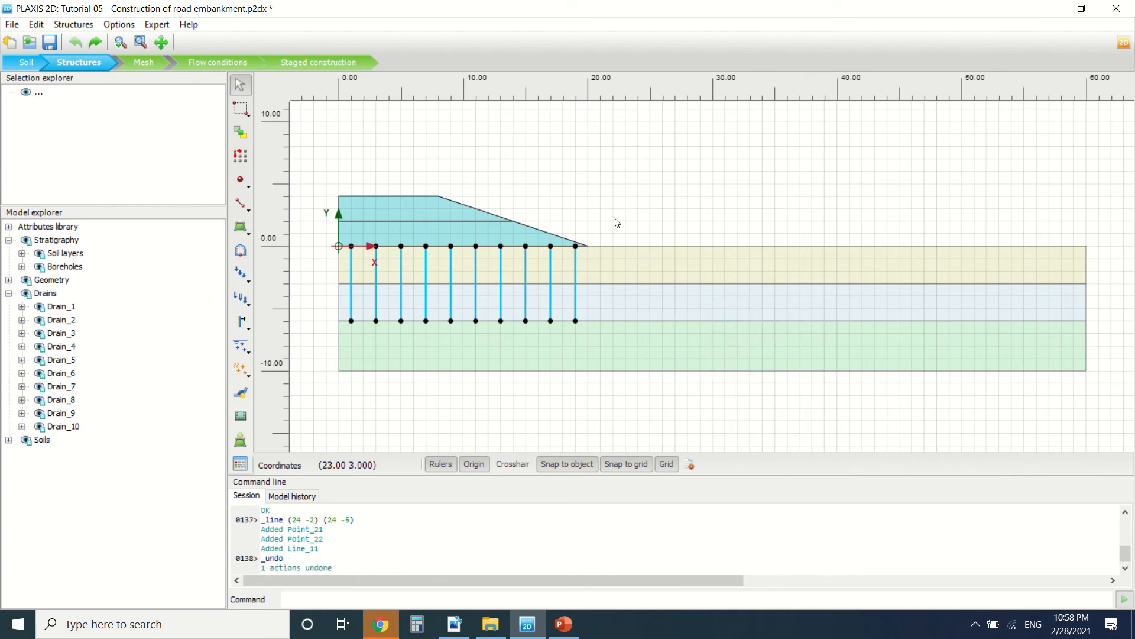
mouse_move(477, 600)
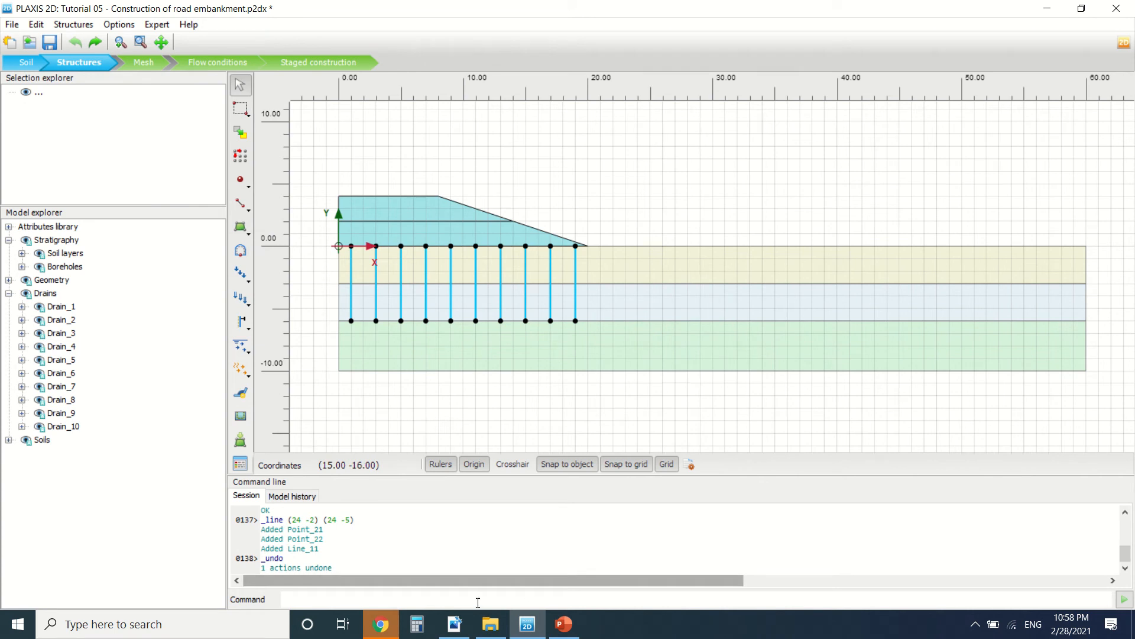
click(454, 623)
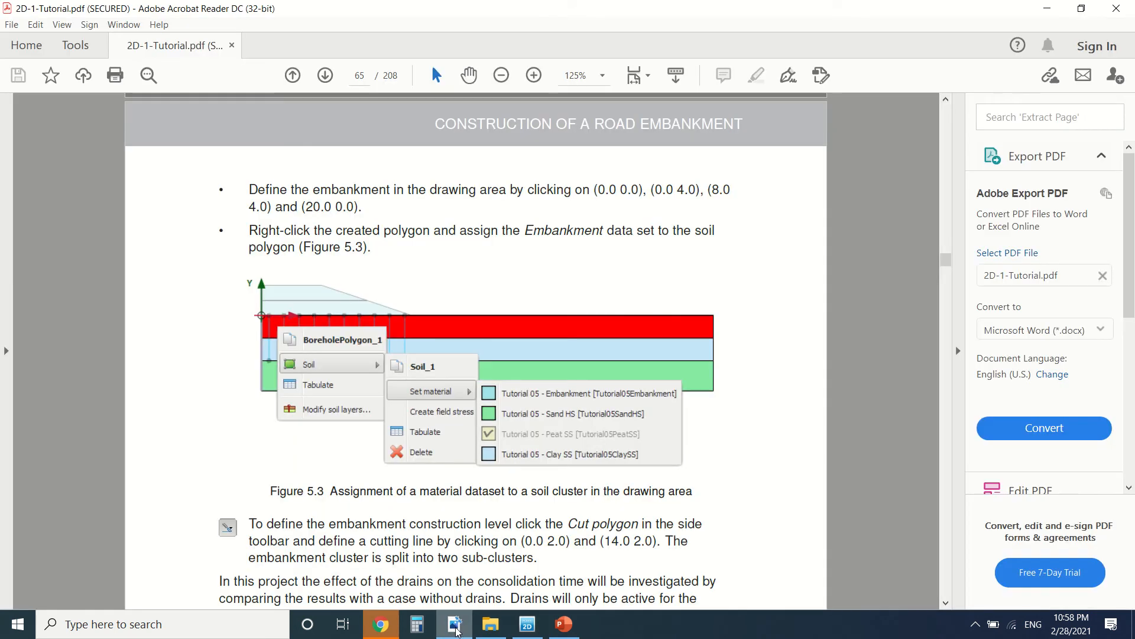
mouse_move(506, 377)
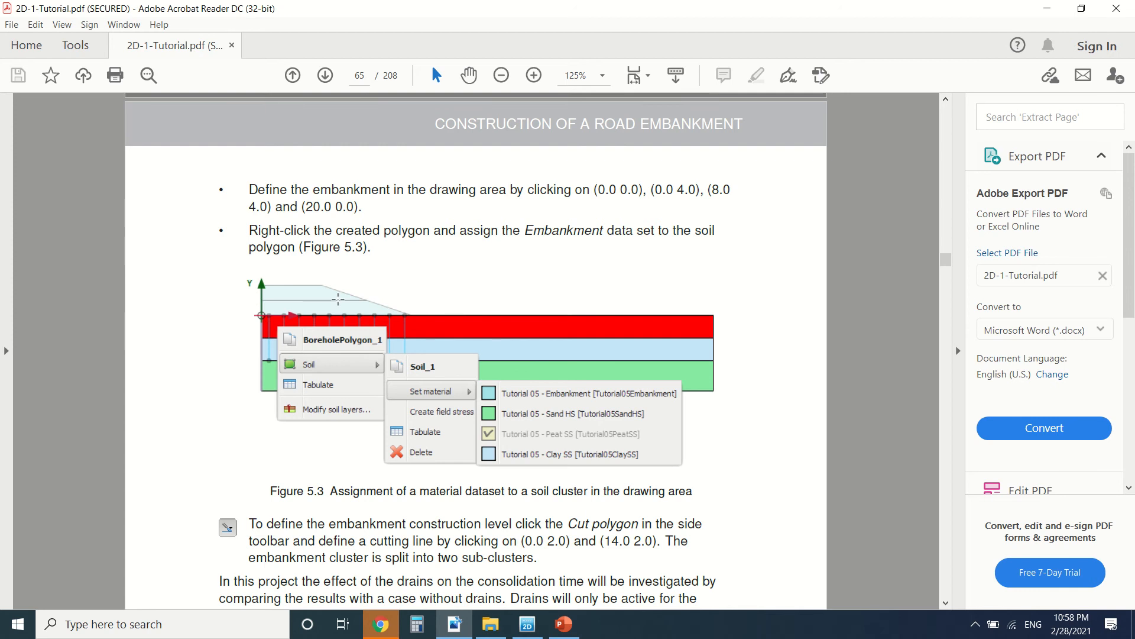
mouse_move(346, 299)
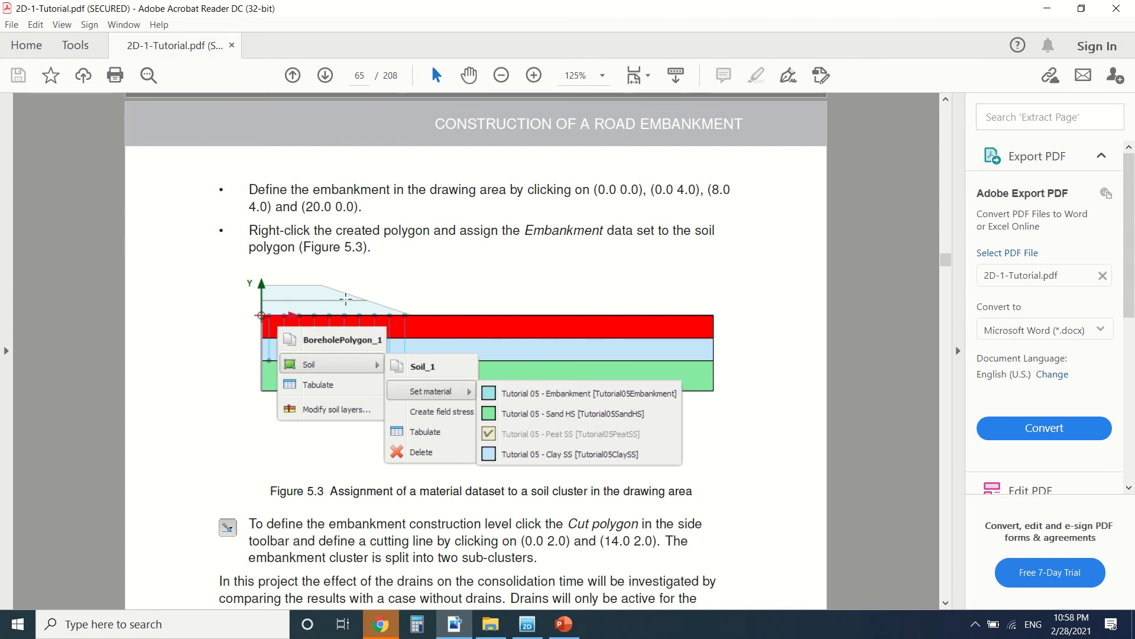
- Read pages 65–66 through the drain steps to Figure 5.5, then return to PLAXIS 2D
scroll(down, 3)
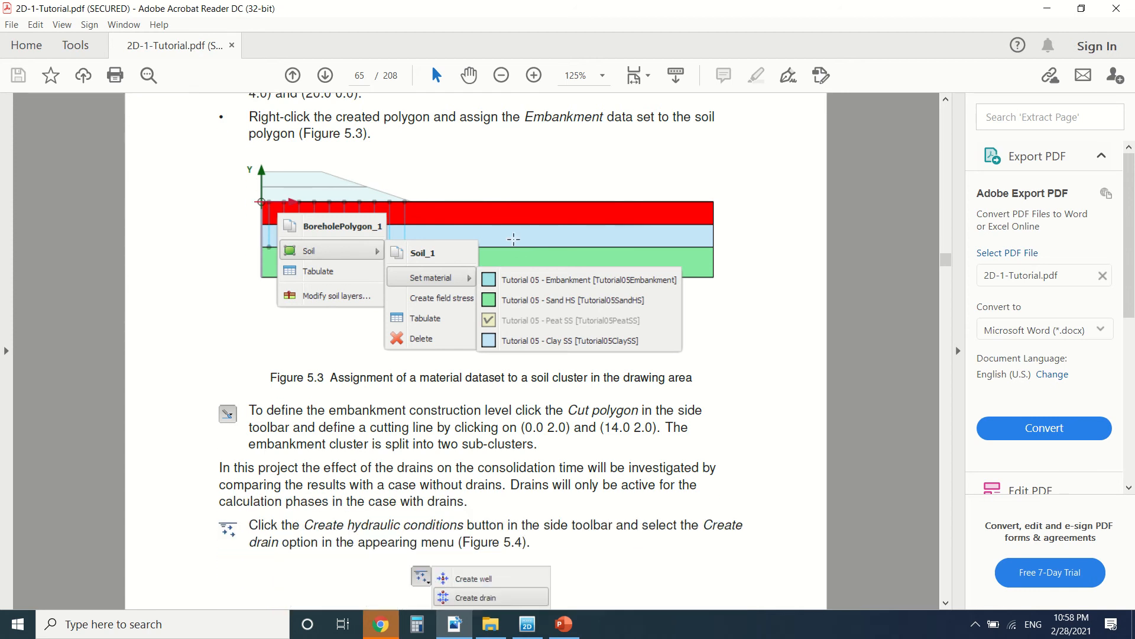
scroll(down, 3)
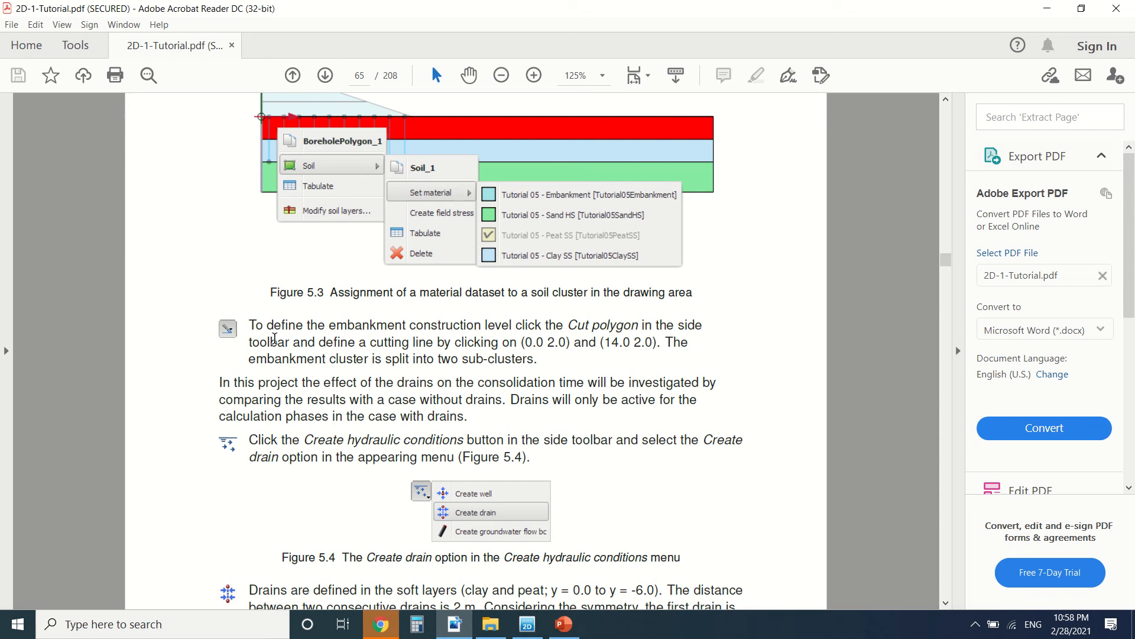
scroll(down, 3)
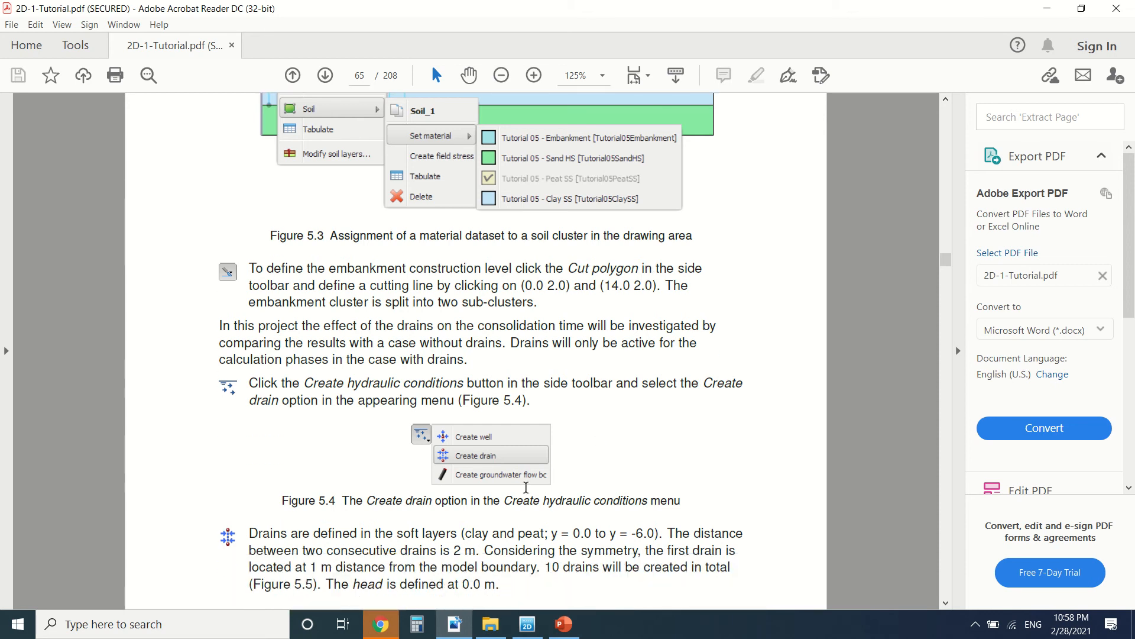
scroll(down, 3)
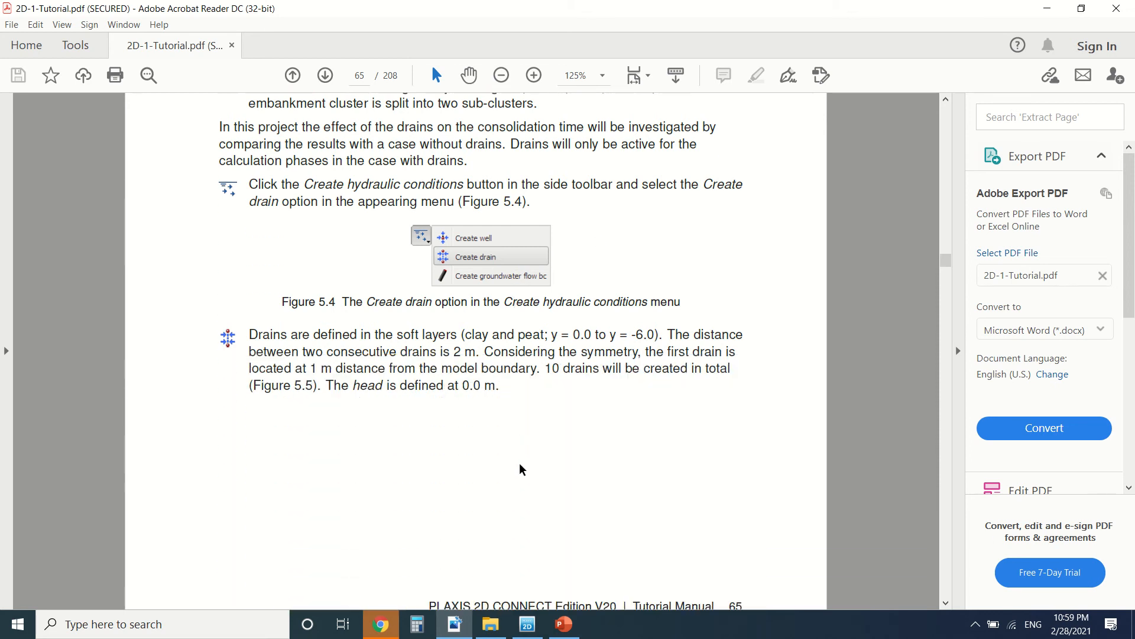
scroll(down, 3)
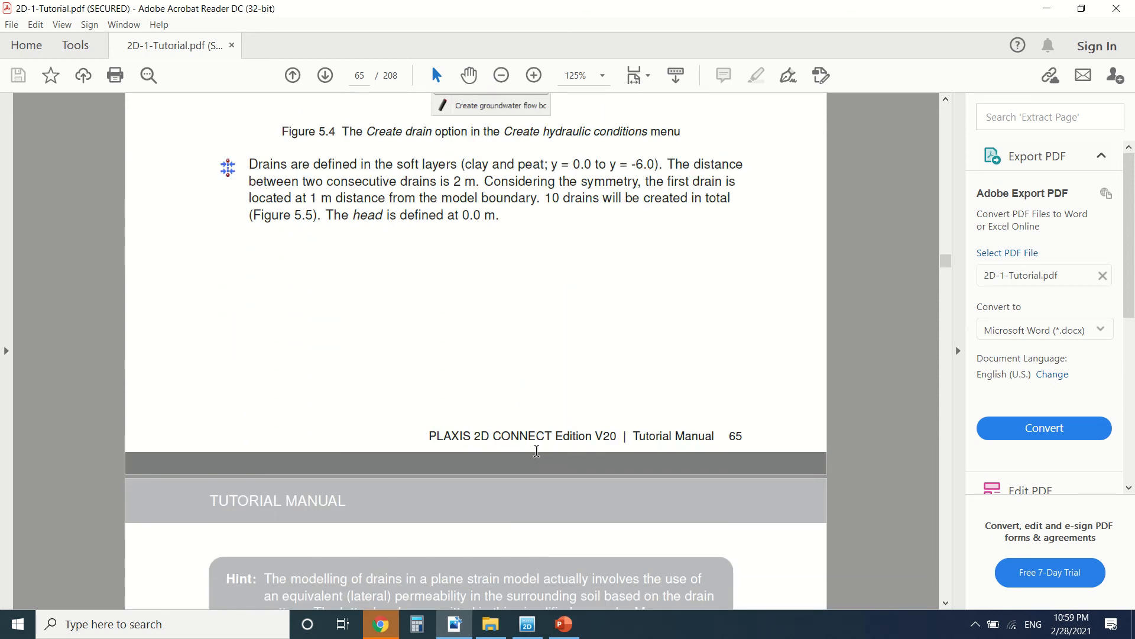
scroll(down, 3)
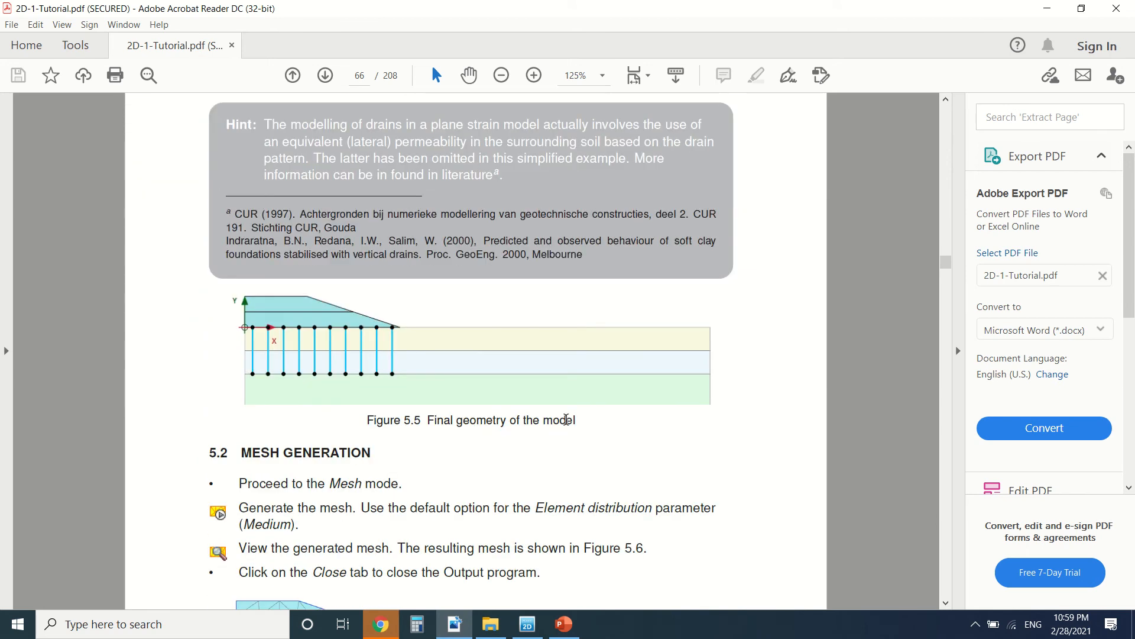
click(527, 623)
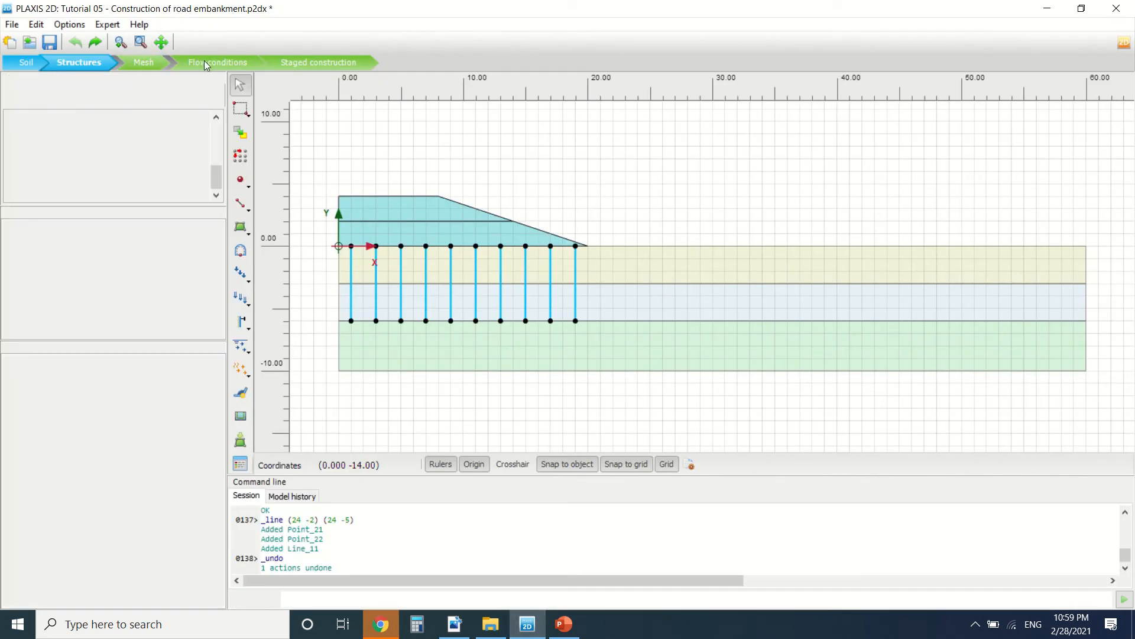
- Open Staged construction and browse the phase list from Initial phase to Phase_16
click(317, 62)
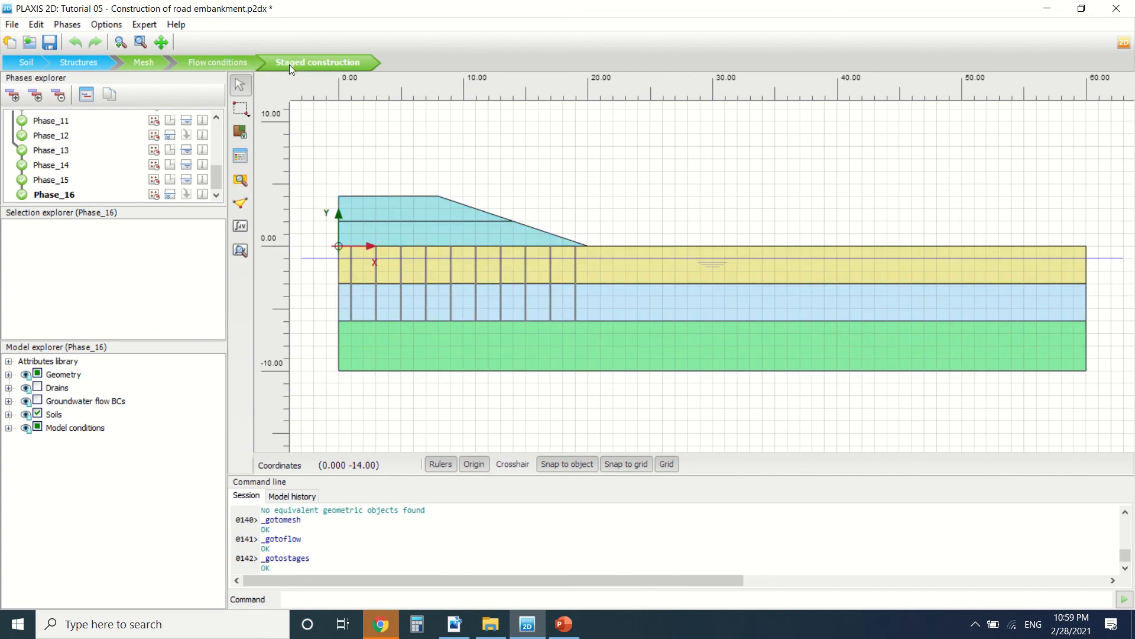
scroll(up, 3)
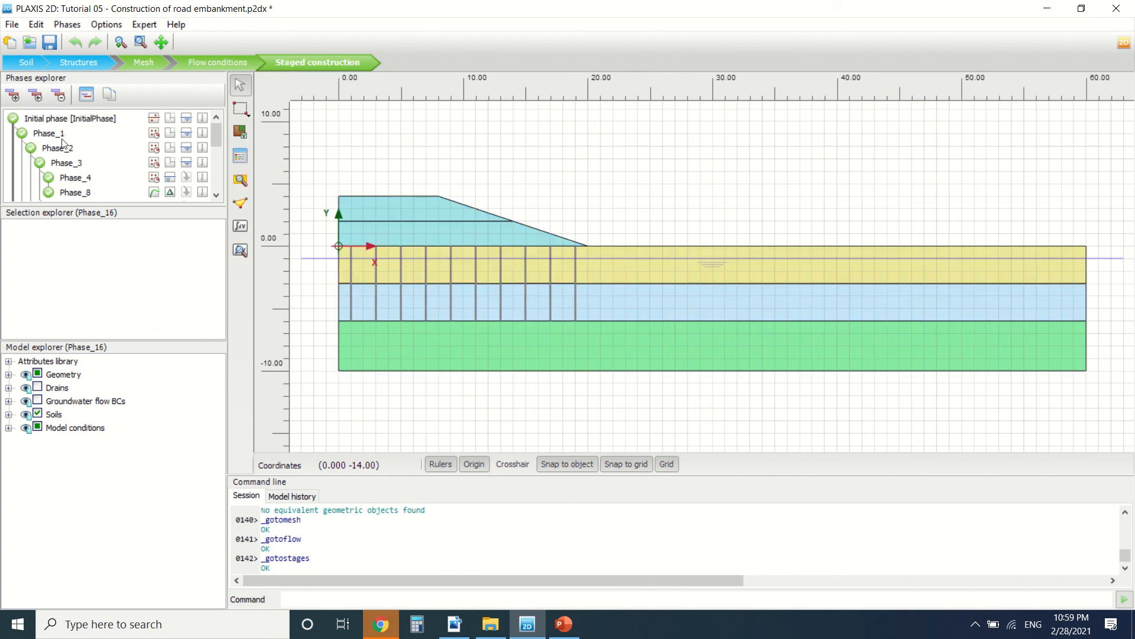
scroll(down, 3)
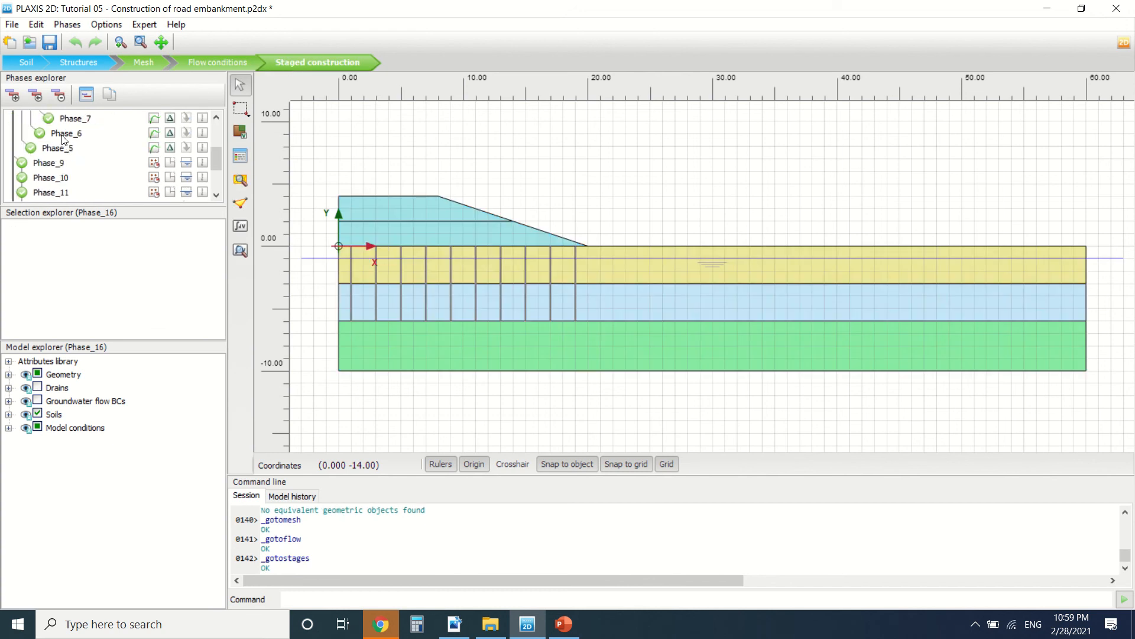
scroll(up, 3)
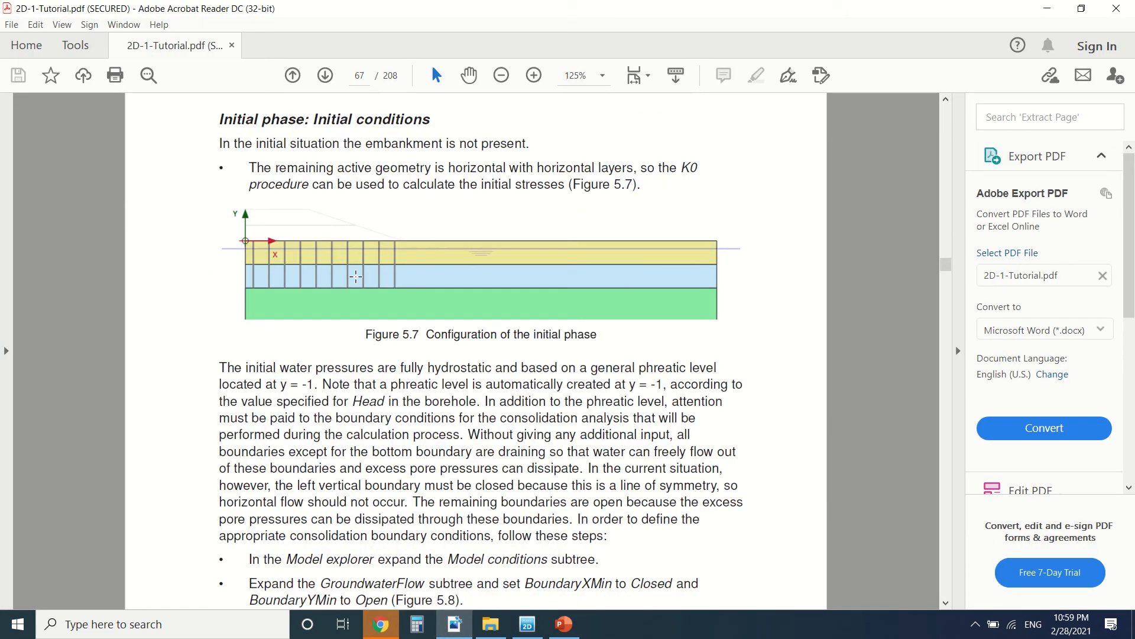
mouse_move(309, 305)
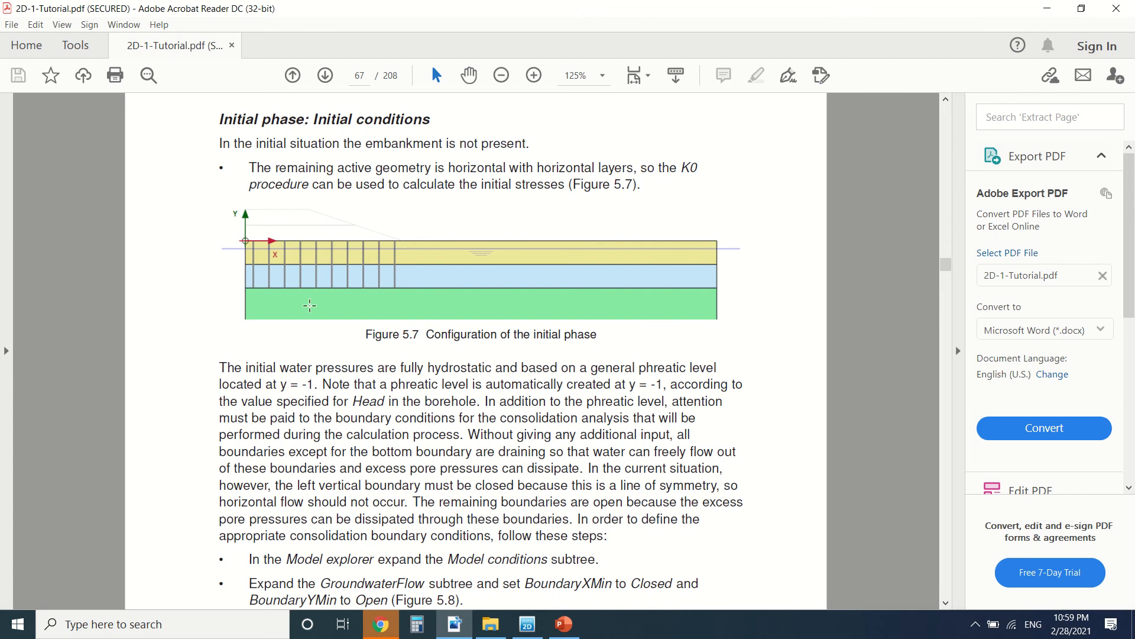
mouse_move(436, 251)
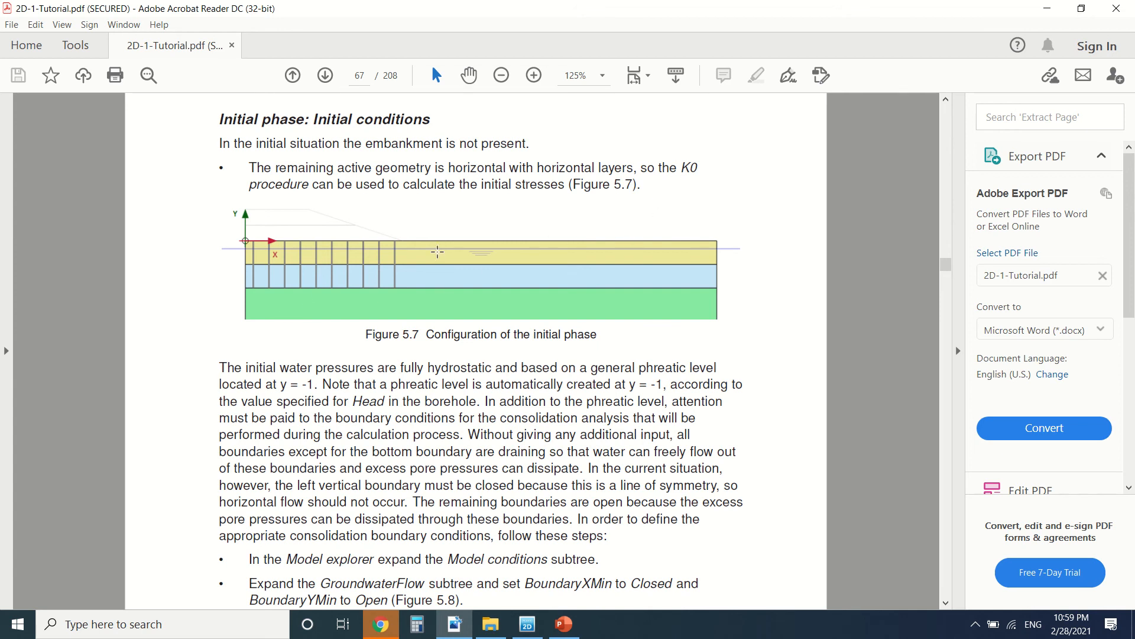
- Scroll from page 68 to page 69's Phase 2 and Phase 3 consolidation steps
scroll(down, 3)
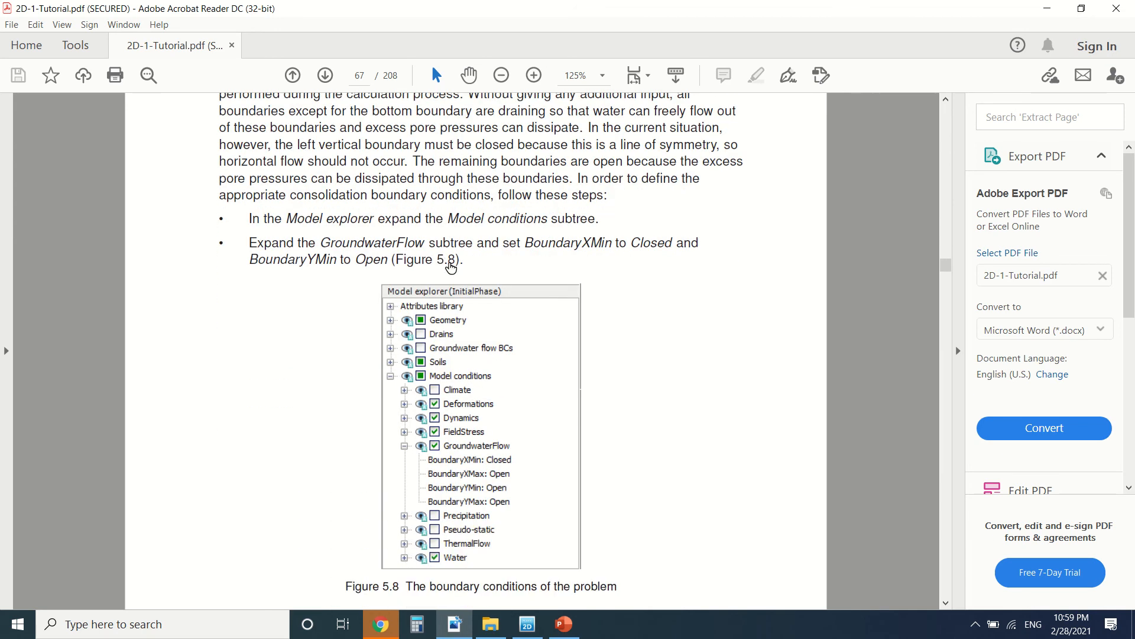
scroll(down, 3)
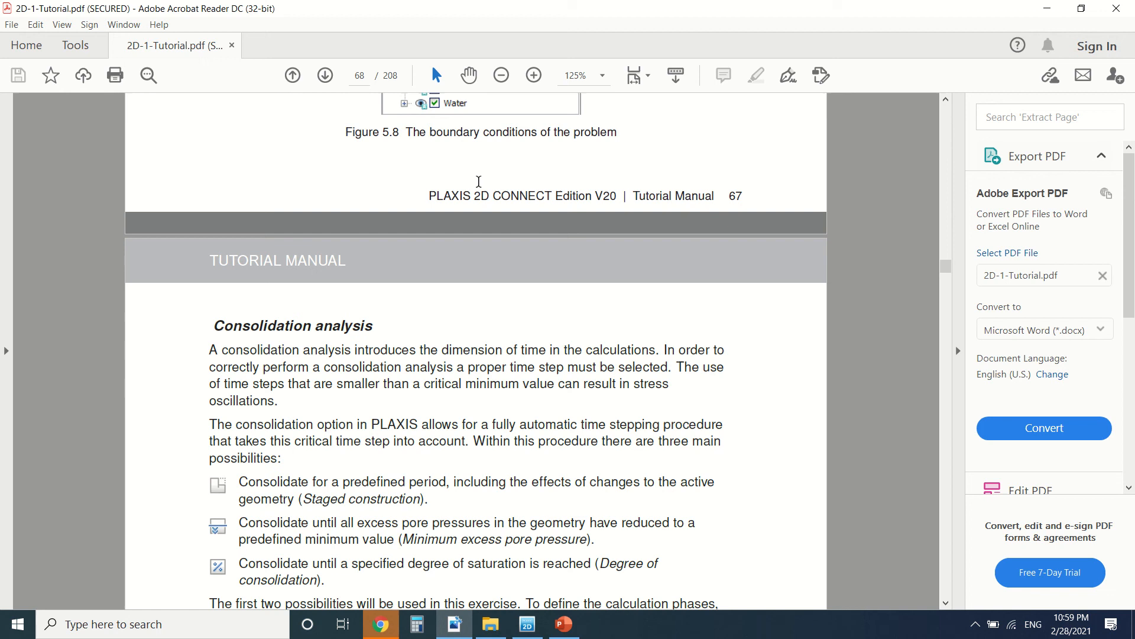
scroll(down, 3)
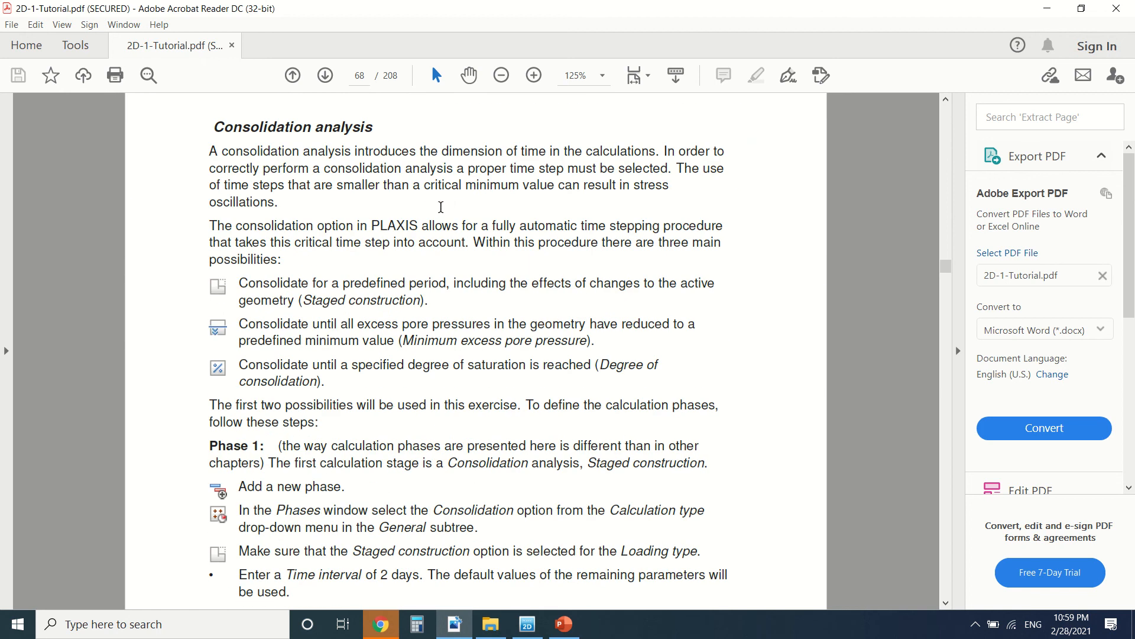
scroll(down, 3)
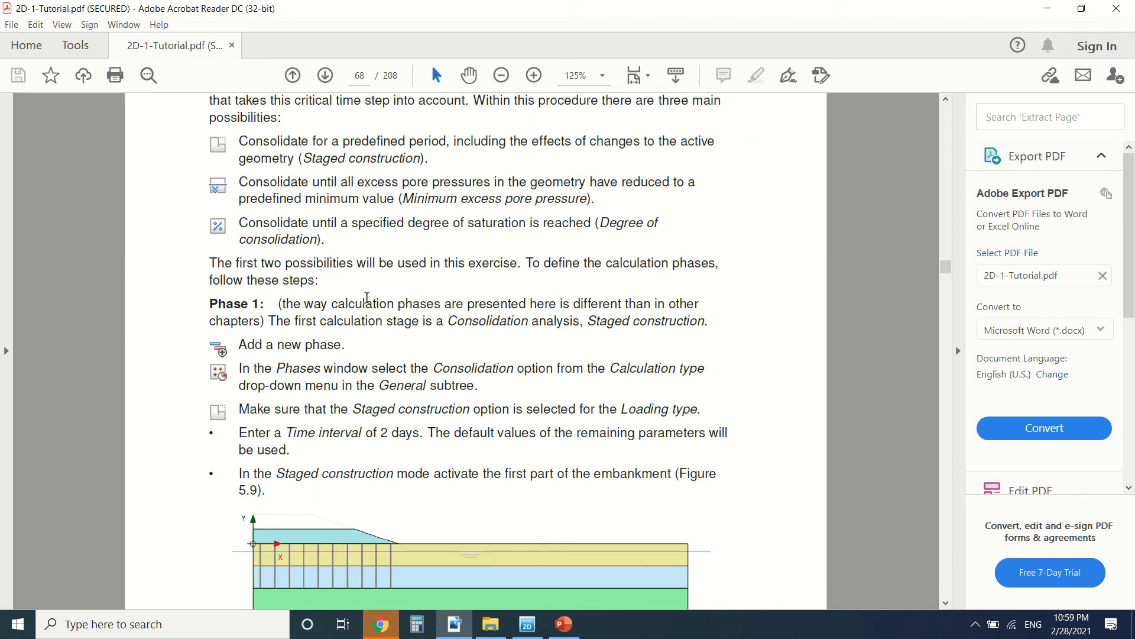
scroll(down, 3)
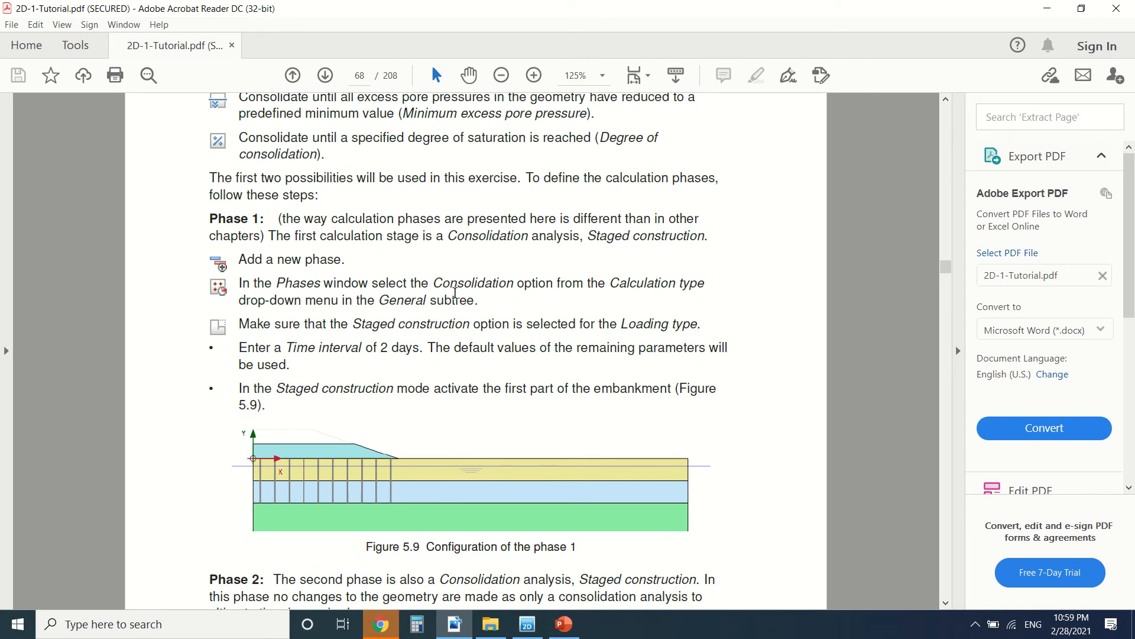
scroll(down, 3)
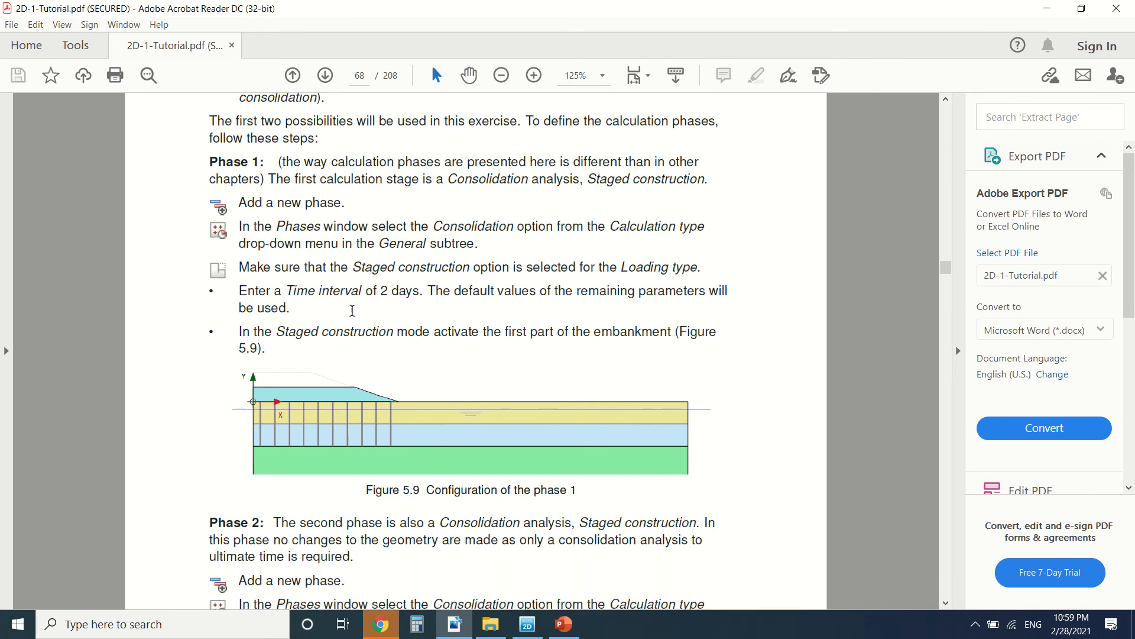
mouse_move(398, 306)
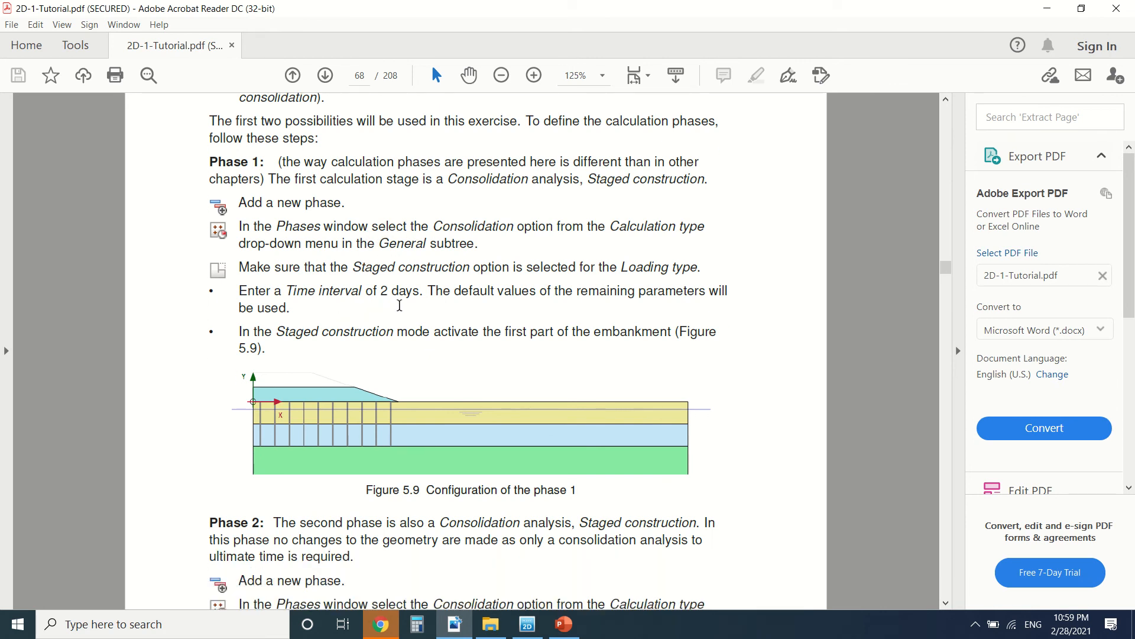
scroll(down, 3)
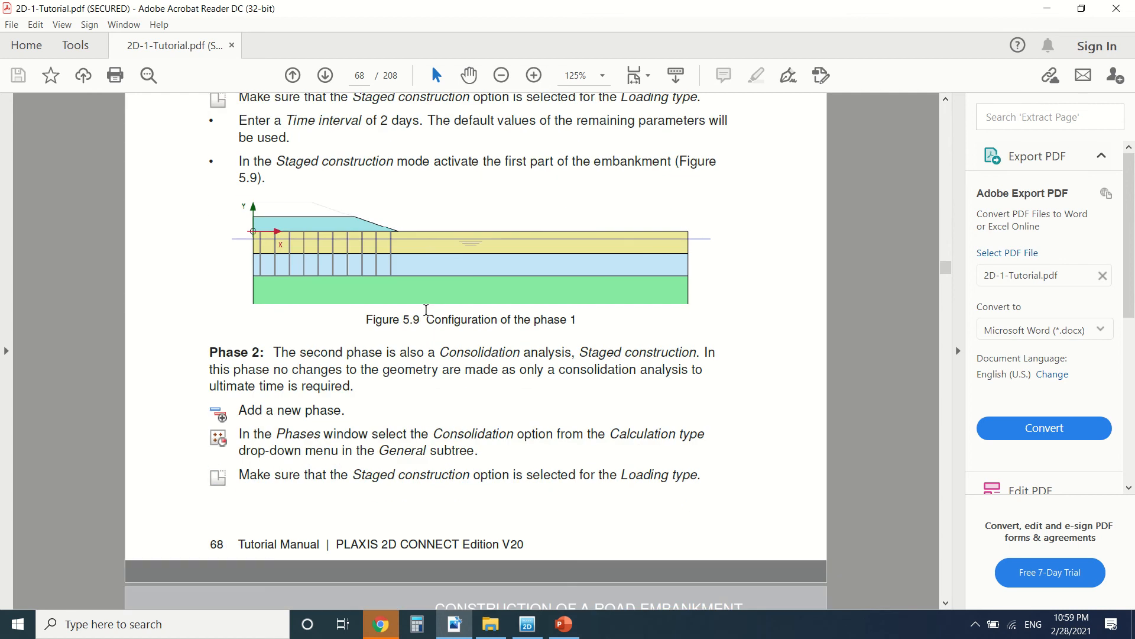
scroll(down, 3)
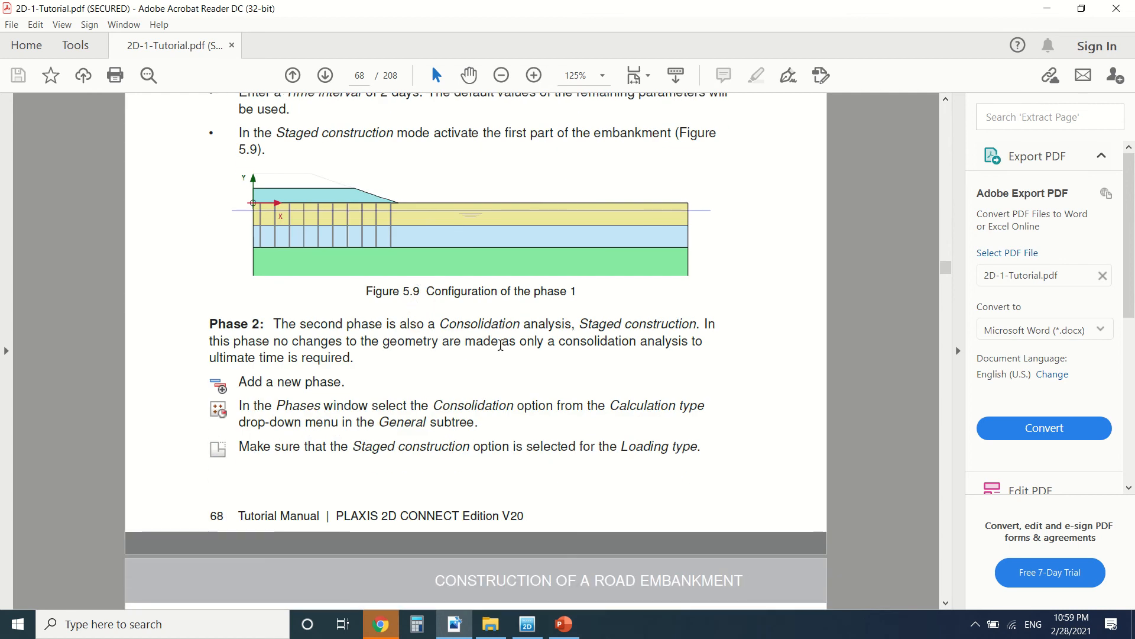
mouse_move(574, 335)
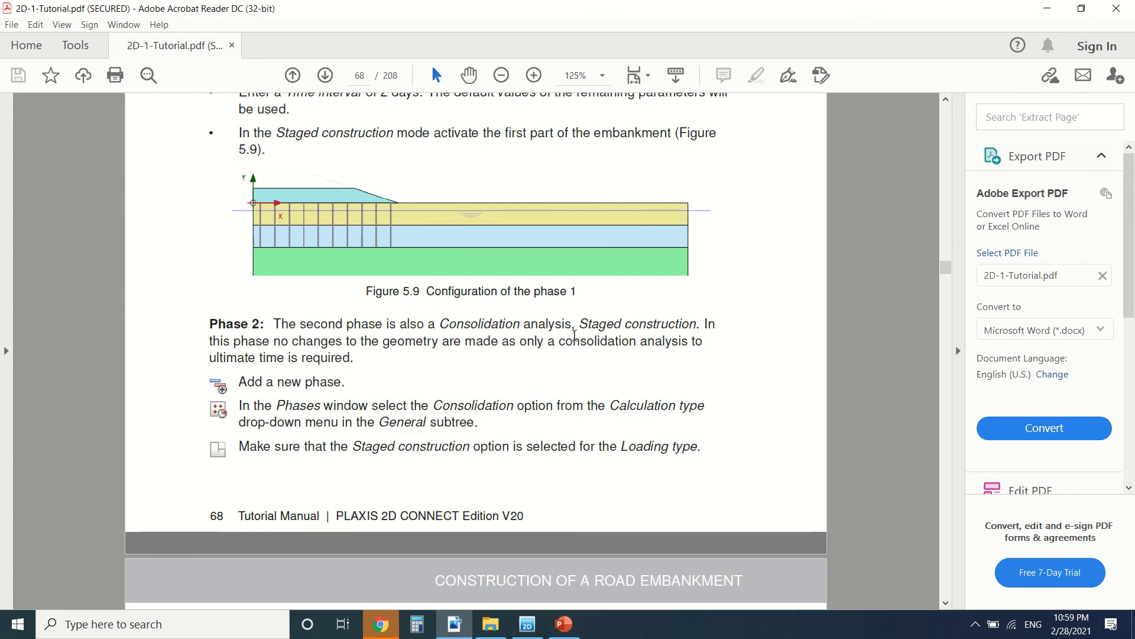
mouse_move(275, 346)
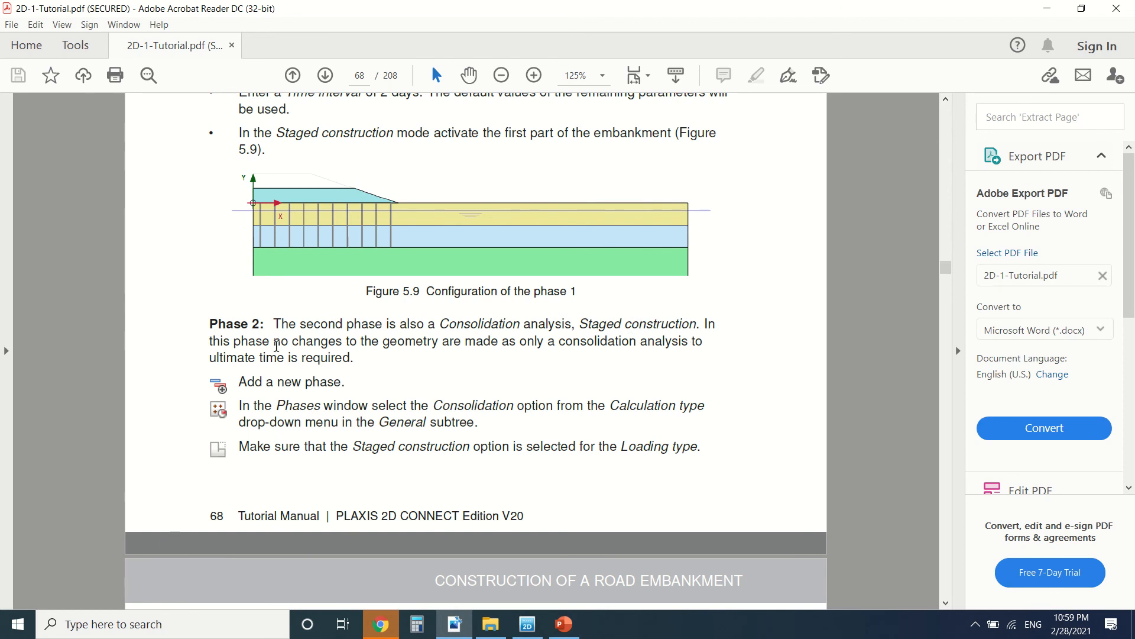
scroll(down, 3)
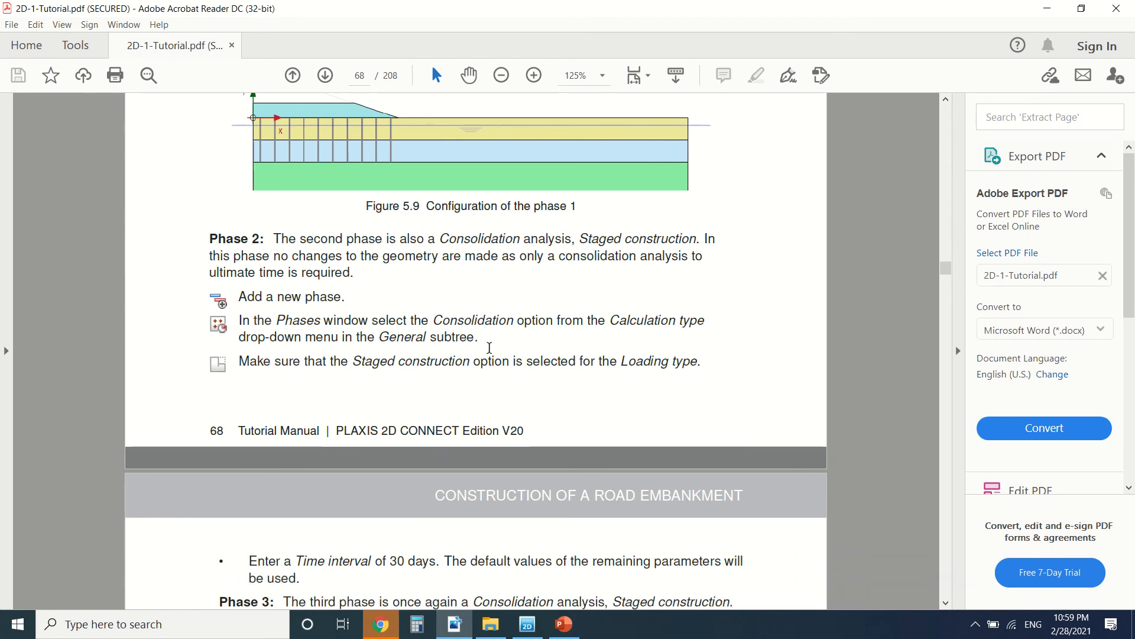
mouse_move(262, 293)
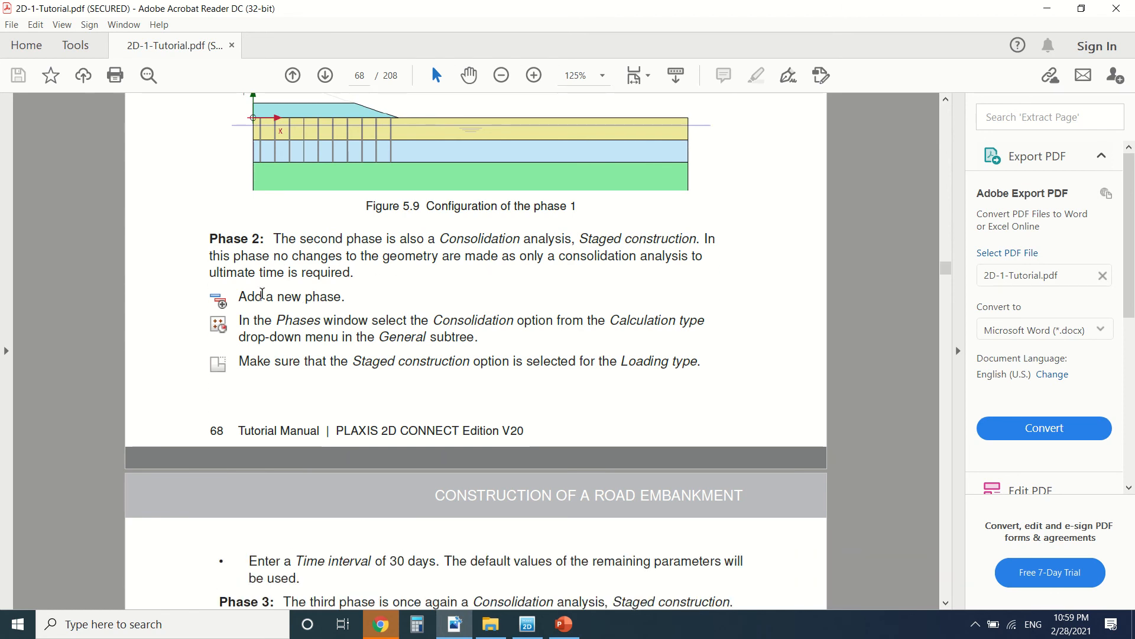
scroll(down, 3)
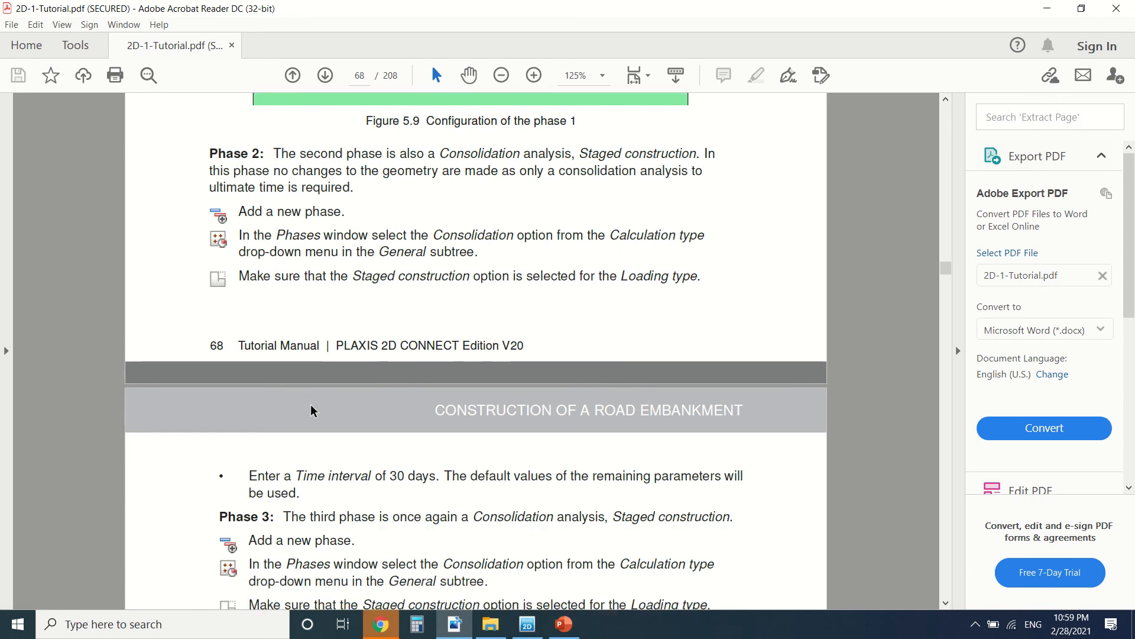
scroll(down, 3)
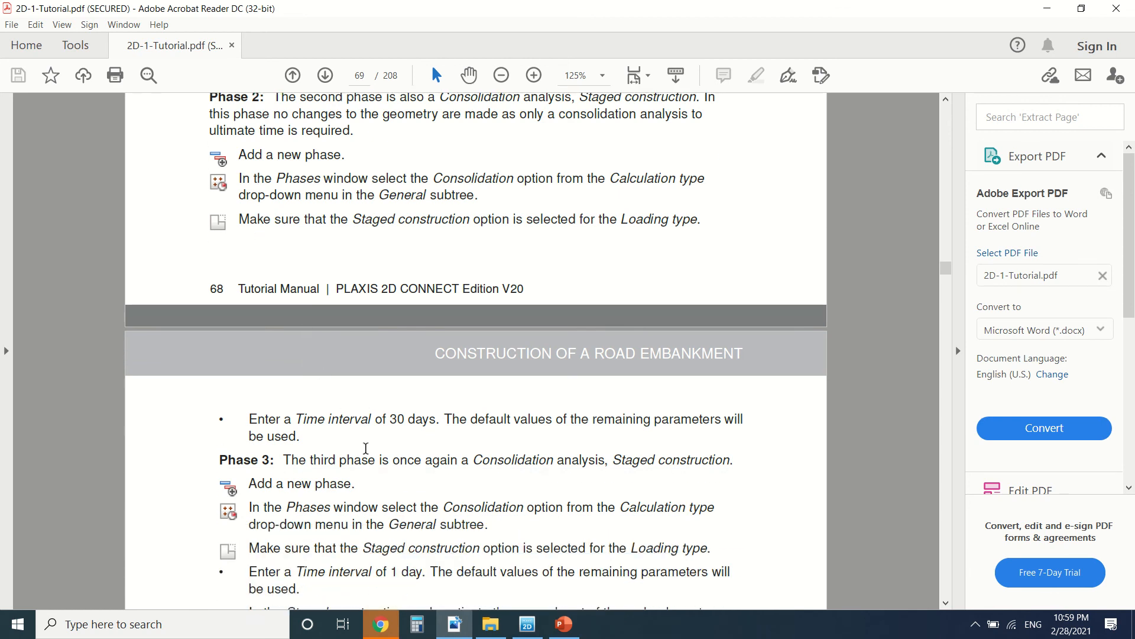
scroll(down, 3)
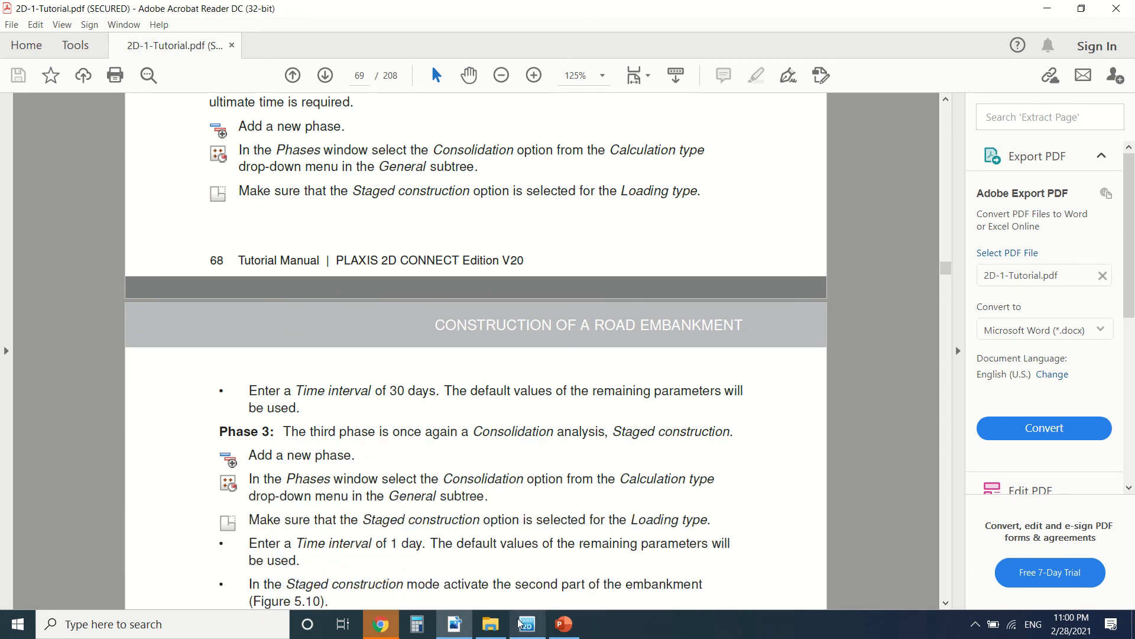
- Back in the embankment model, review Phase_1's staged geometry, then make Phase_2 current
click(526, 623)
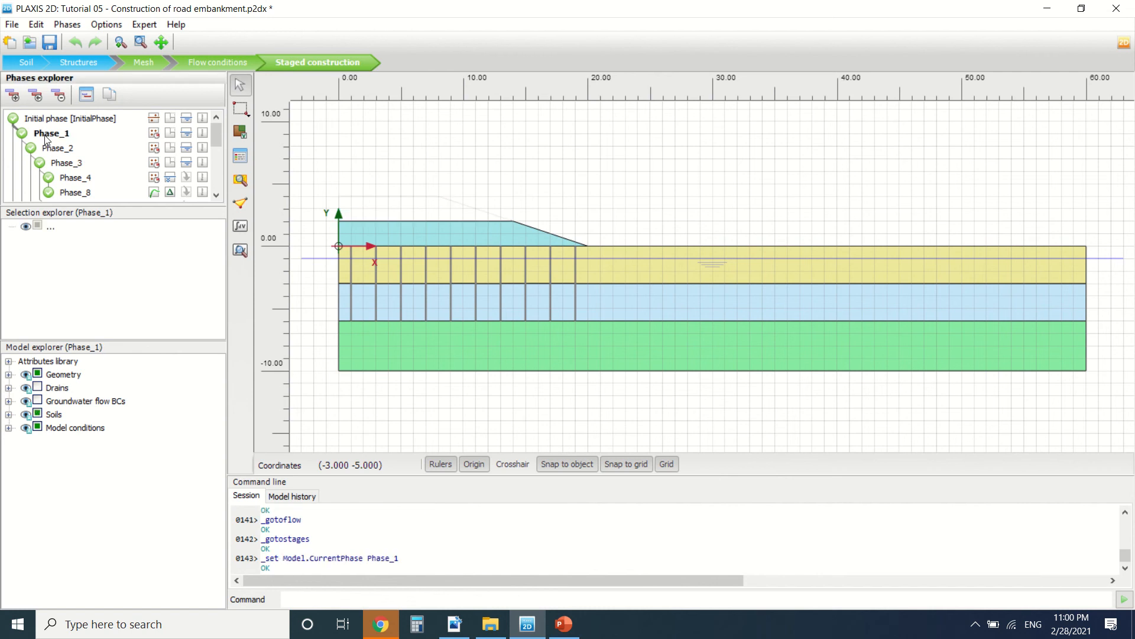
click(51, 118)
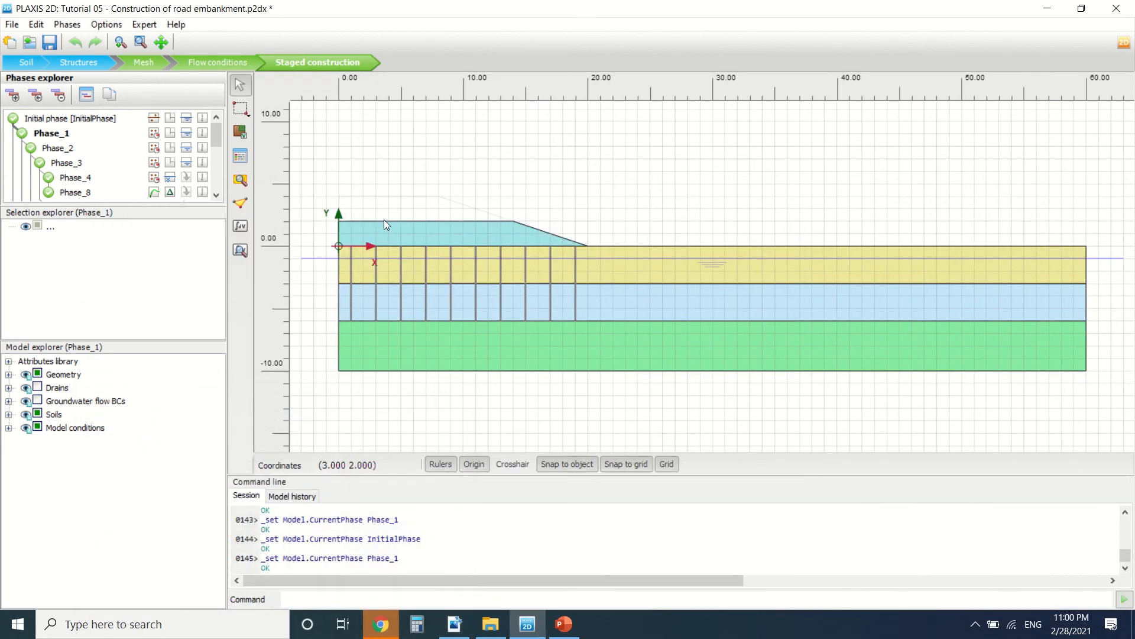
mouse_move(278, 254)
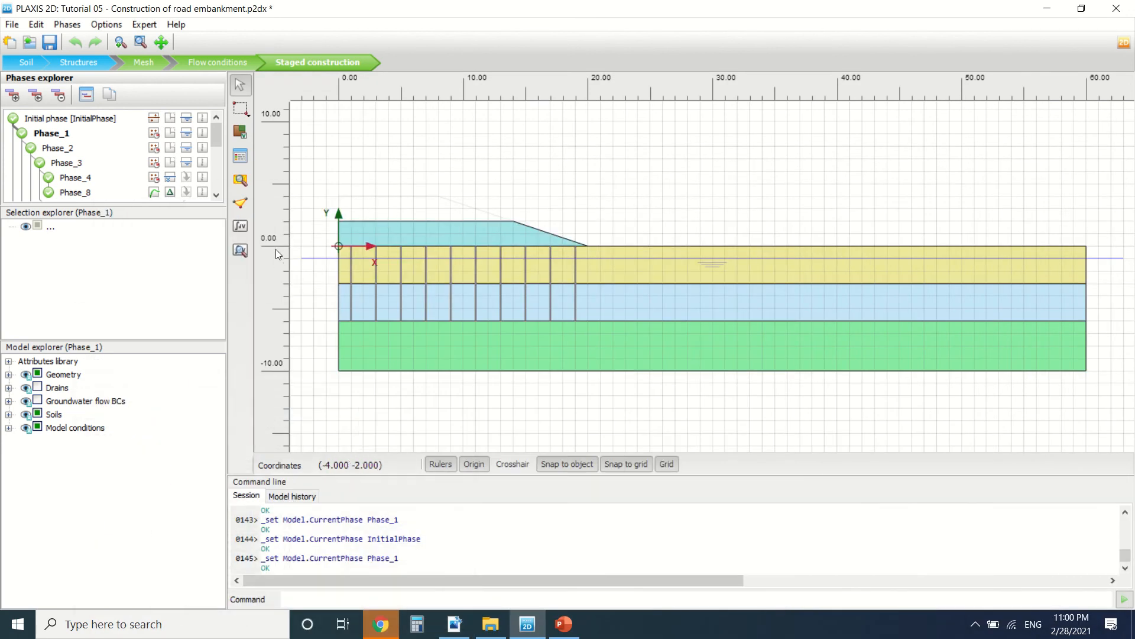
mouse_move(394, 252)
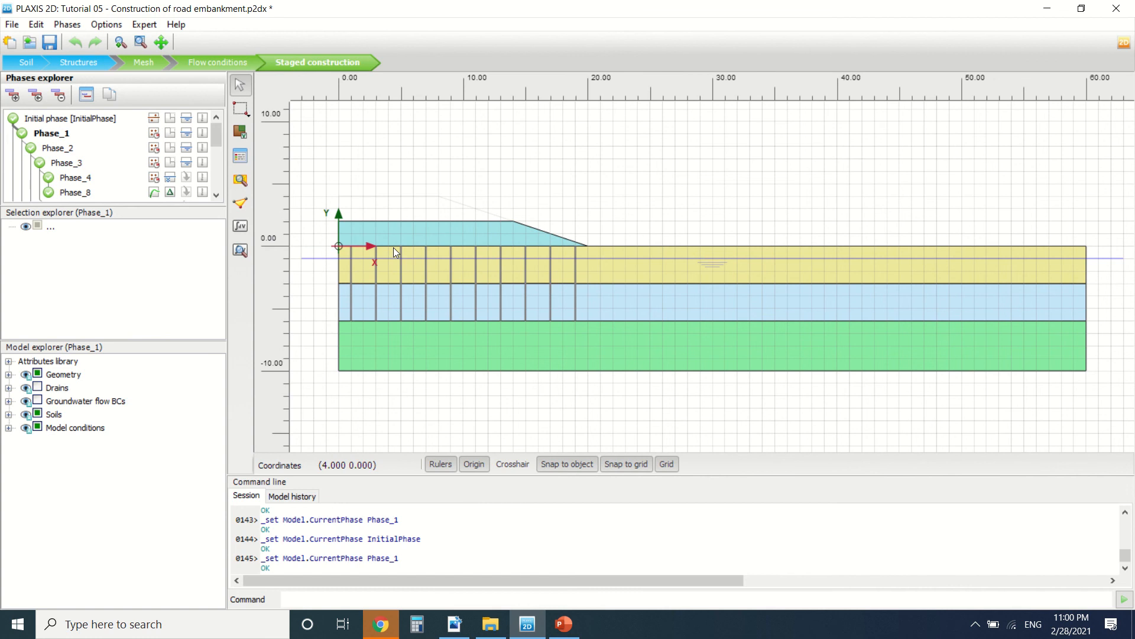
mouse_move(400, 232)
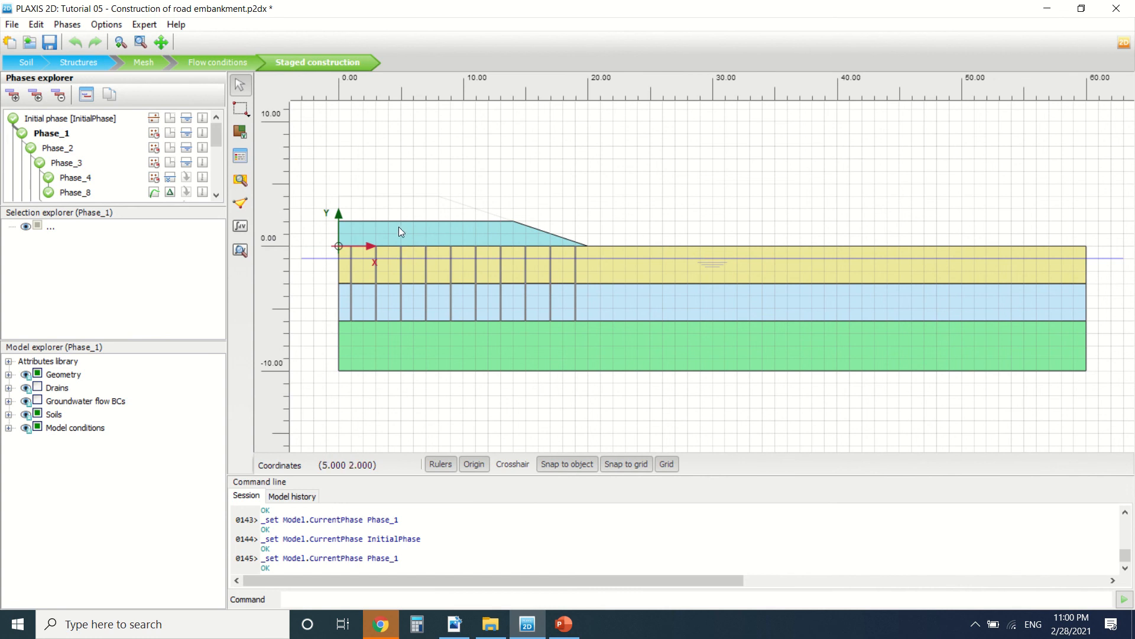
mouse_move(451, 255)
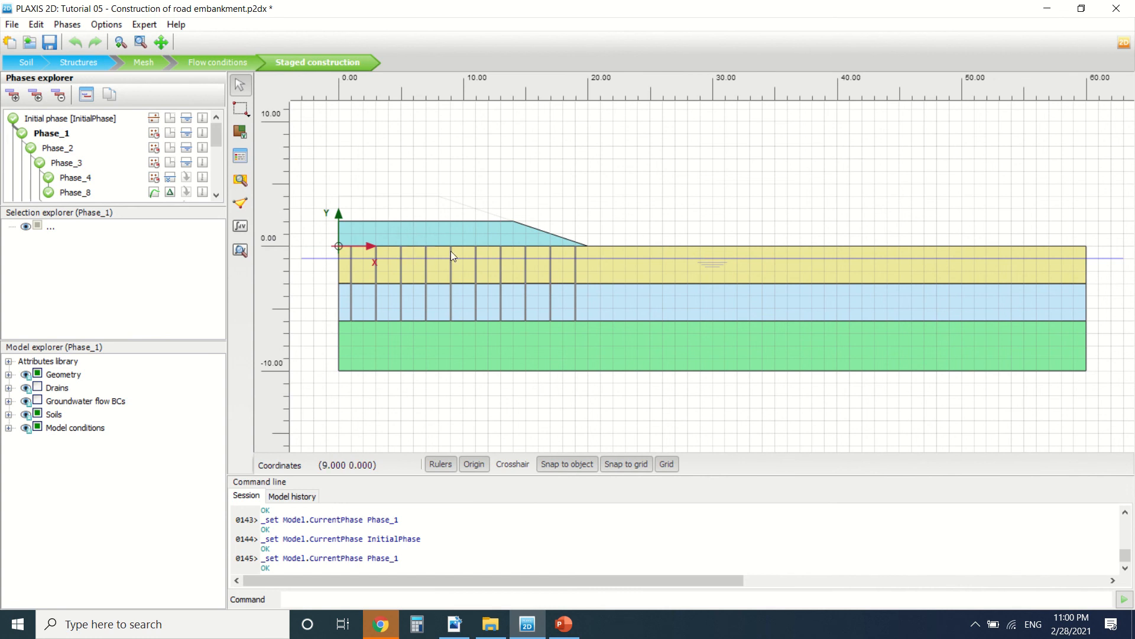
mouse_move(367, 284)
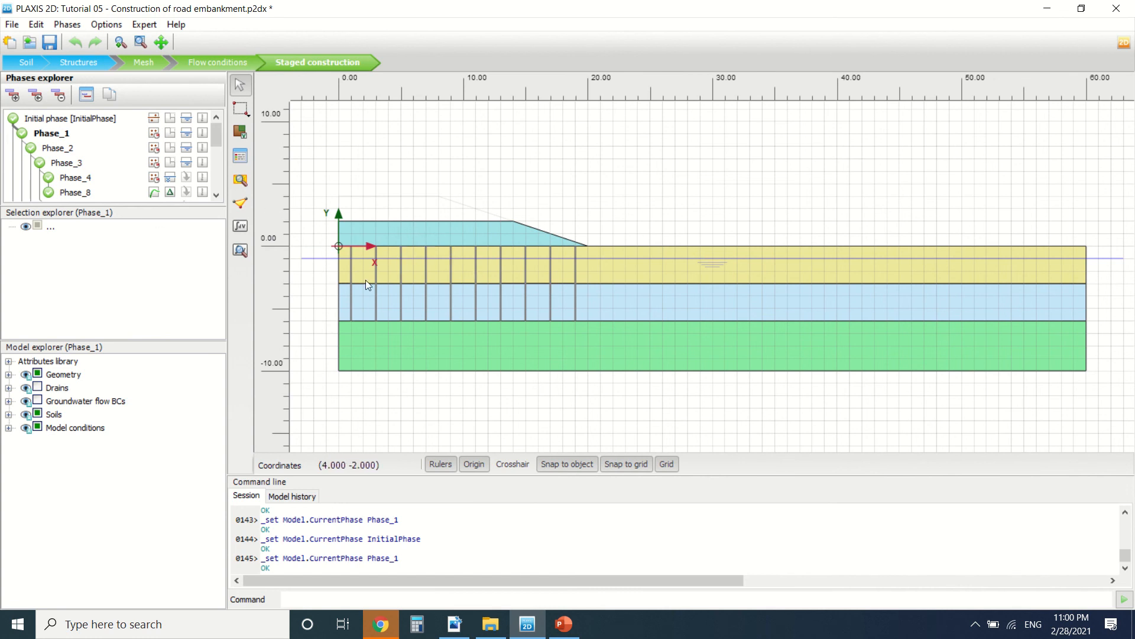
mouse_move(370, 311)
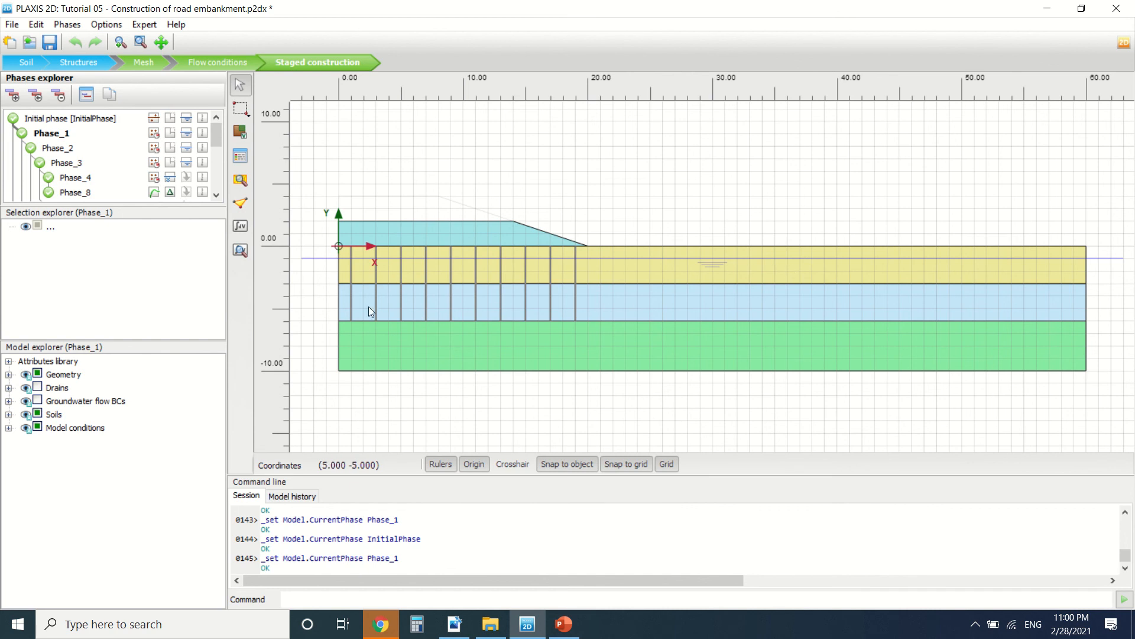
click(57, 148)
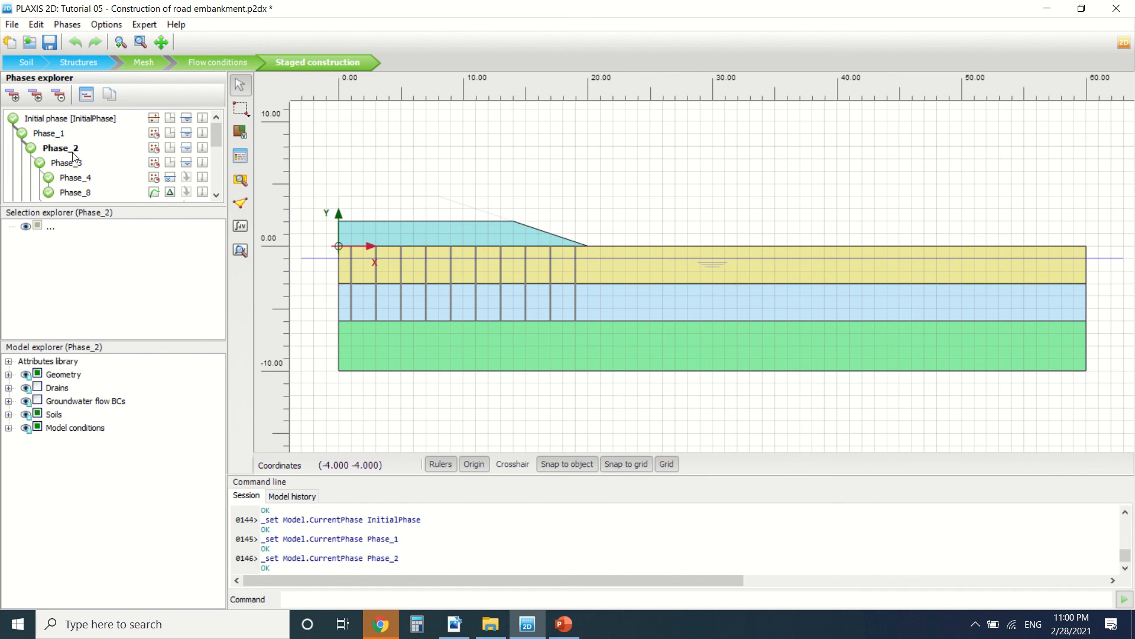
mouse_move(387, 204)
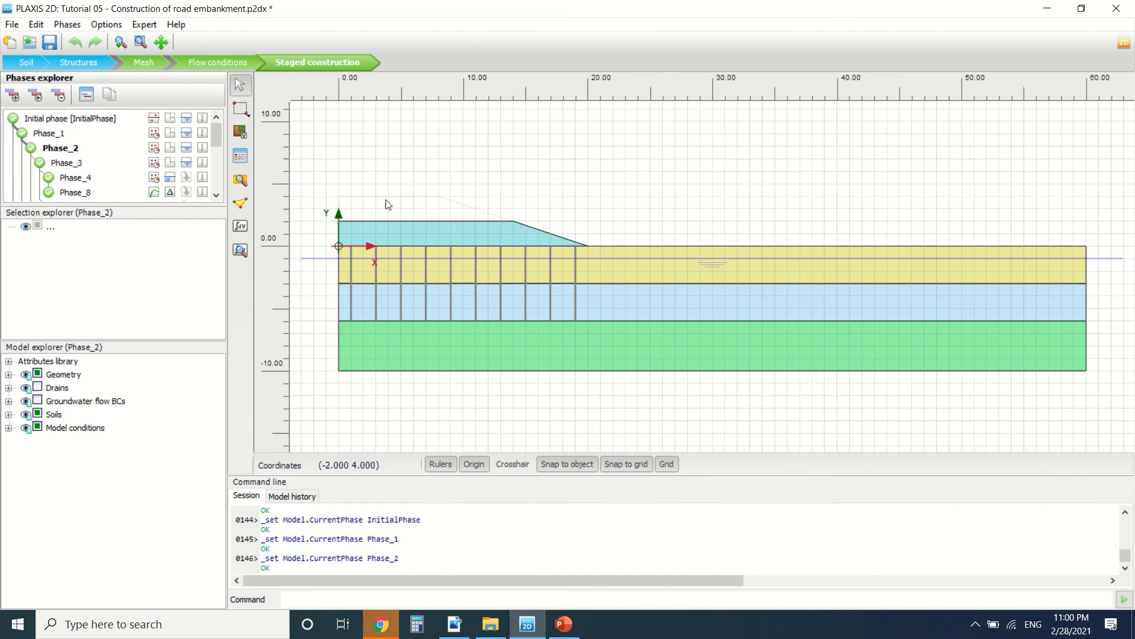
mouse_move(348, 225)
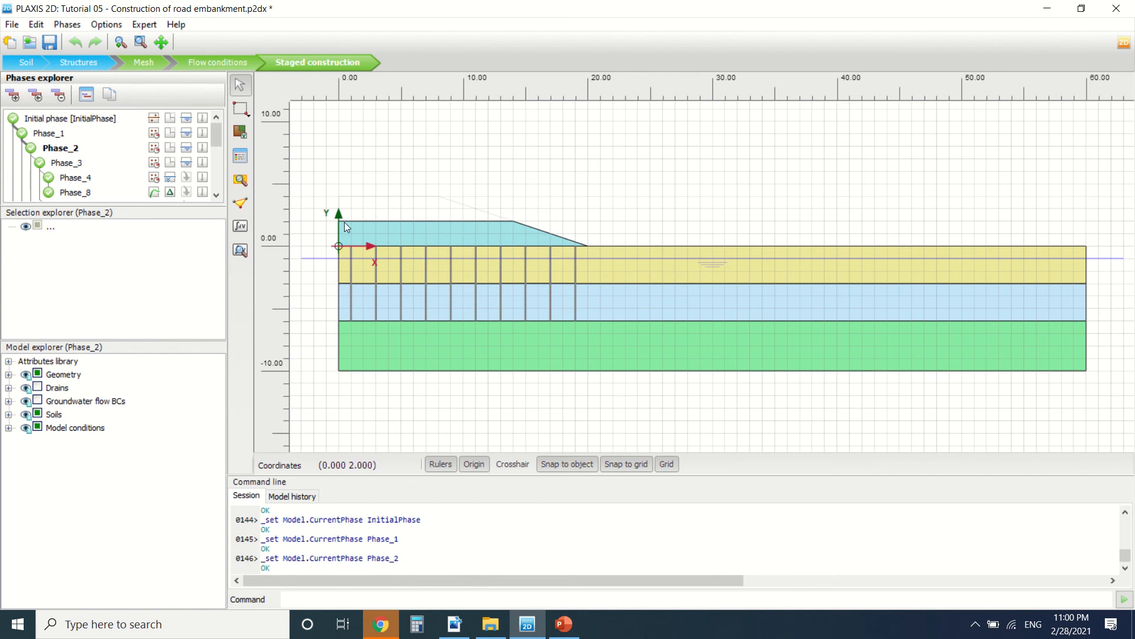
mouse_move(368, 203)
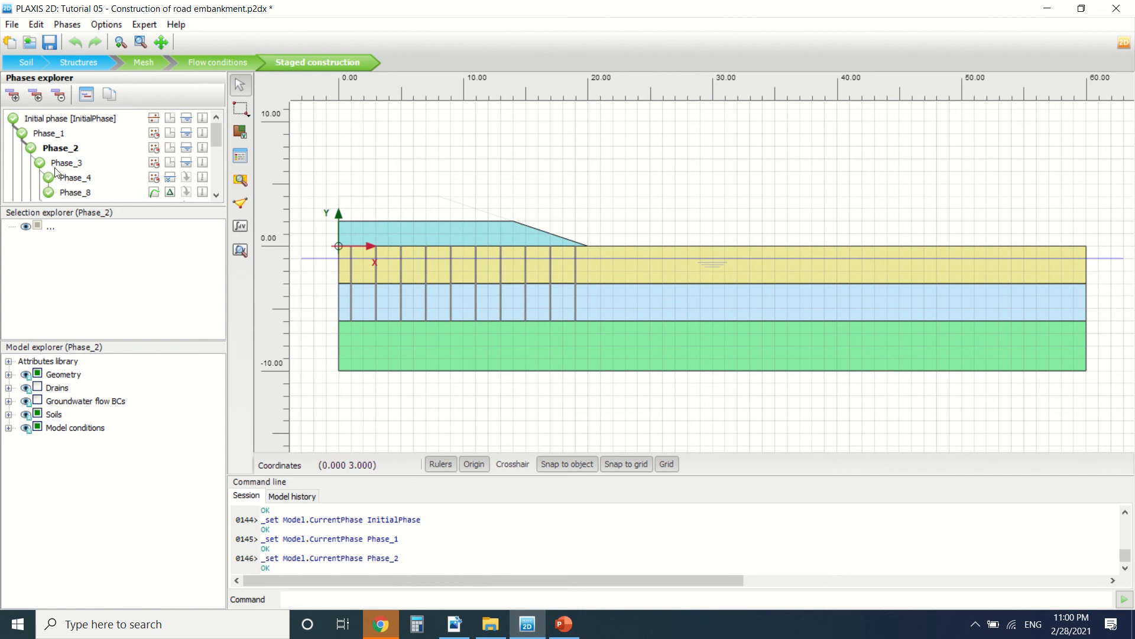
- Check the calculation settings of Phase_3 and Phase_4, including minimum excess pore pressure consolidation
click(68, 162)
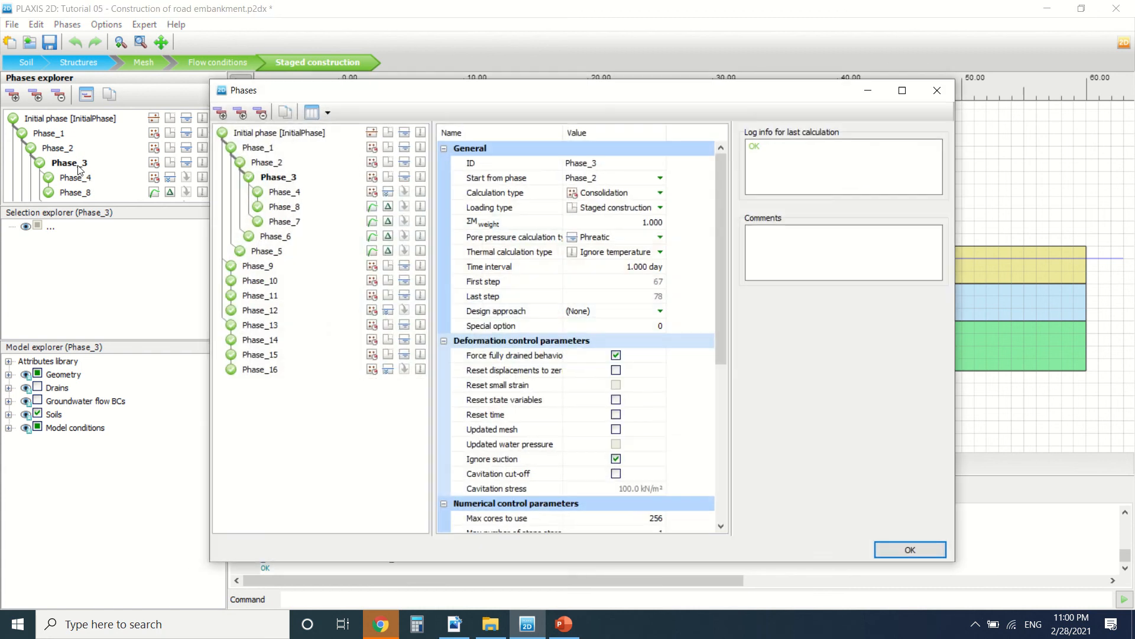
mouse_move(925, 115)
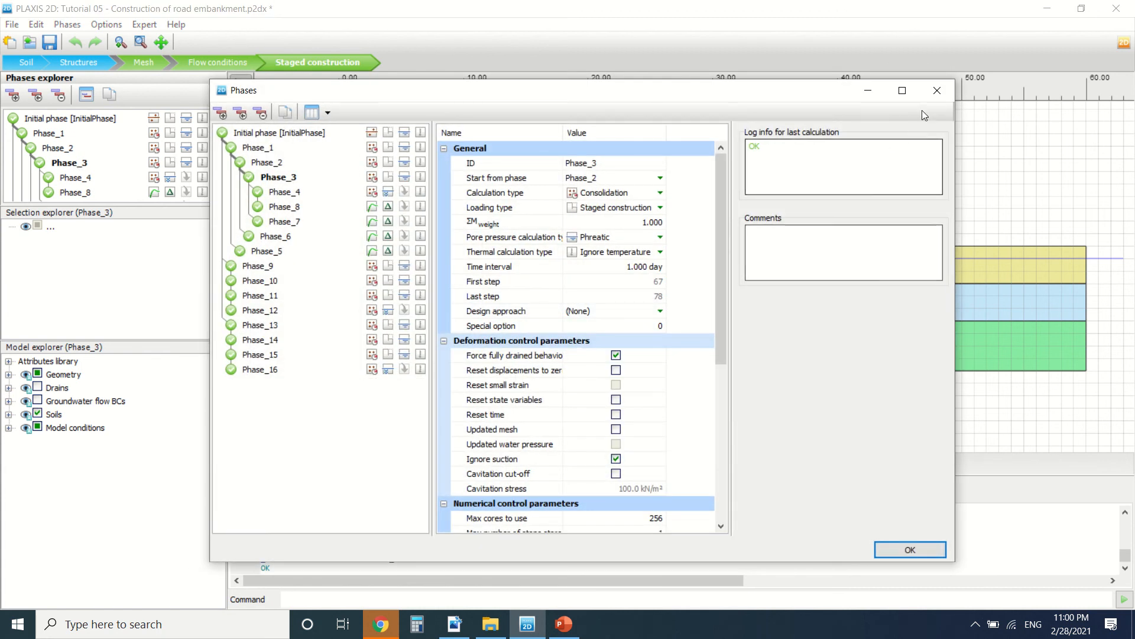
click(909, 549)
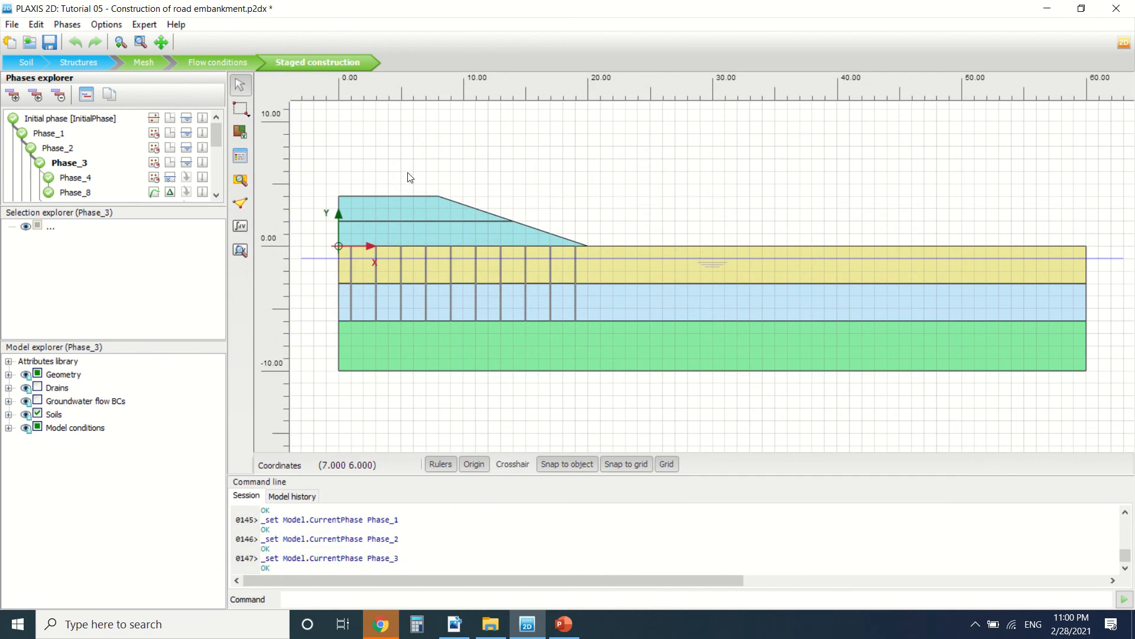
mouse_move(375, 223)
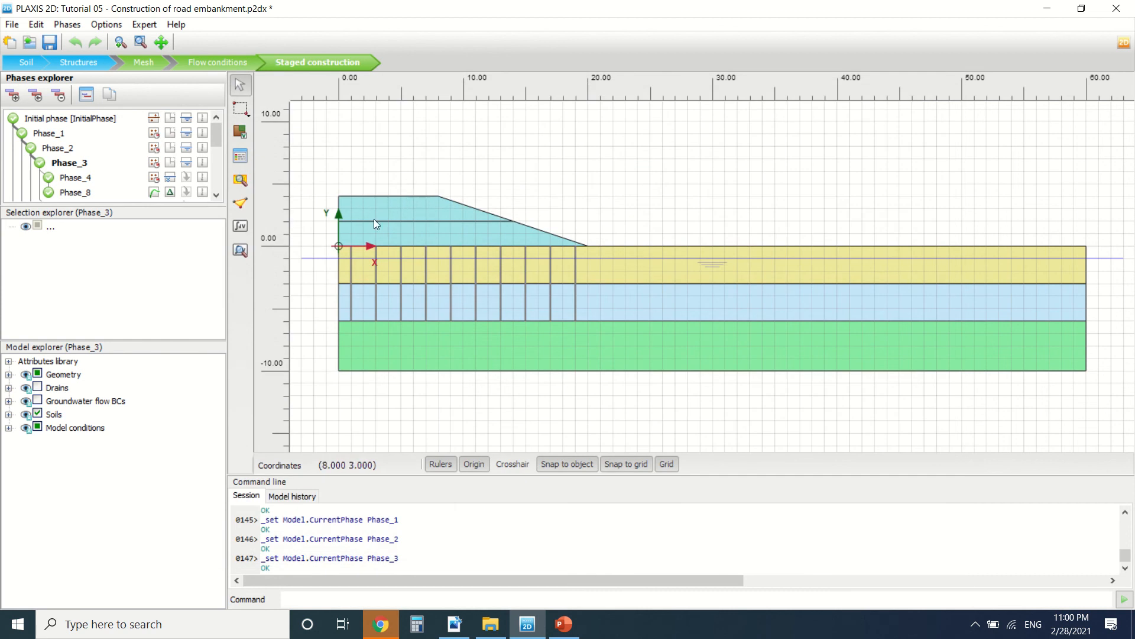
click(75, 178)
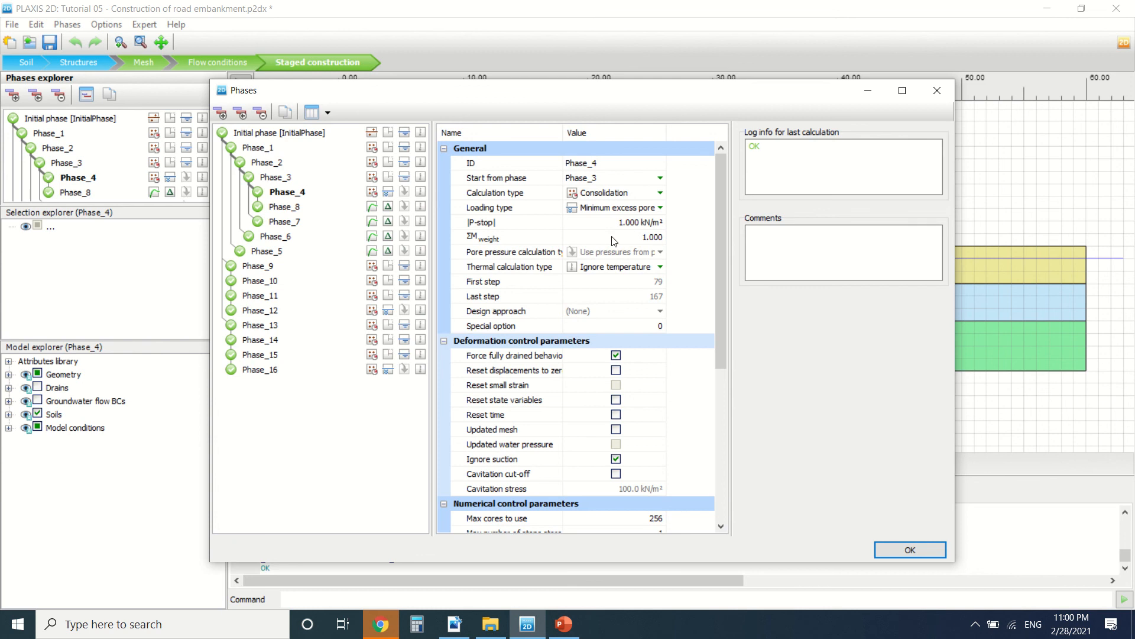
mouse_move(667, 219)
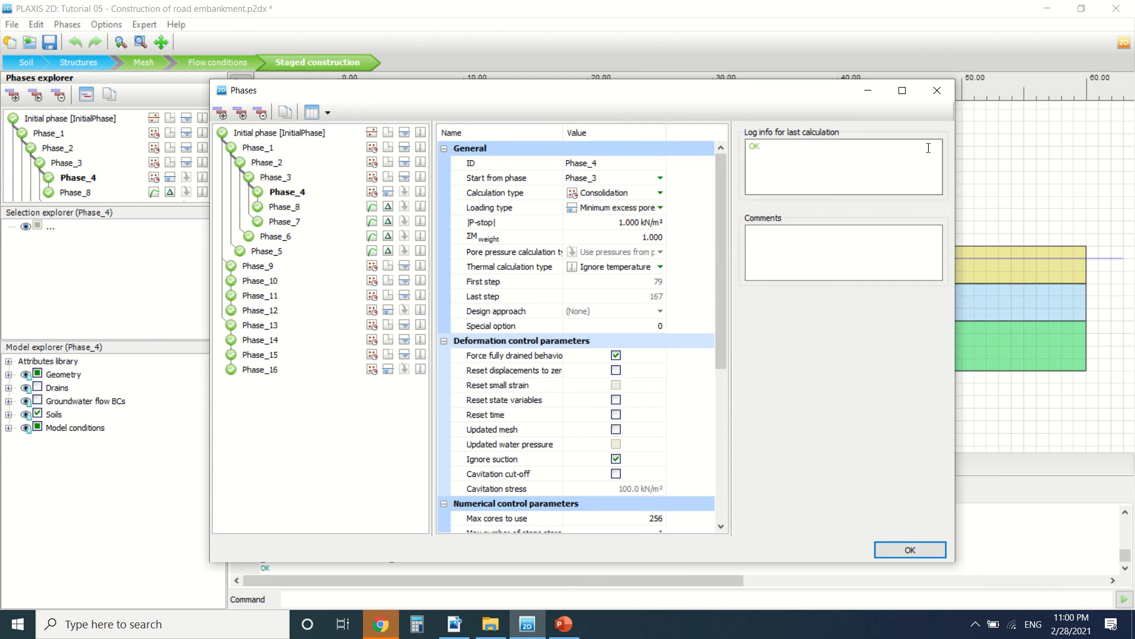
click(909, 550)
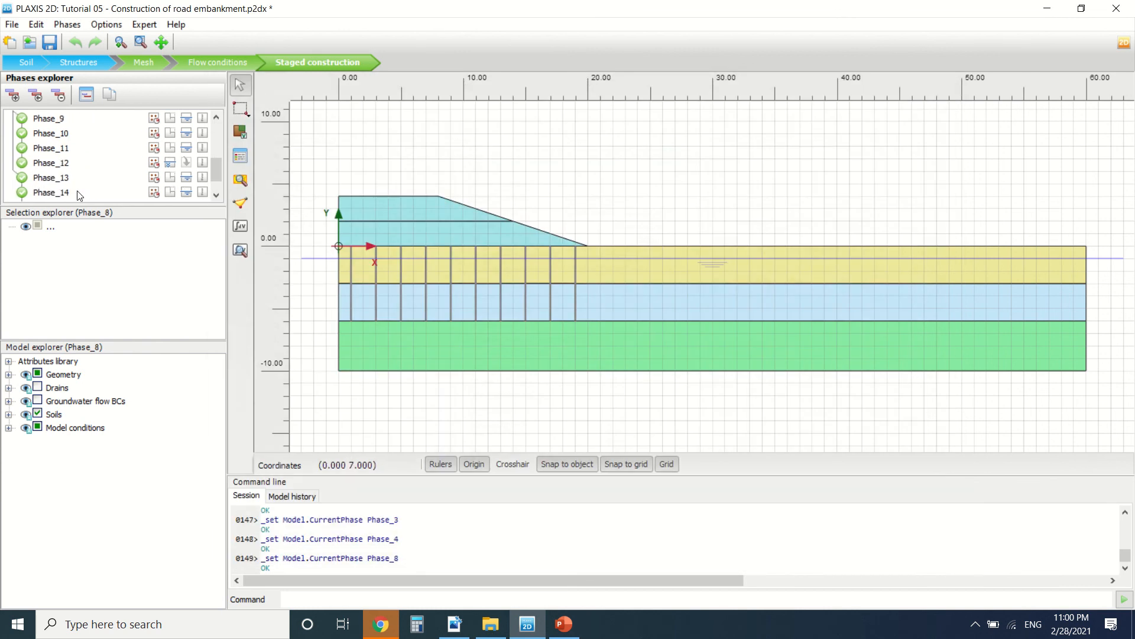
- Scroll the tutorial to section 5.4 Results on page 70
scroll(up, 3)
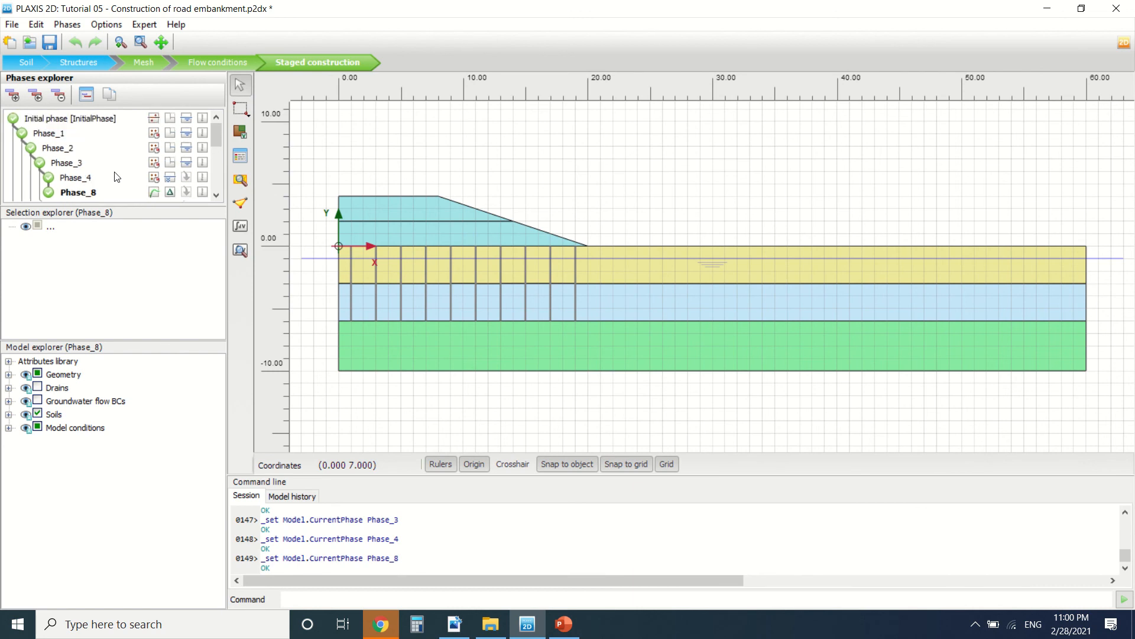
scroll(down, 3)
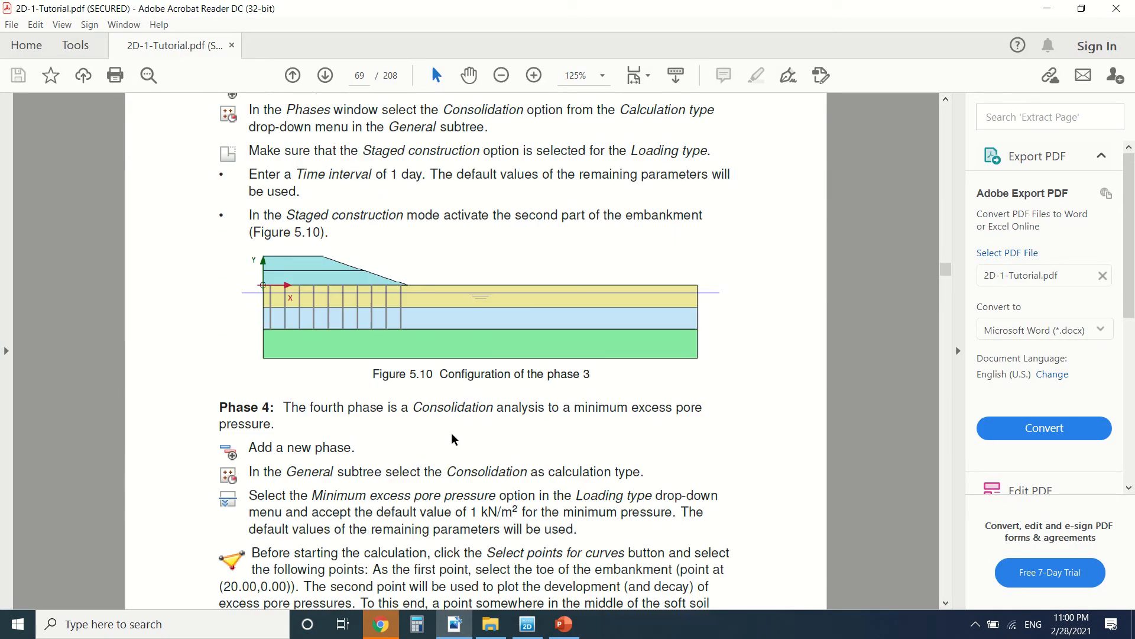
scroll(down, 3)
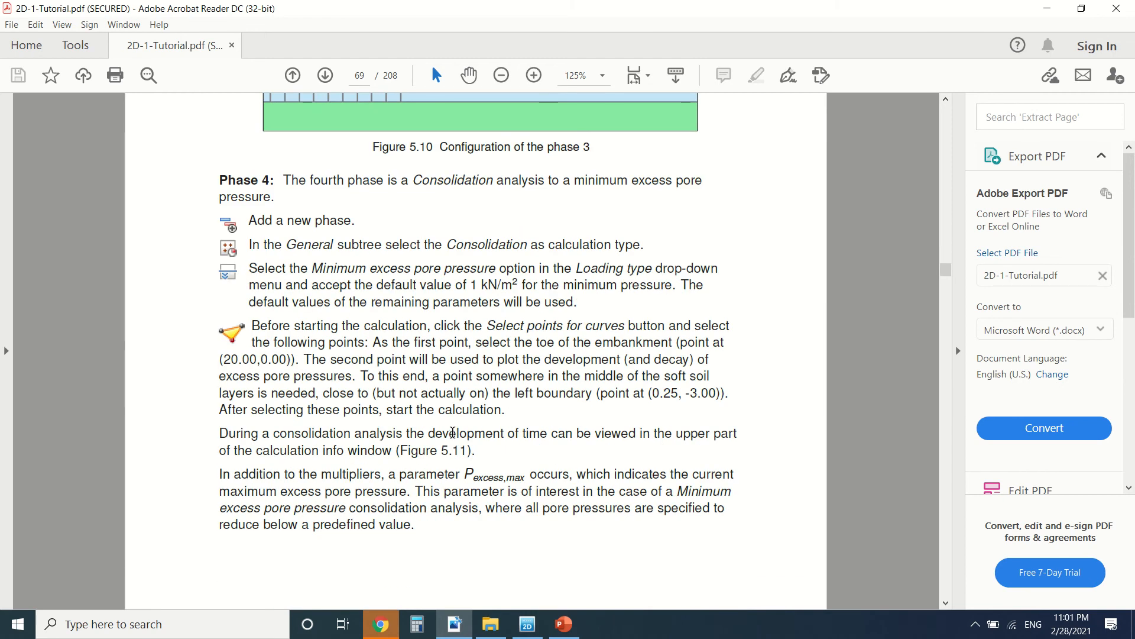
click(325, 75)
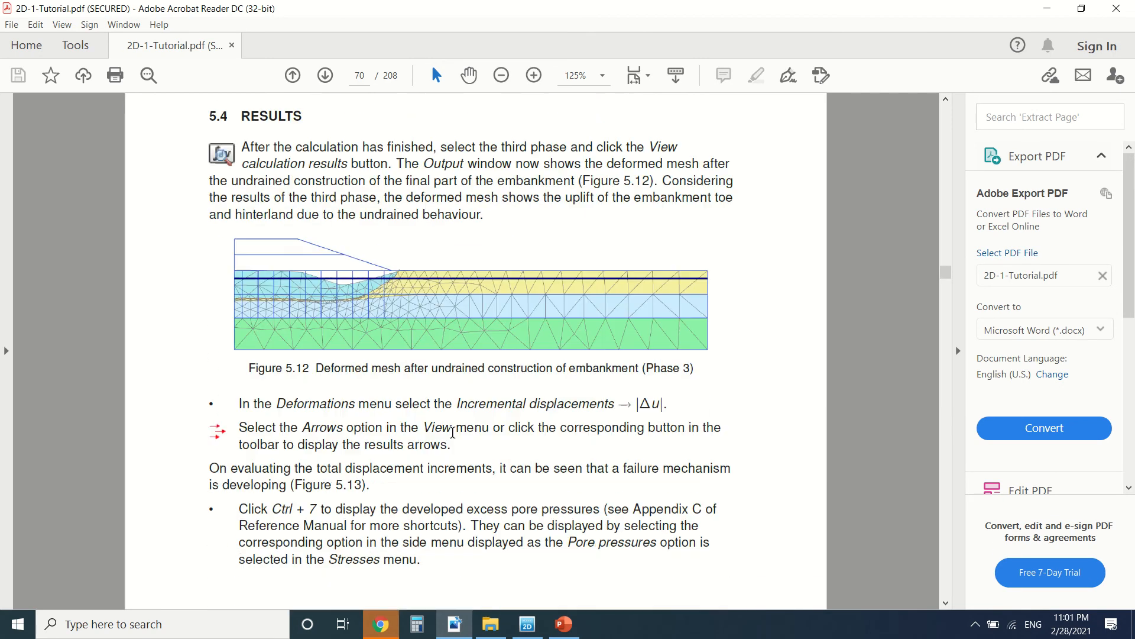
scroll(down, 3)
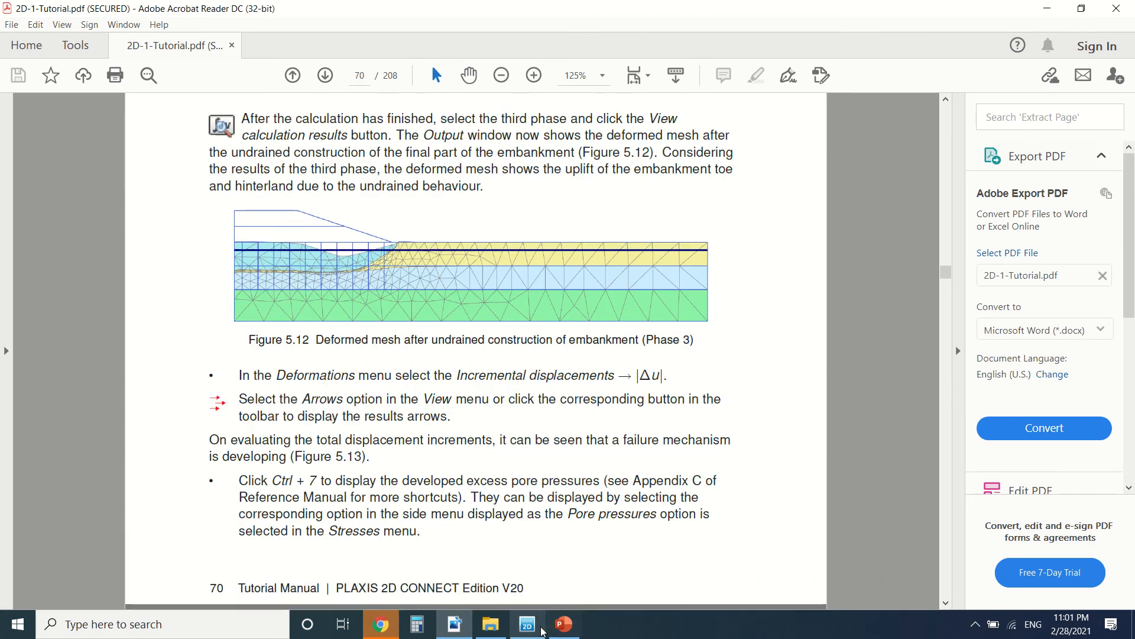
- Open Phase_8 results in Output, showing the deformed embankment mesh (max displacement 100.3 m)
click(527, 623)
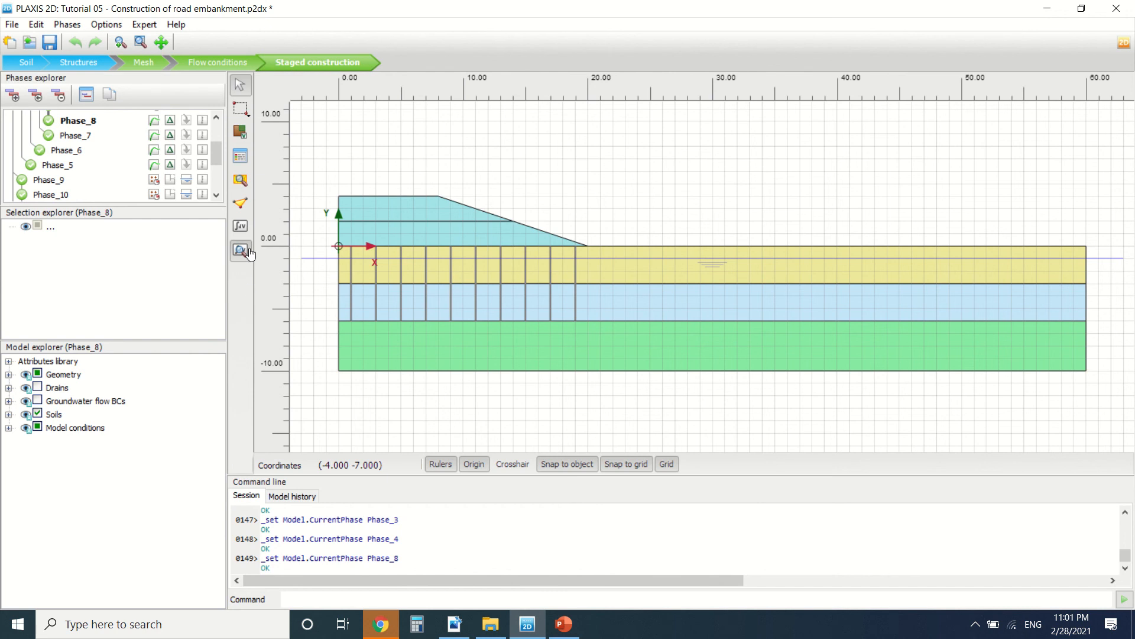
click(241, 250)
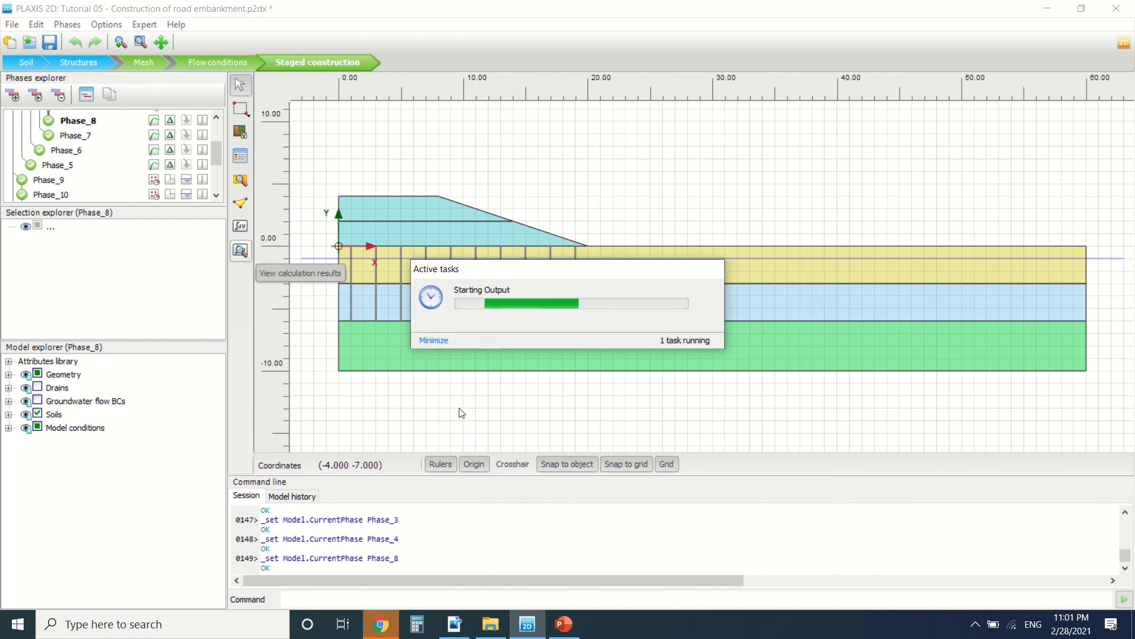
mouse_move(437, 378)
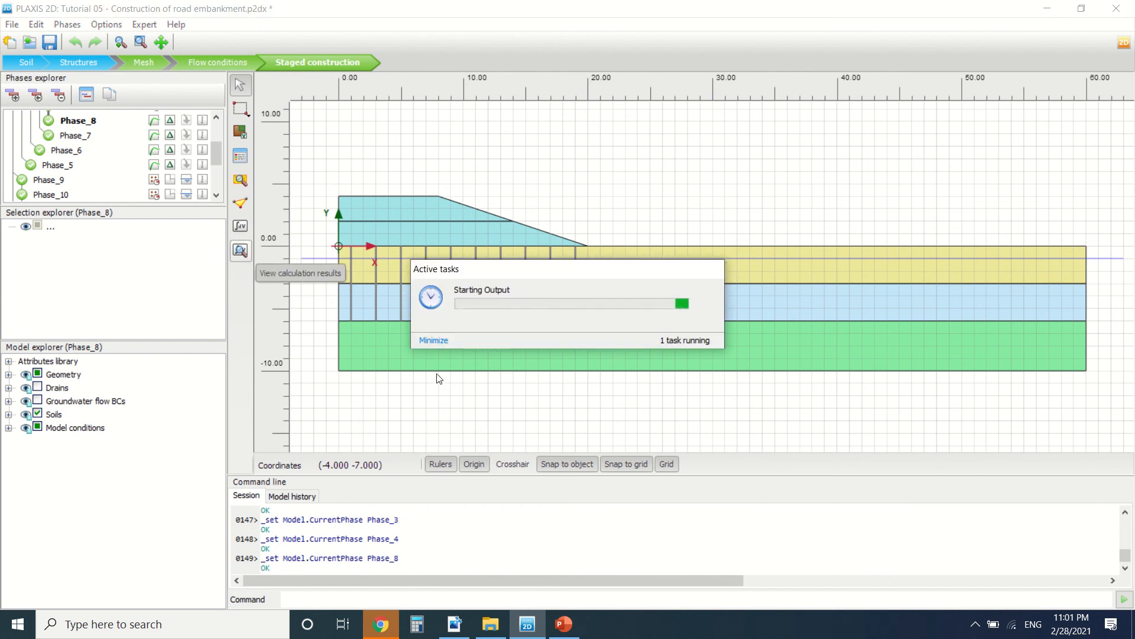
click(300, 274)
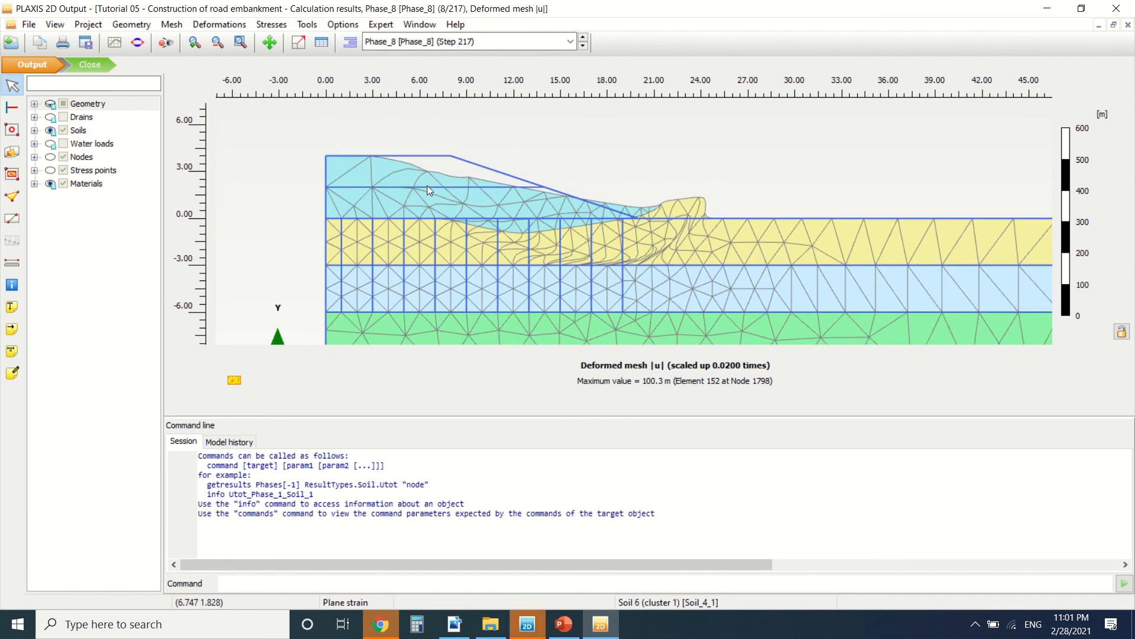
mouse_move(369, 120)
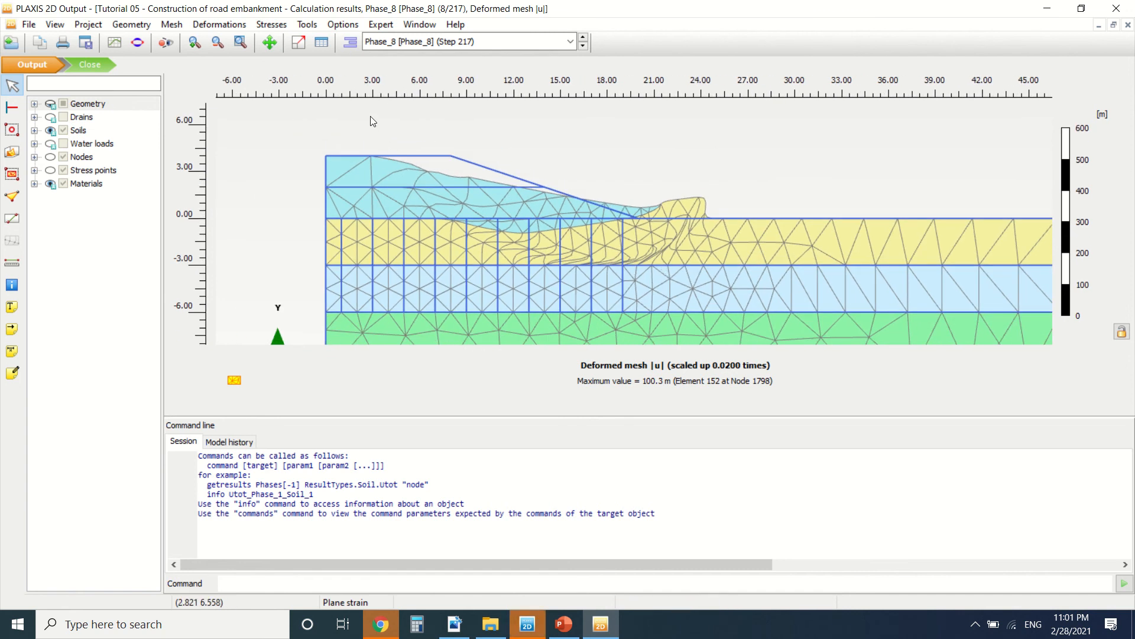
mouse_move(703, 214)
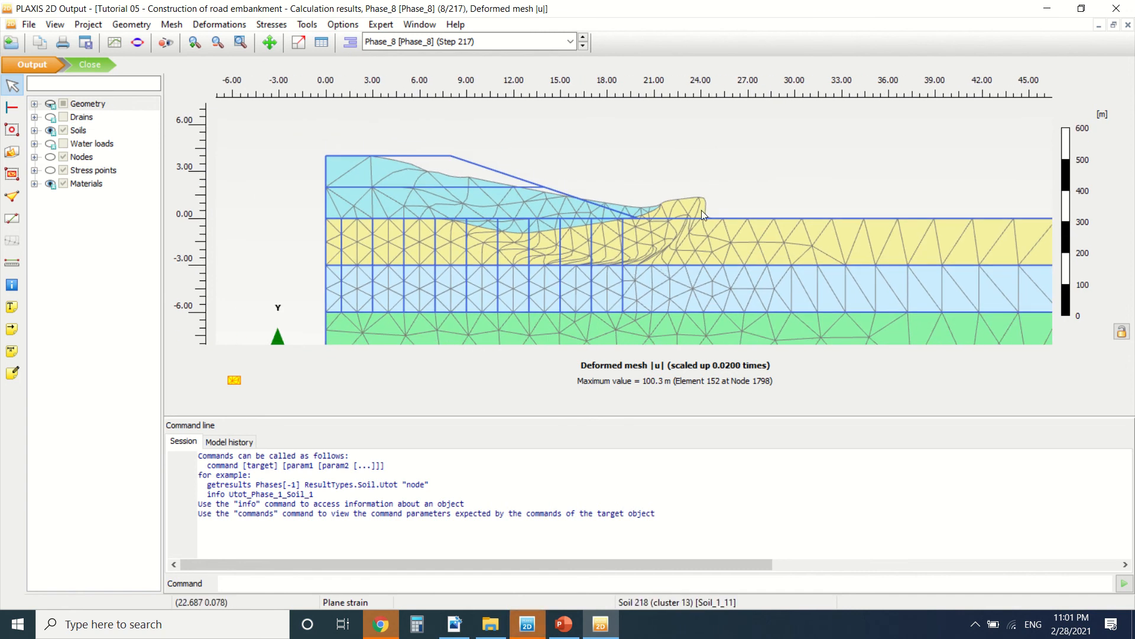
mouse_move(680, 187)
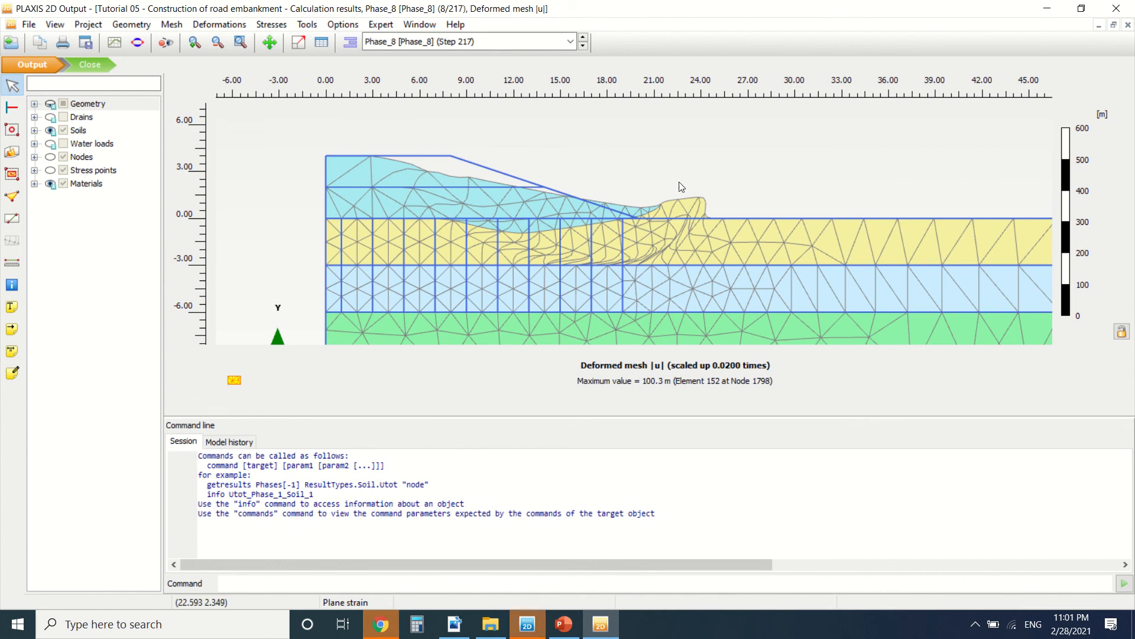
mouse_move(218, 24)
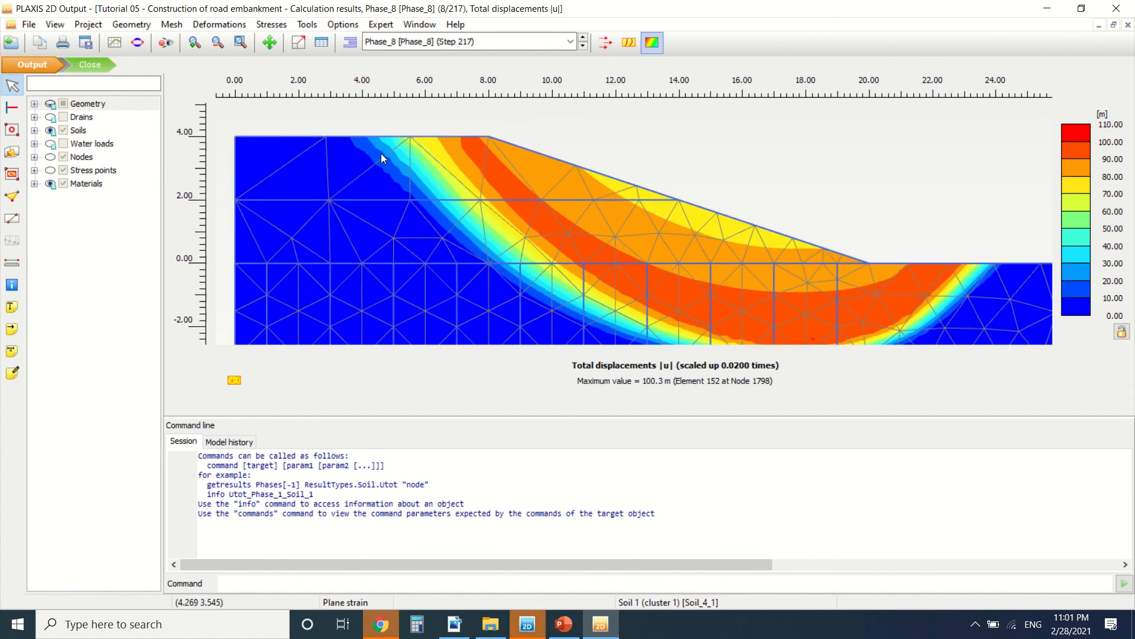
- Compare displacement arrows and contours, then plot Phase_8 effective principal stresses (minimum −131.6 kN/m²)
click(605, 42)
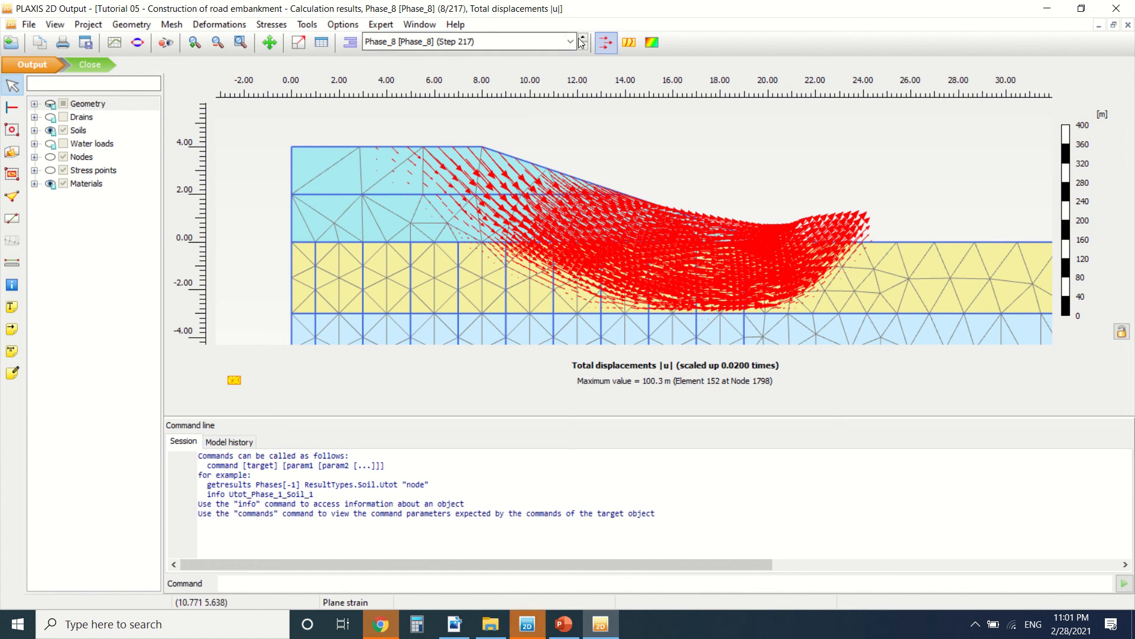
click(651, 42)
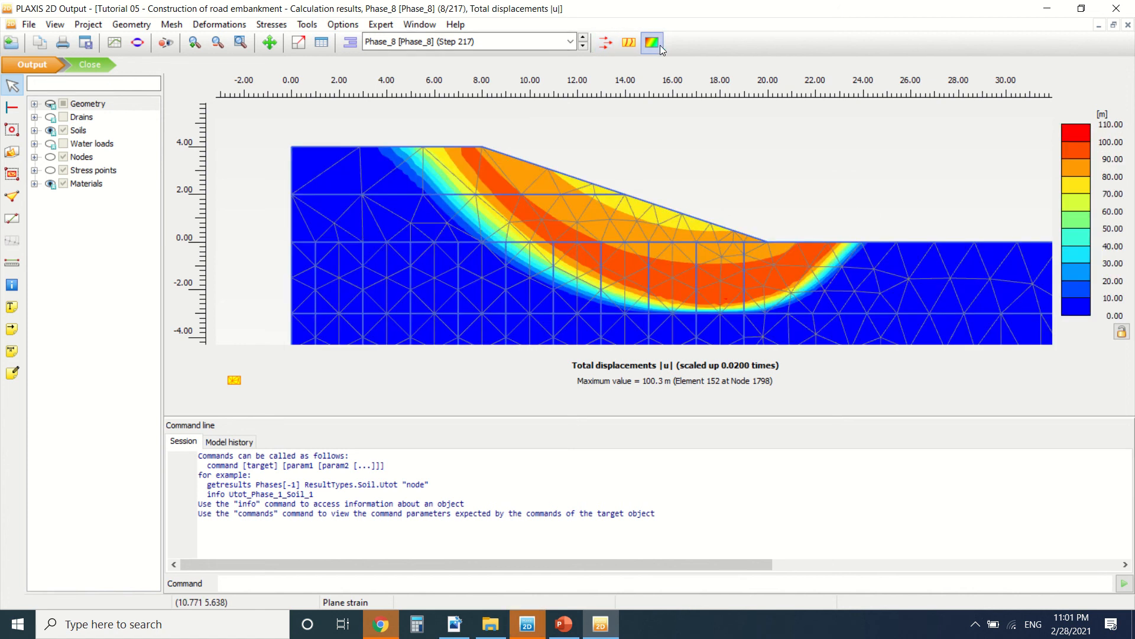
click(271, 24)
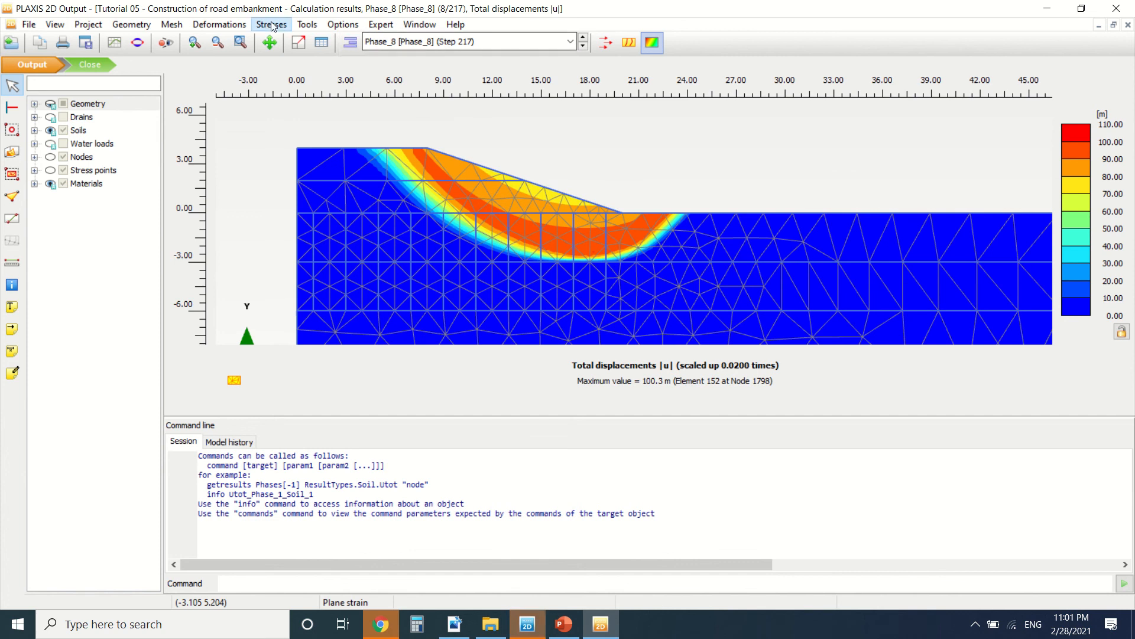
click(272, 24)
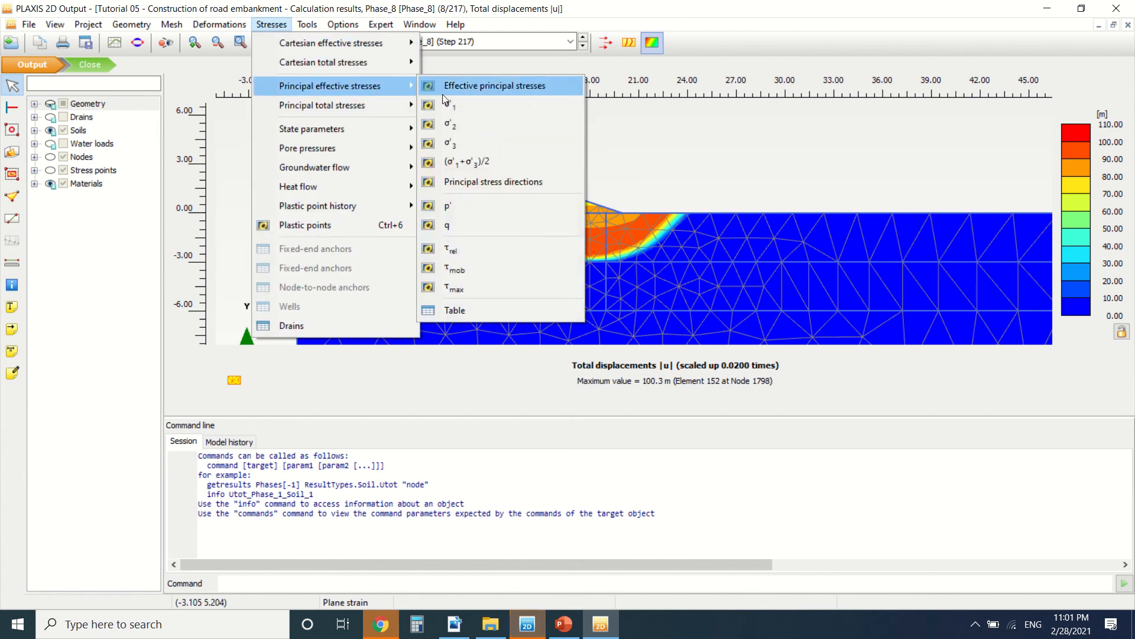
click(494, 85)
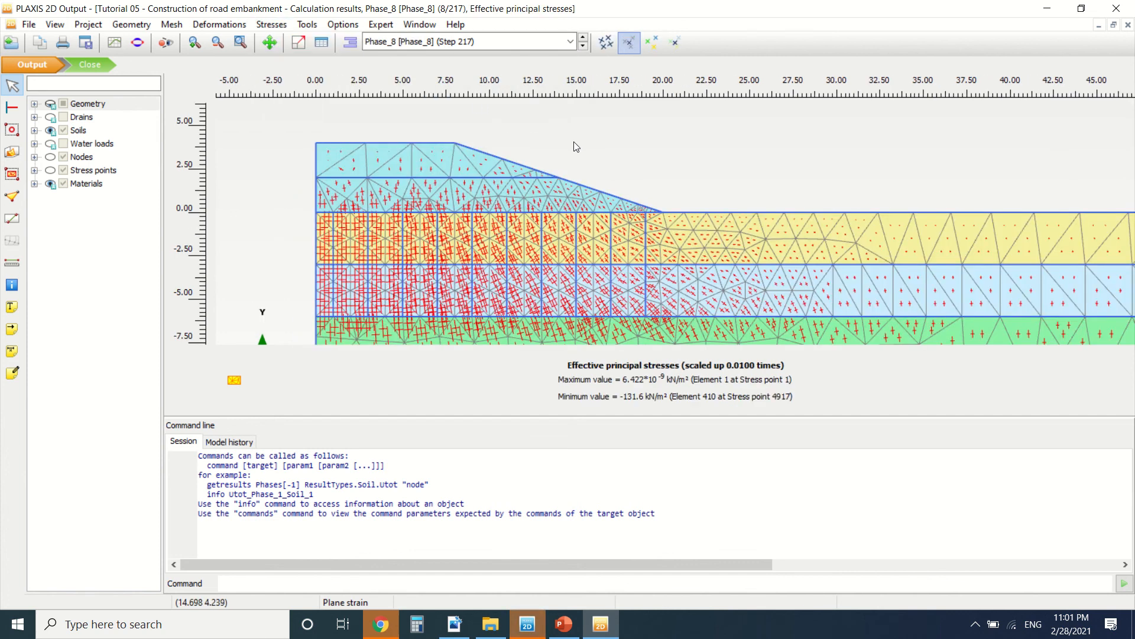
click(628, 42)
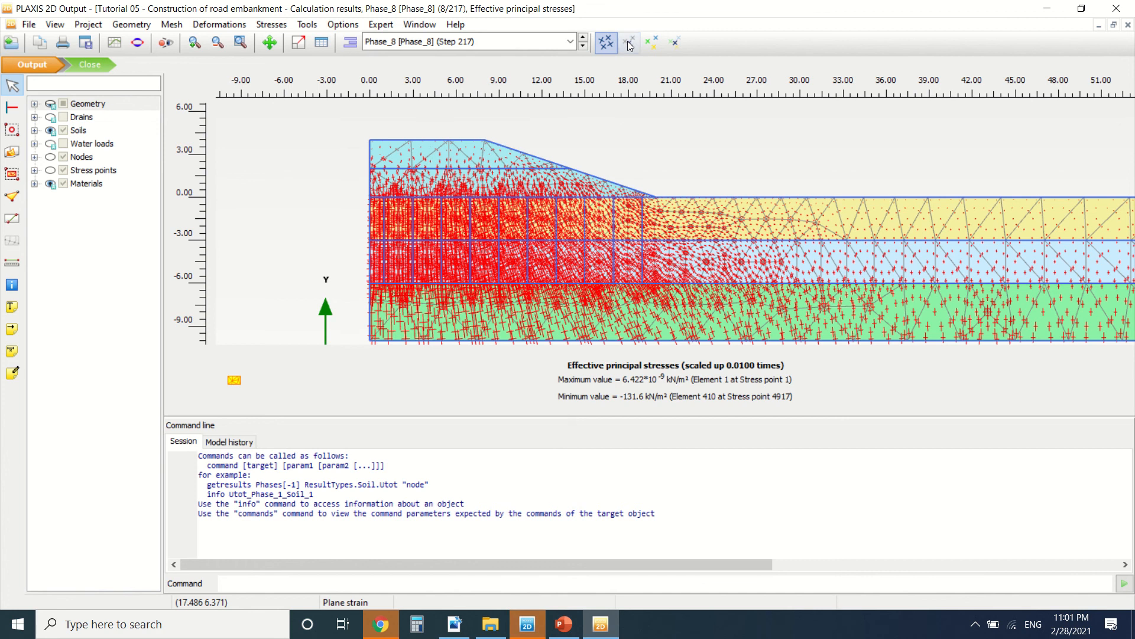
click(628, 42)
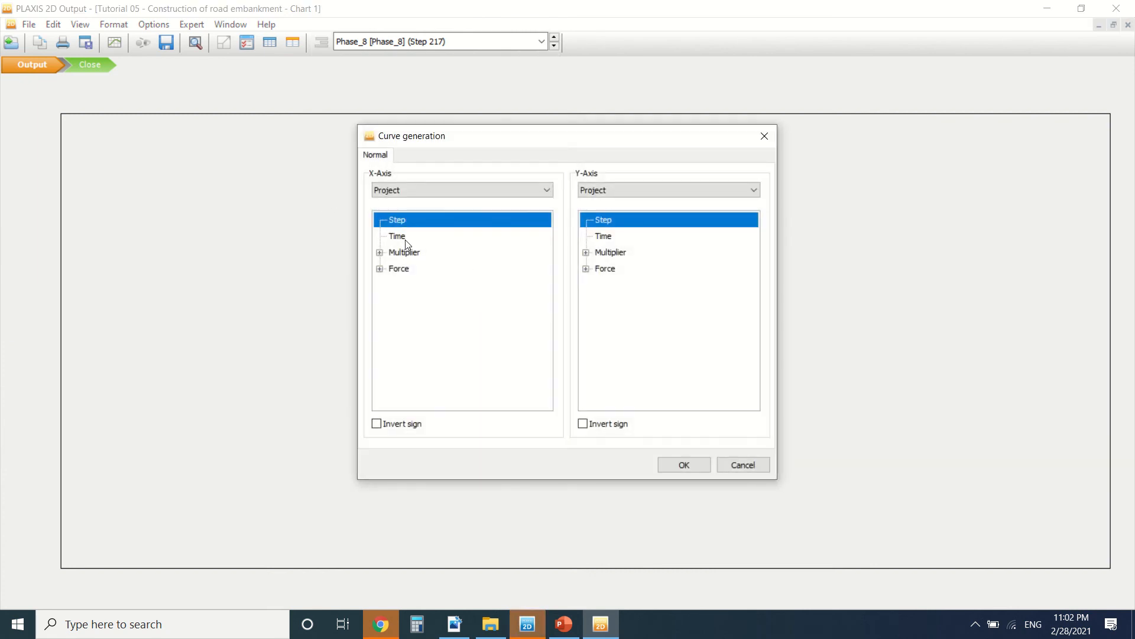
- Pick Multiplier as the curve quantity, then cancel the curve chart
click(404, 252)
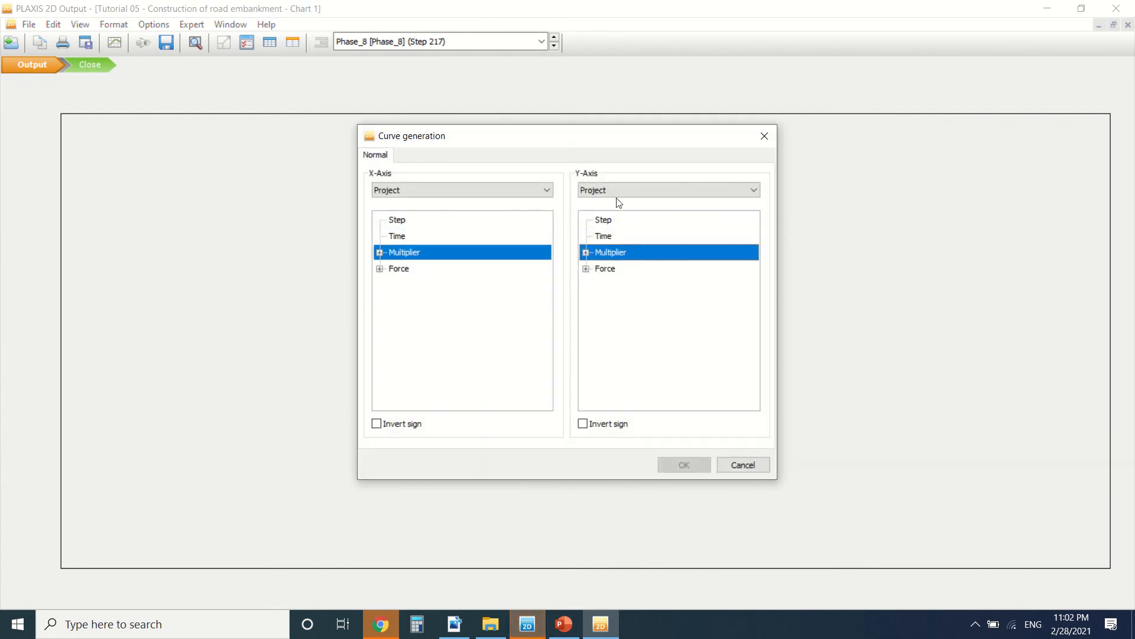
click(742, 464)
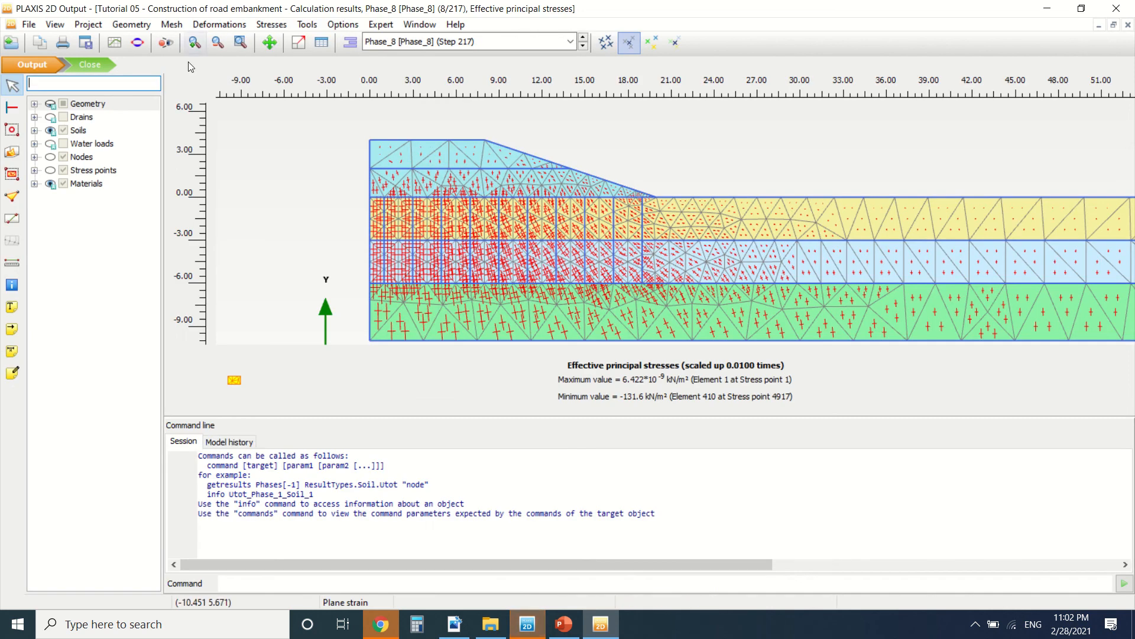
mouse_move(569, 248)
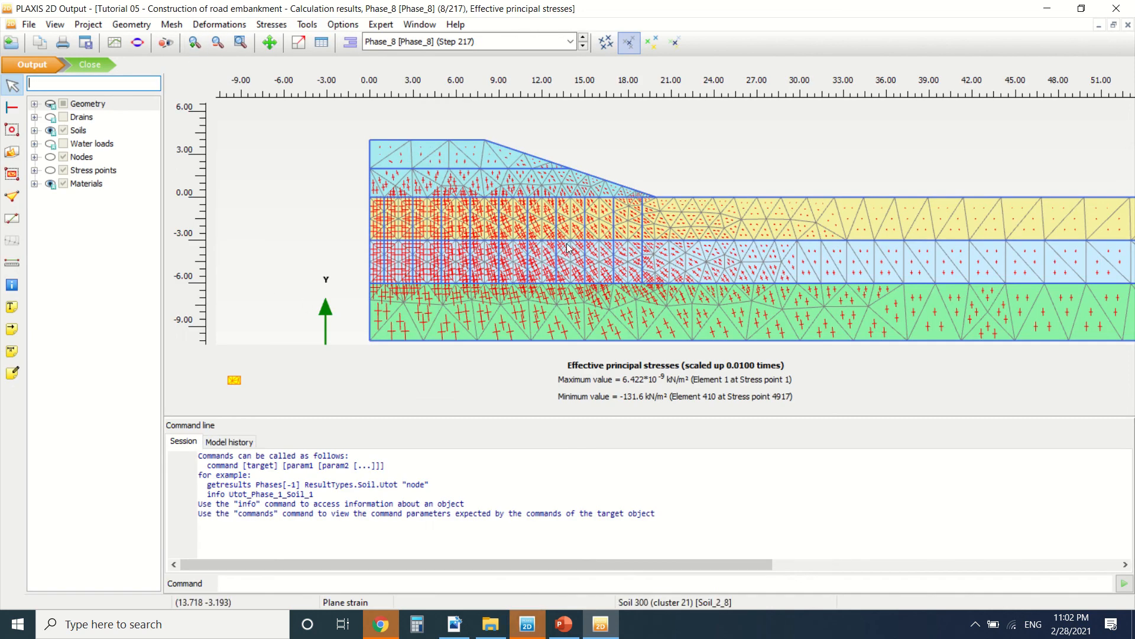